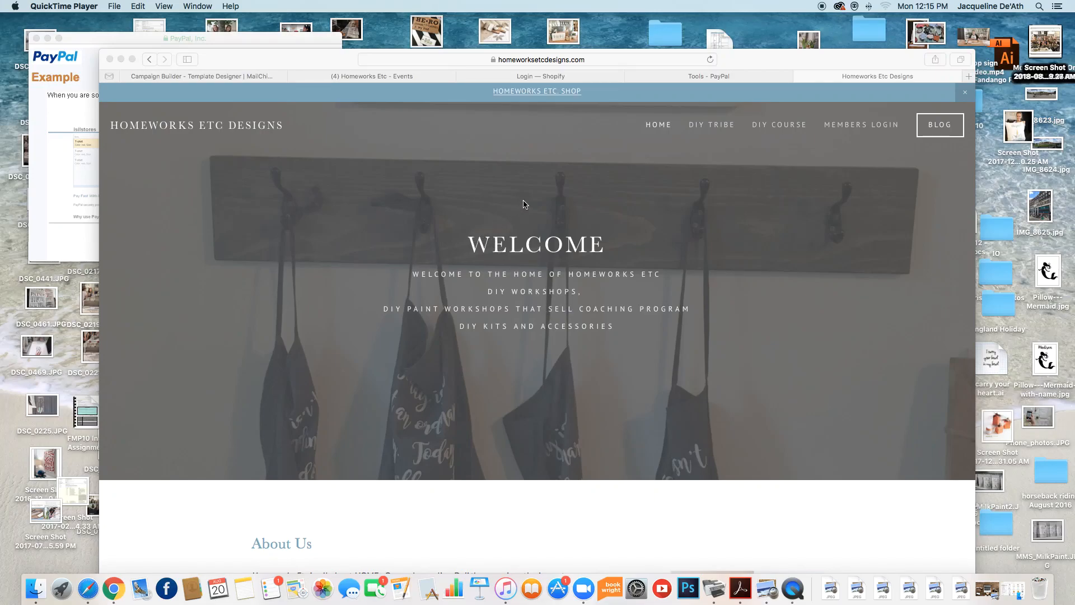
pyautogui.moveTo(295, 194)
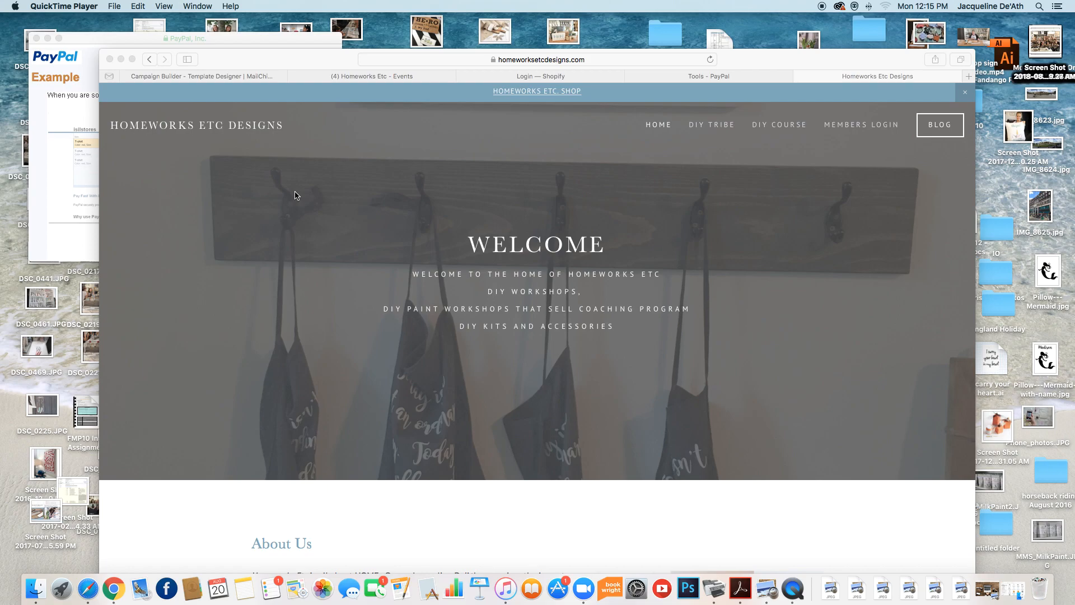
# - Switch to the PayPal Tools page and reveal the tools list from the header
pyautogui.click(709, 77)
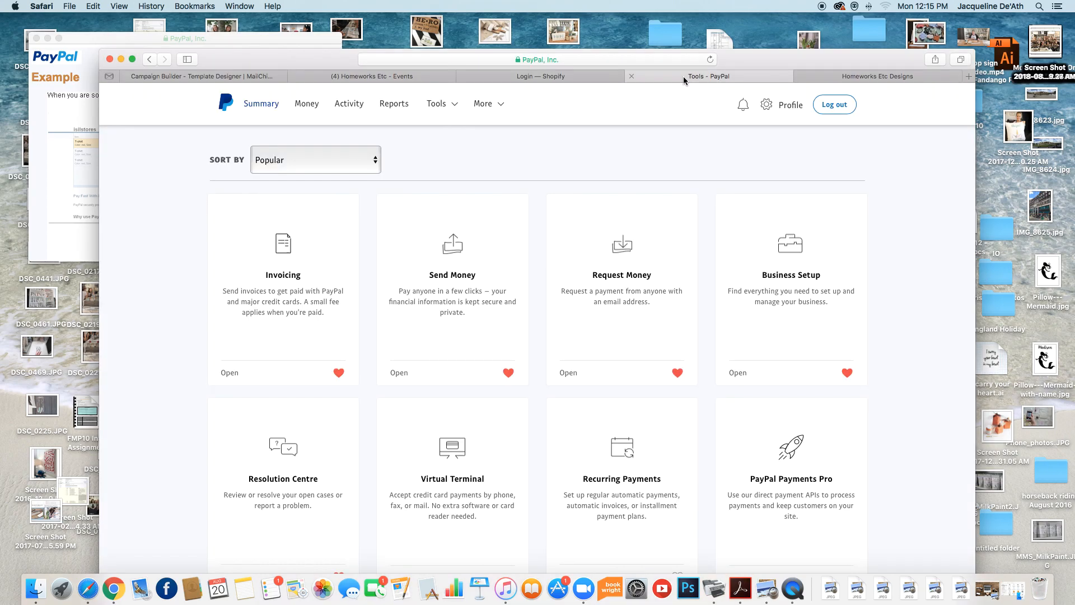
pyautogui.moveTo(673, 89)
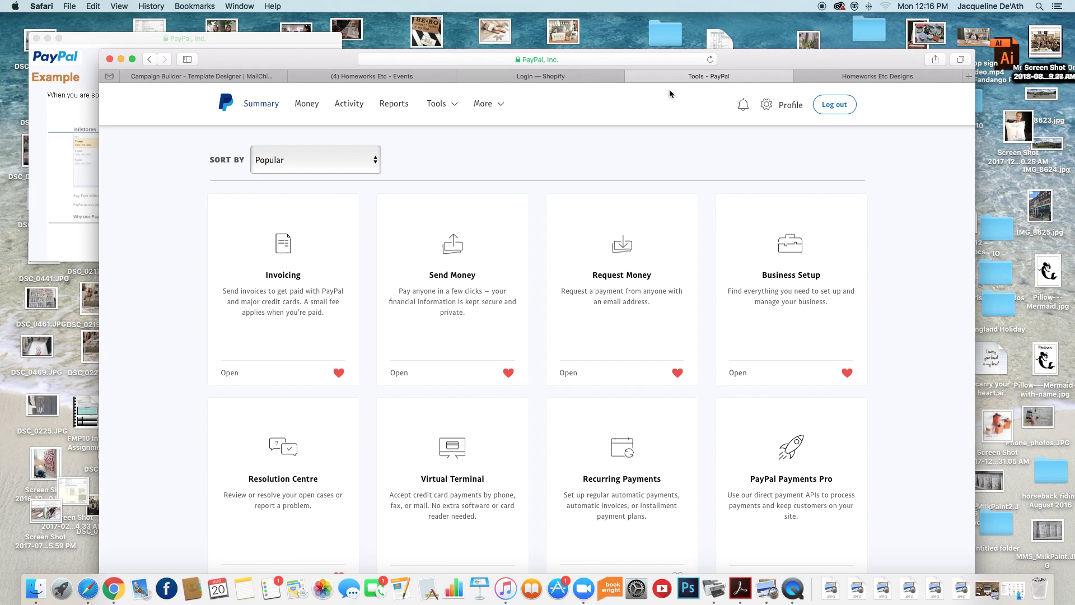
pyautogui.moveTo(663, 94)
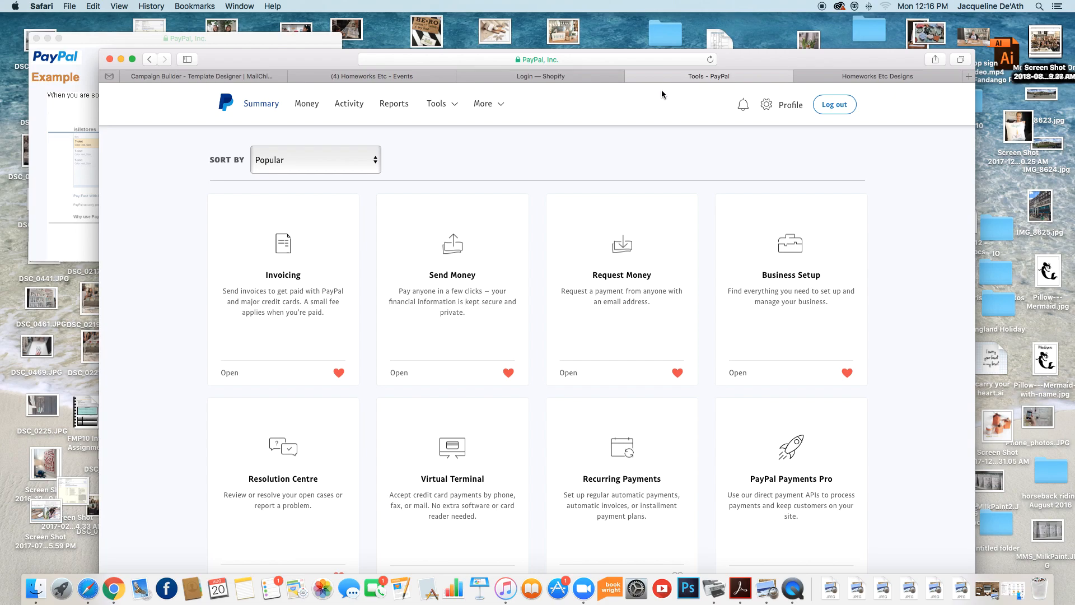
pyautogui.moveTo(671, 76)
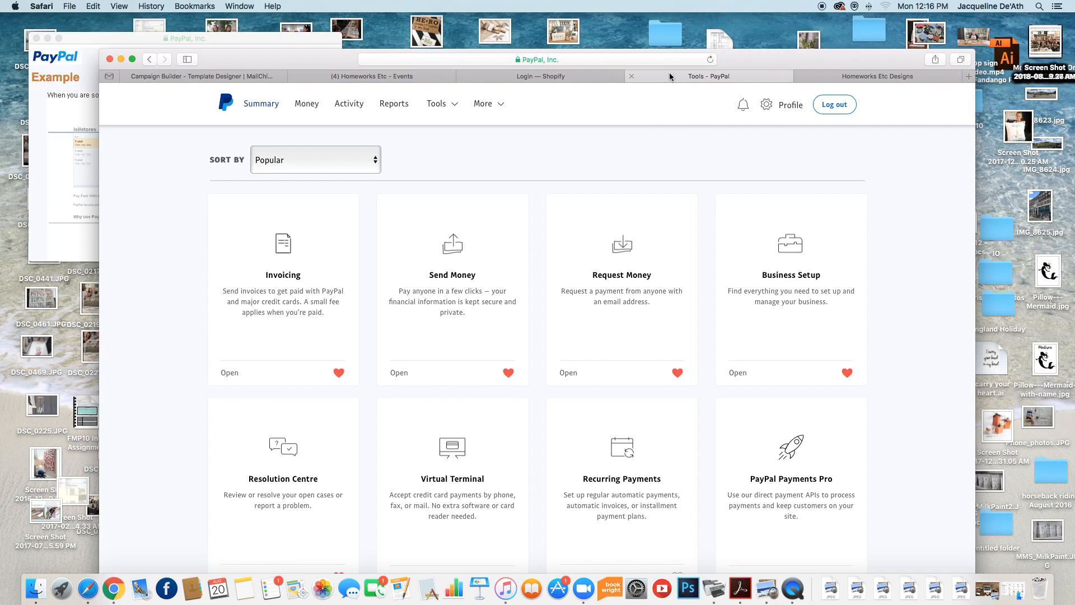
pyautogui.moveTo(675, 80)
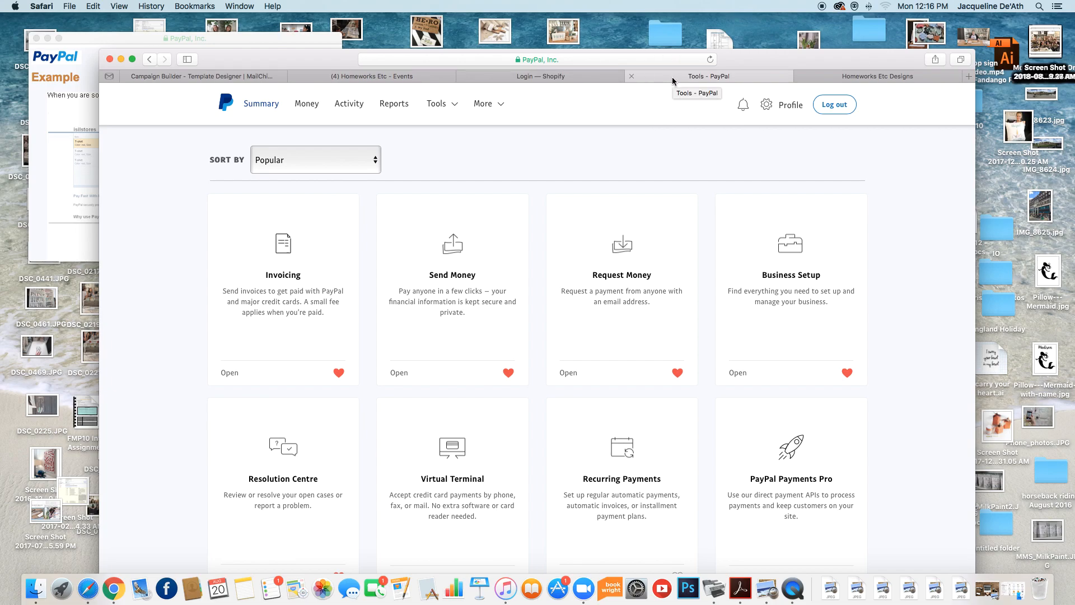
pyautogui.click(437, 103)
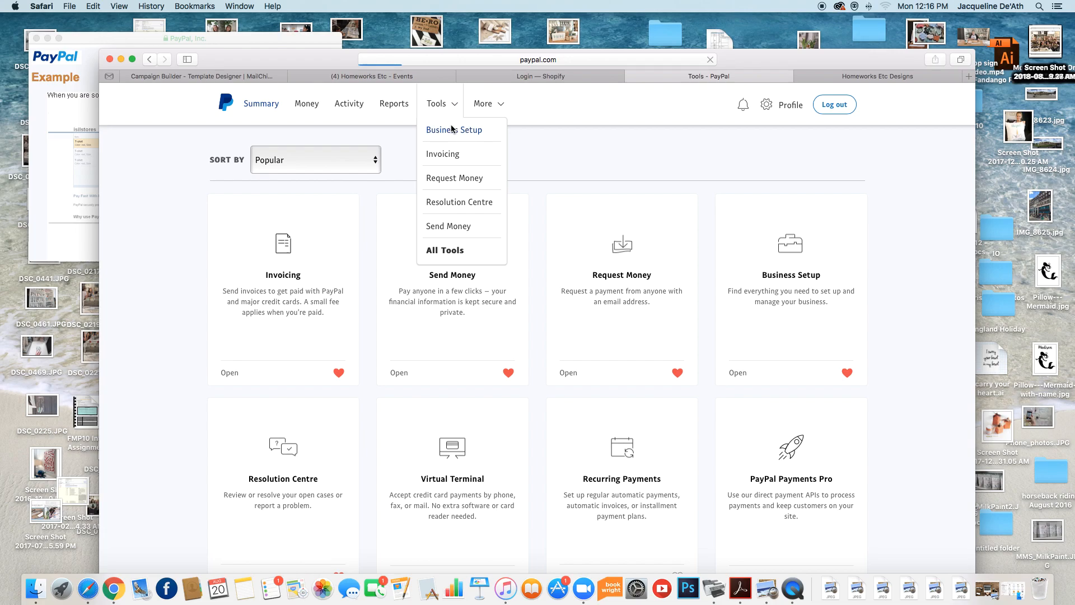
# - Review Business Setup's Account setup checklist showing confirmed email and linked bank
pyautogui.click(453, 130)
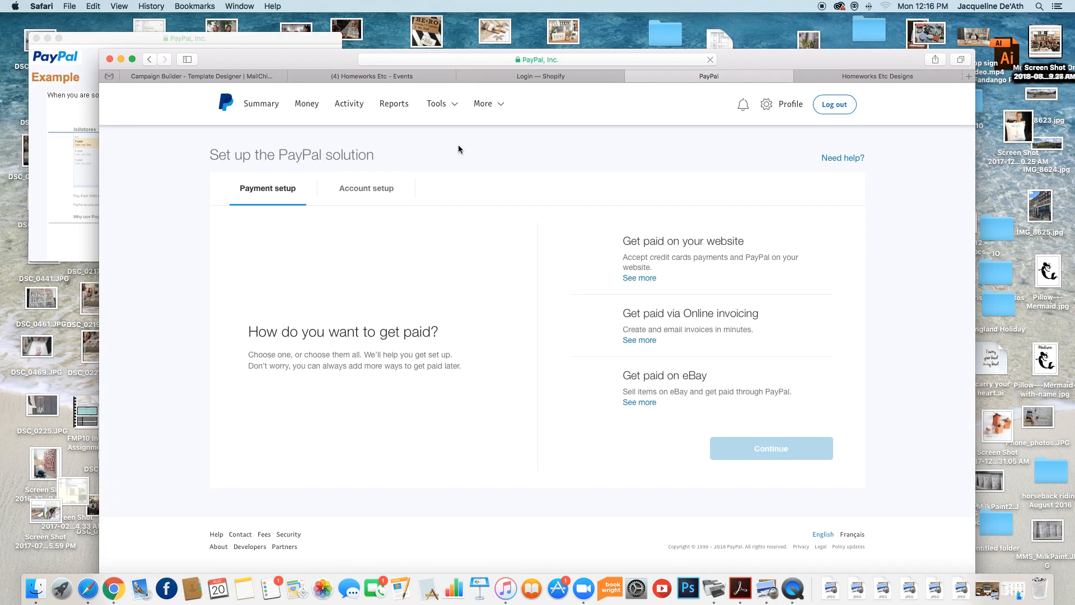
pyautogui.click(367, 188)
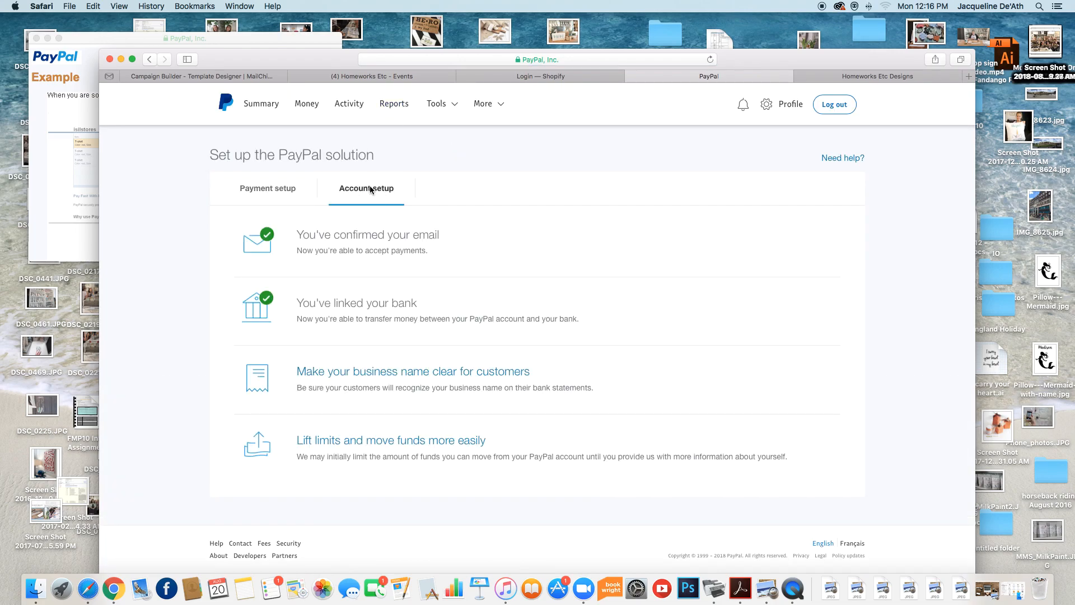
pyautogui.moveTo(352, 280)
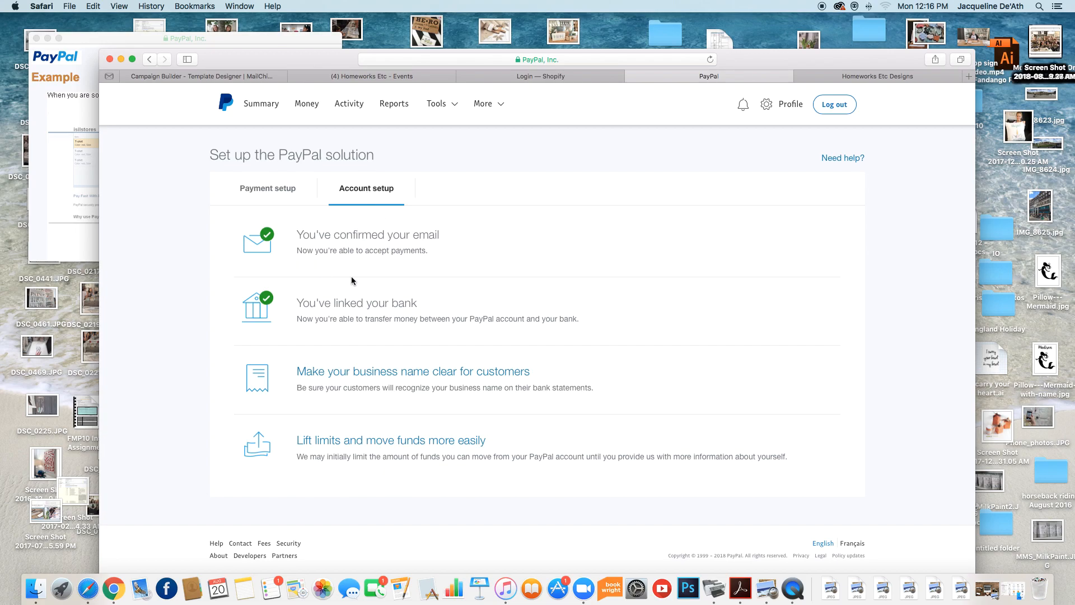
pyautogui.moveTo(375, 261)
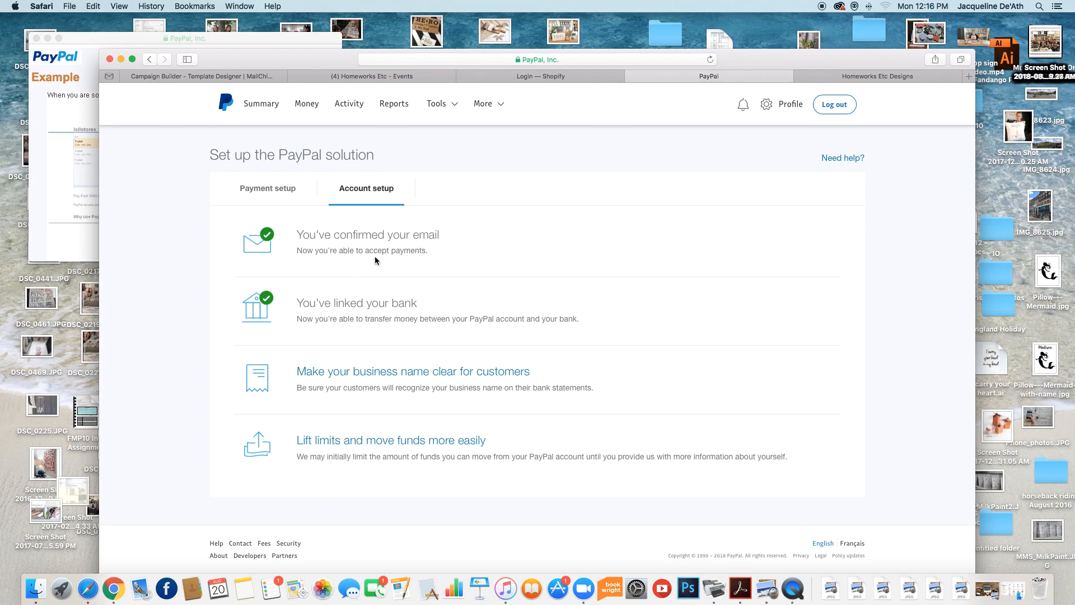
pyautogui.moveTo(431, 126)
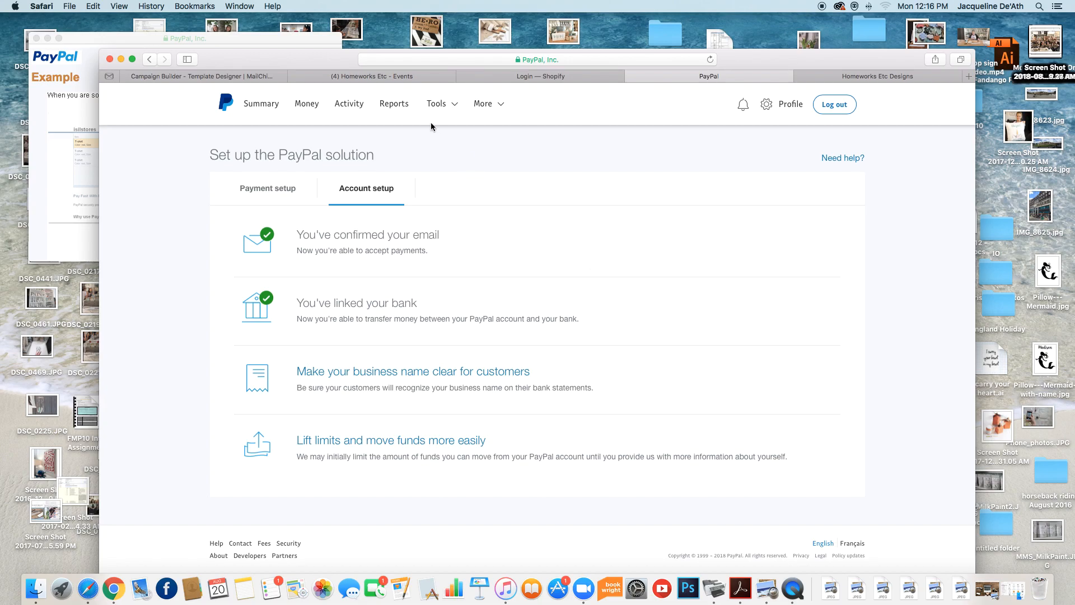
pyautogui.click(436, 103)
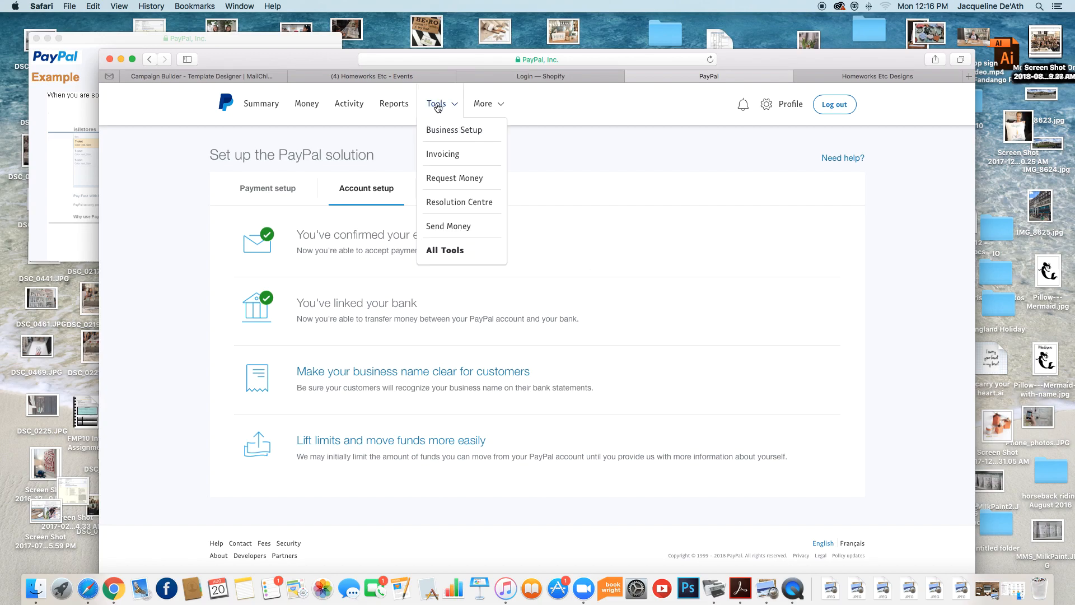
pyautogui.moveTo(459, 130)
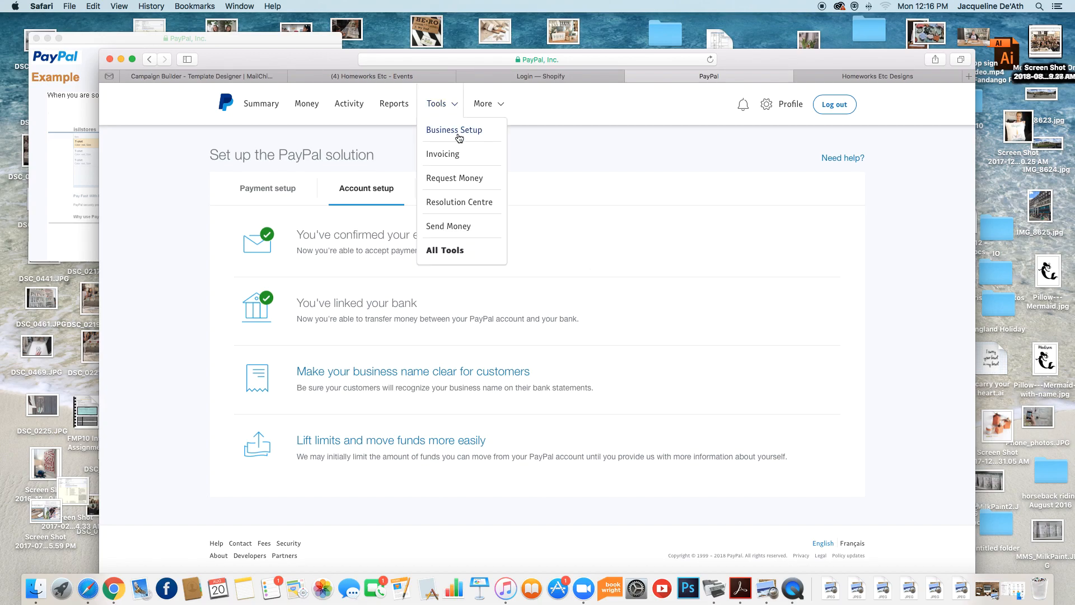
pyautogui.moveTo(445, 250)
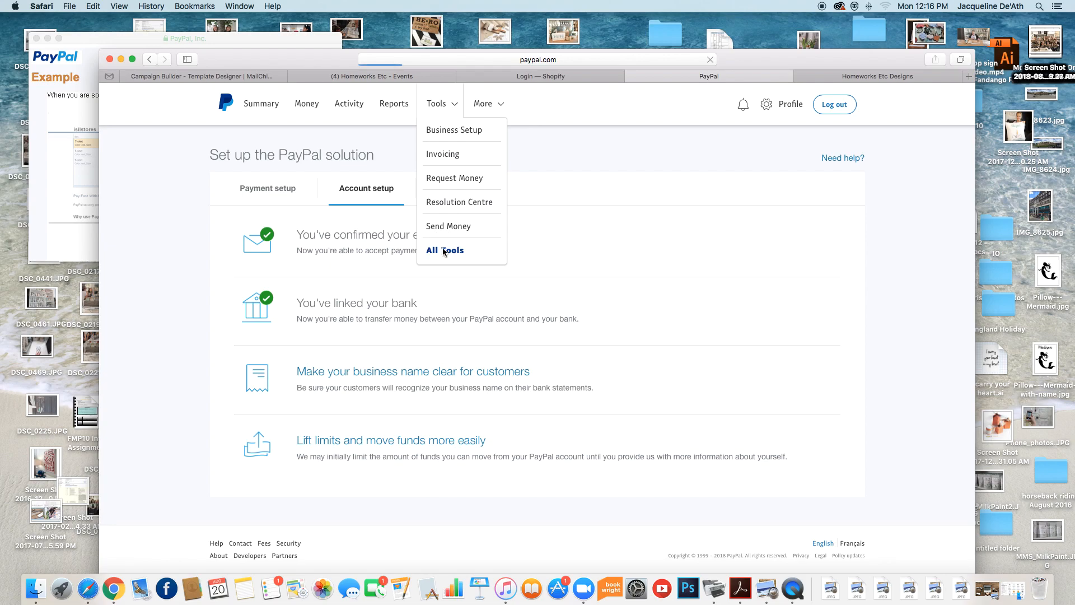
# - Go to All Tools and scroll down to the PayPal buttons card
pyautogui.click(445, 249)
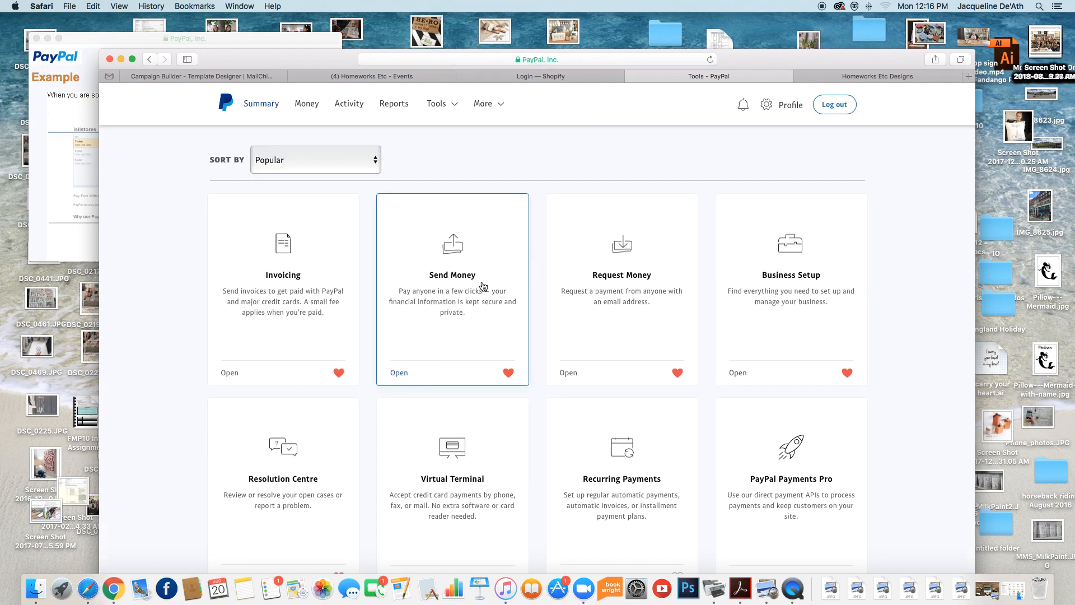
pyautogui.moveTo(416, 310)
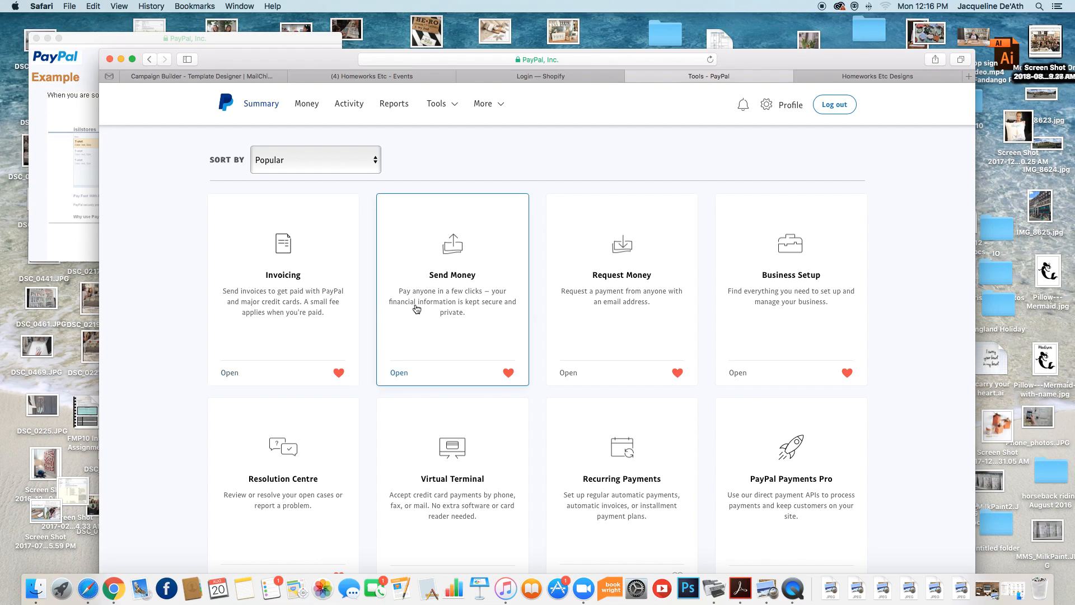
pyautogui.moveTo(787, 305)
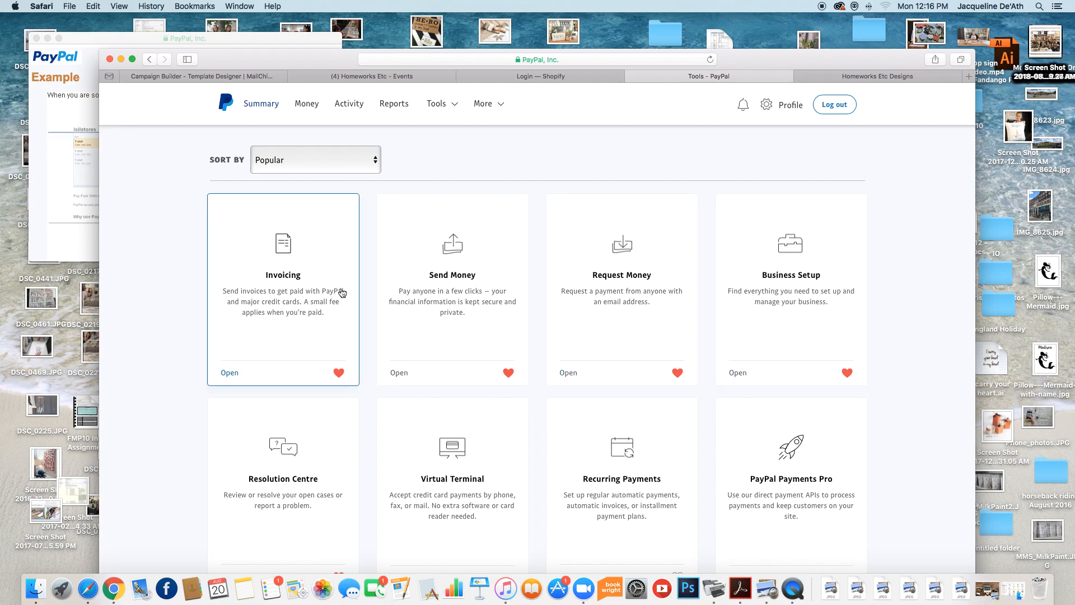
pyautogui.moveTo(288, 308)
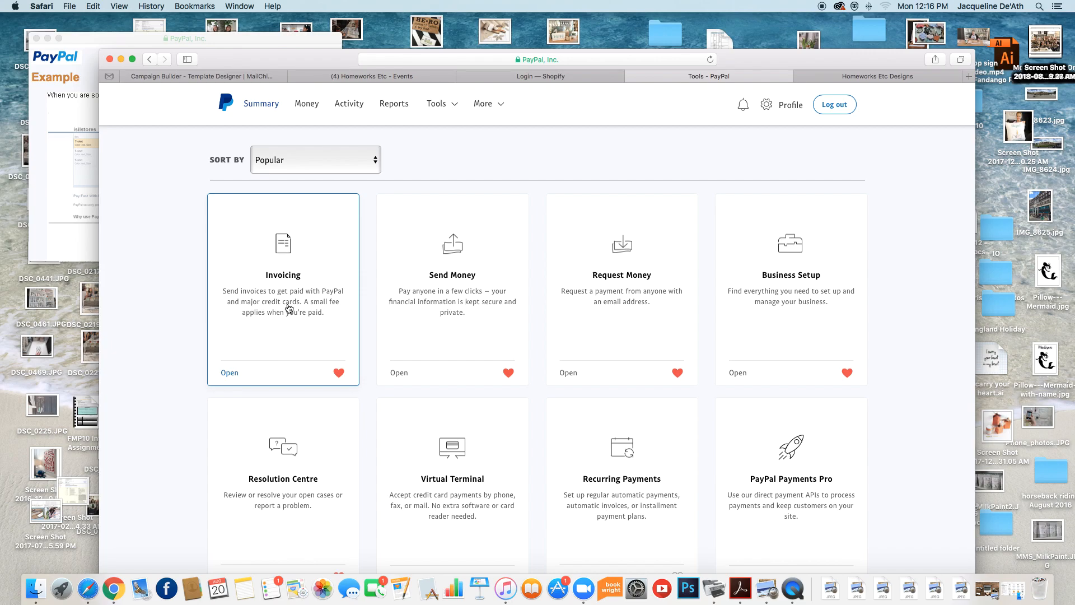
pyautogui.moveTo(358, 206)
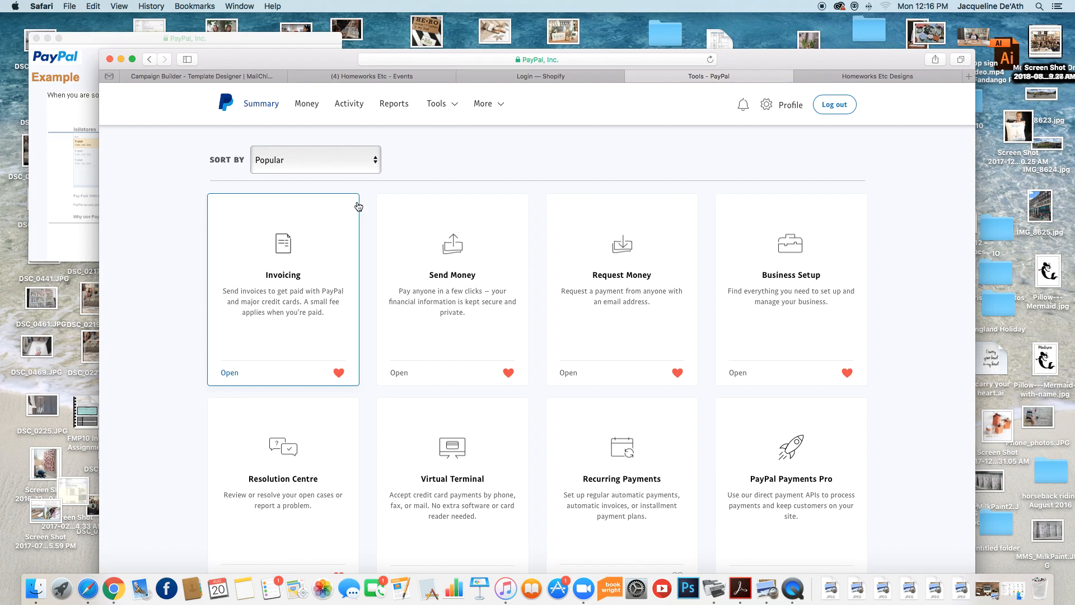
pyautogui.scroll(-3)
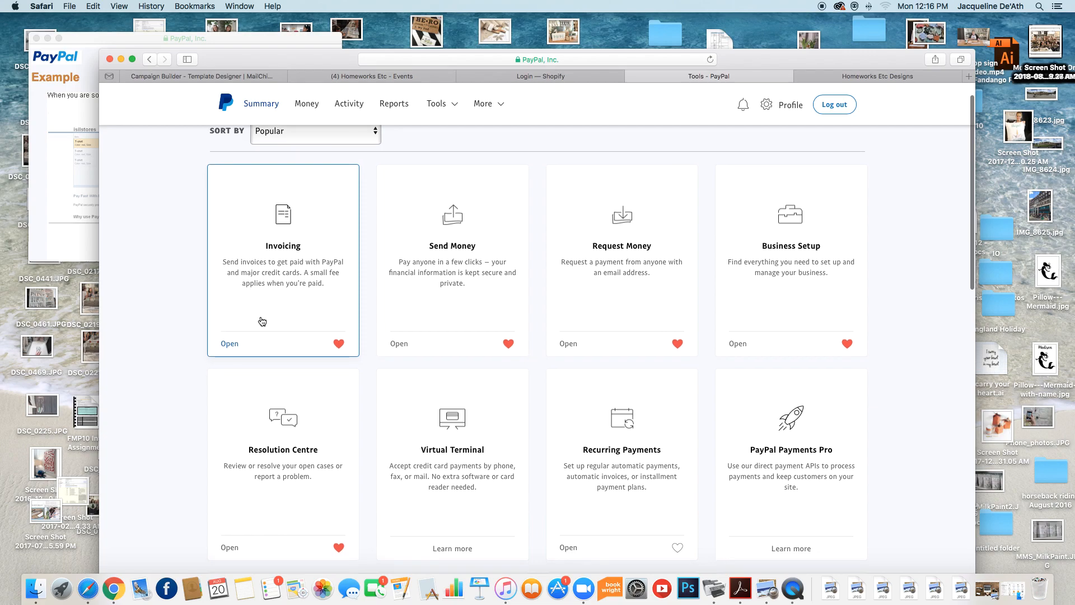
pyautogui.scroll(-3)
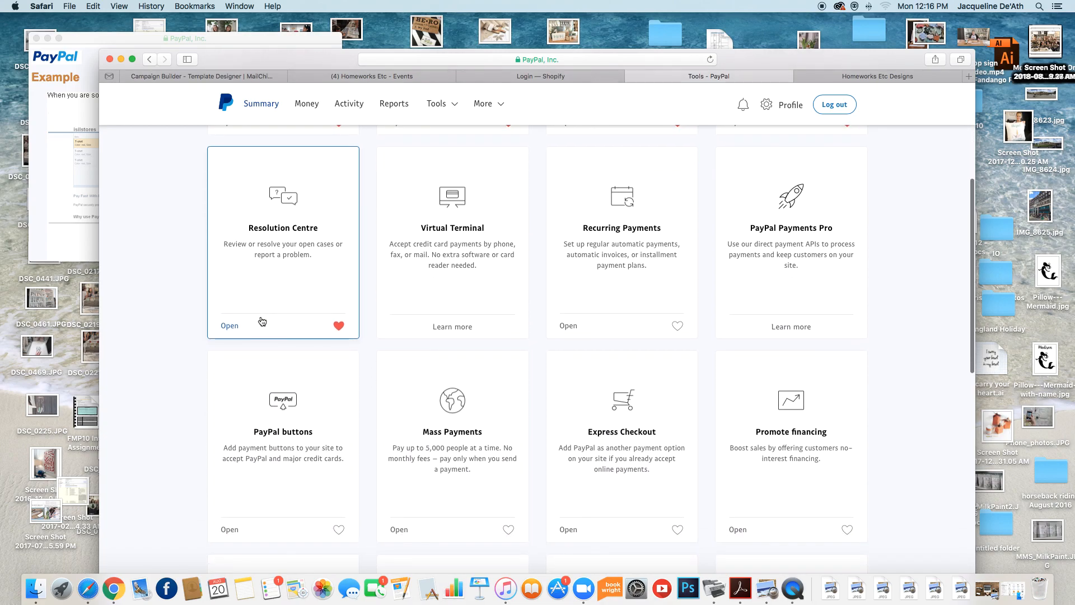
pyautogui.scroll(-3)
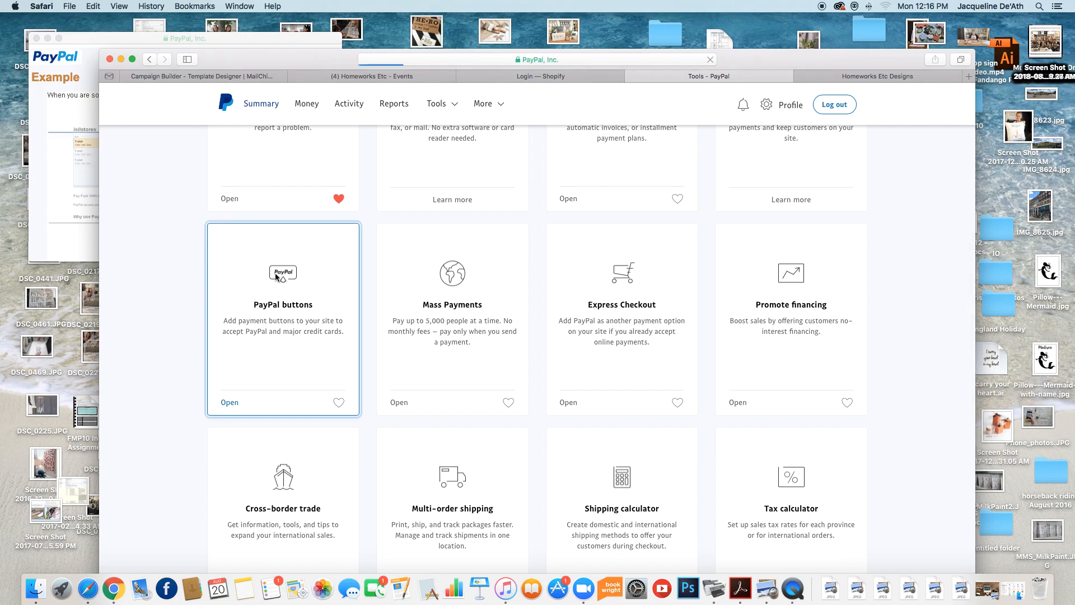
# - Open the PayPal buttons tool to reach My Saved Buttons
pyautogui.click(228, 402)
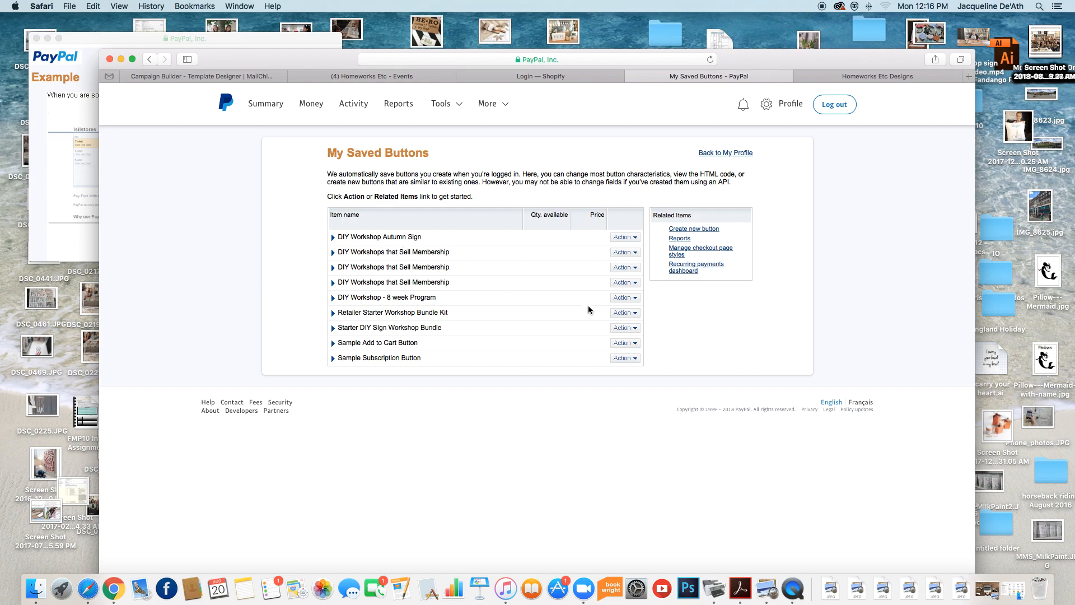
pyautogui.moveTo(708, 213)
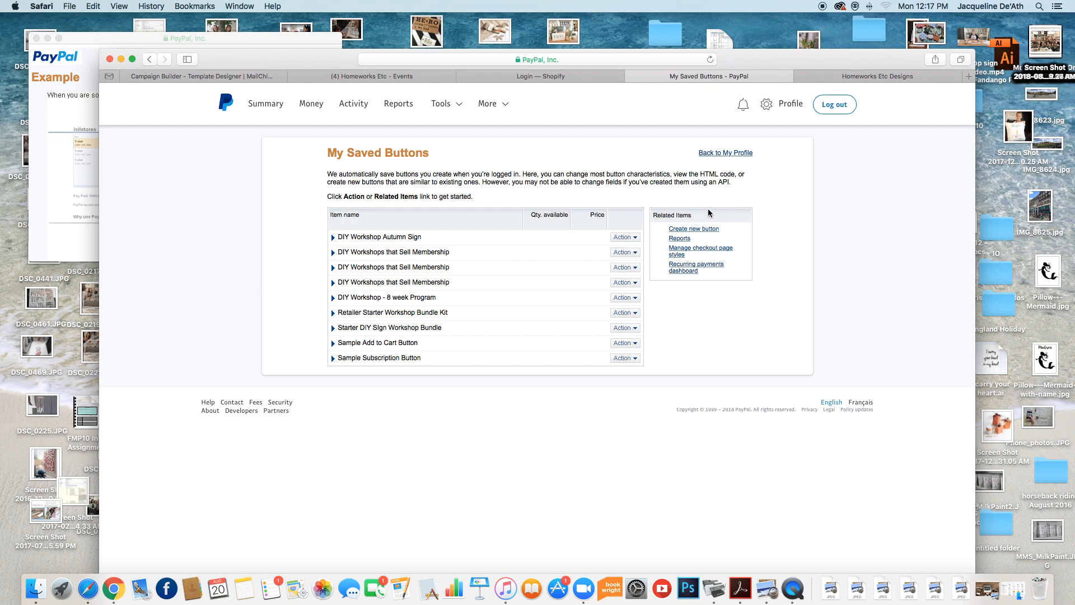
pyautogui.moveTo(664, 224)
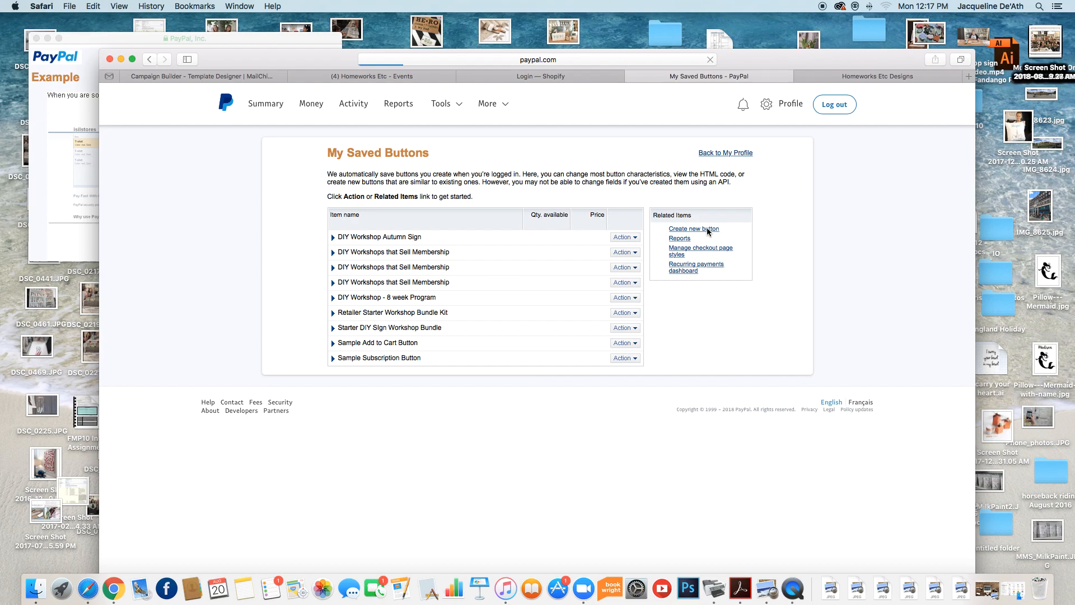
# - Create a new shopping cart button with item name 'DIY Workshop Fall Sept 12th at 6:30pm'
pyautogui.click(693, 229)
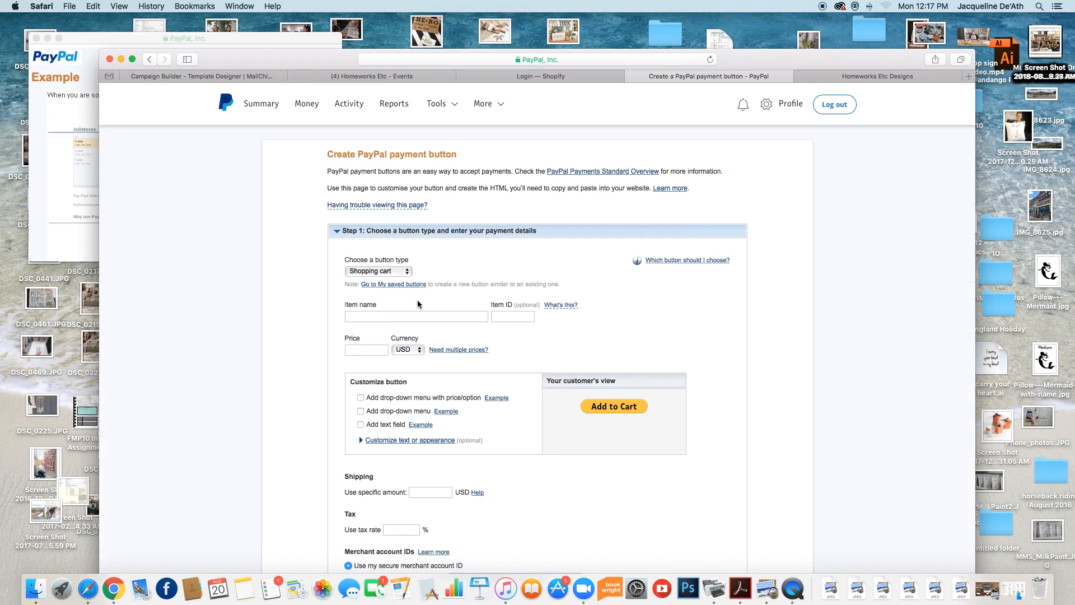
pyautogui.moveTo(375, 329)
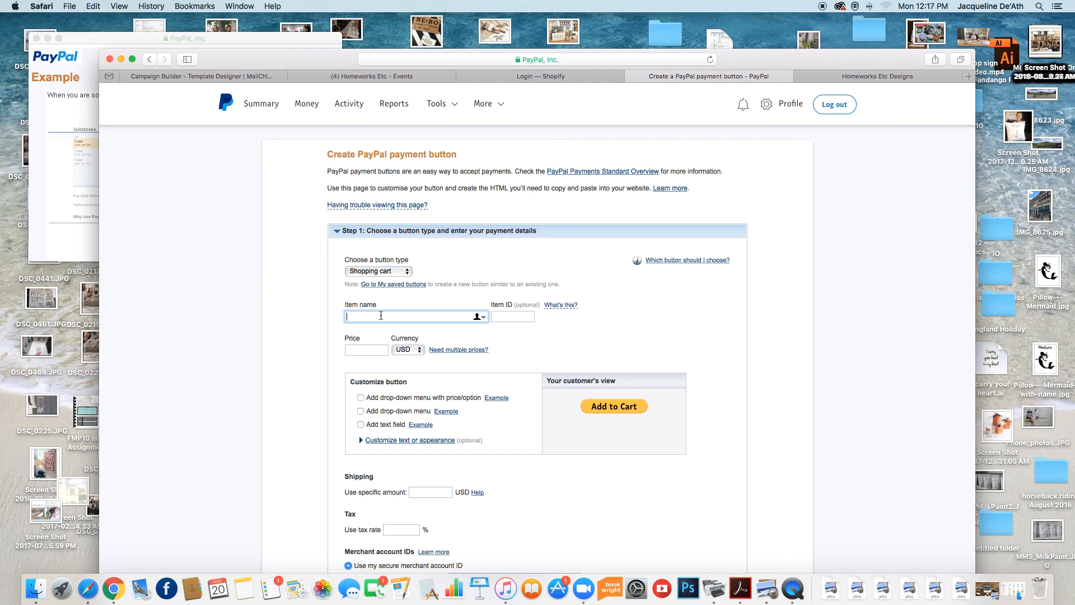
pyautogui.write('DIY Wr')
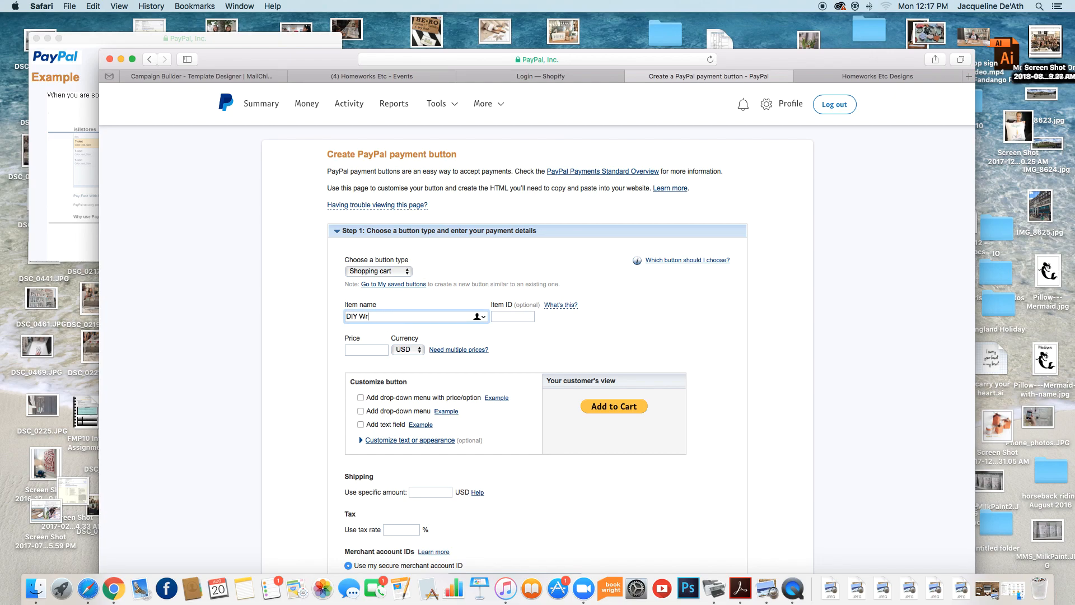
pyautogui.write('orkshop')
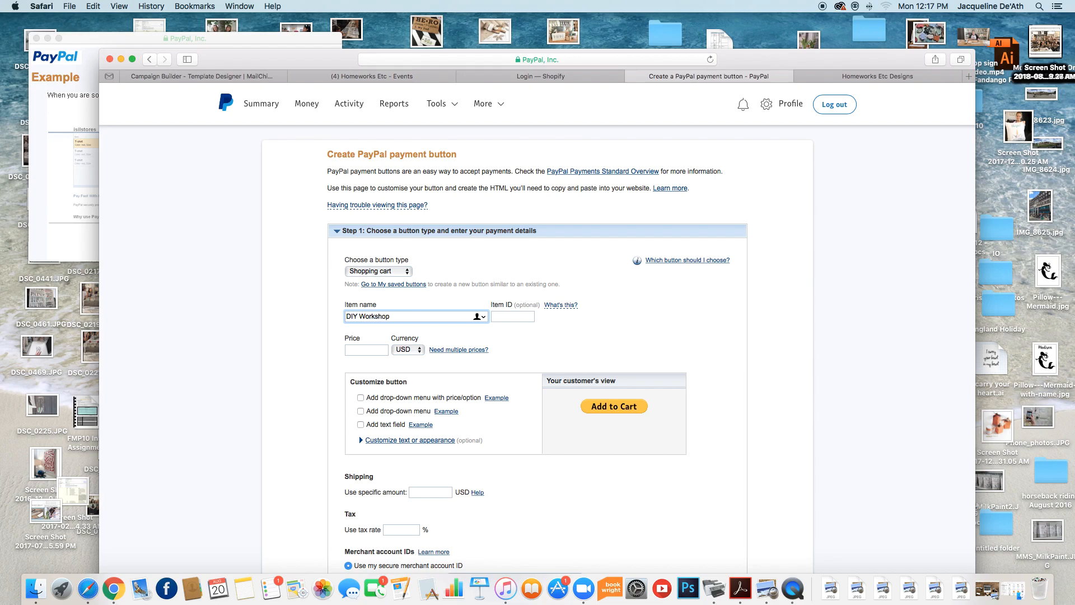
pyautogui.write('F')
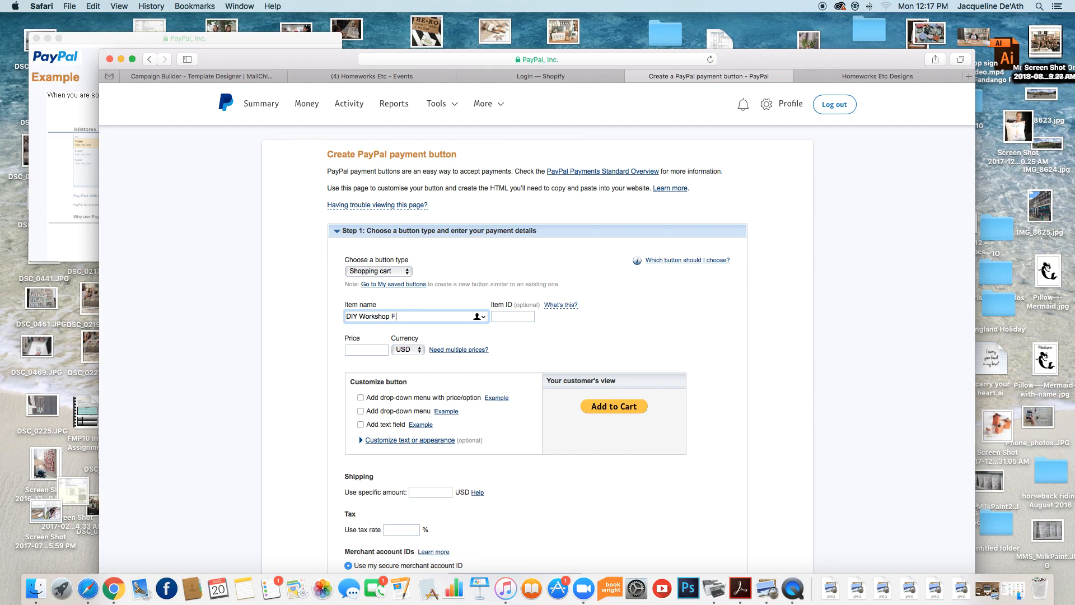
pyautogui.write('all')
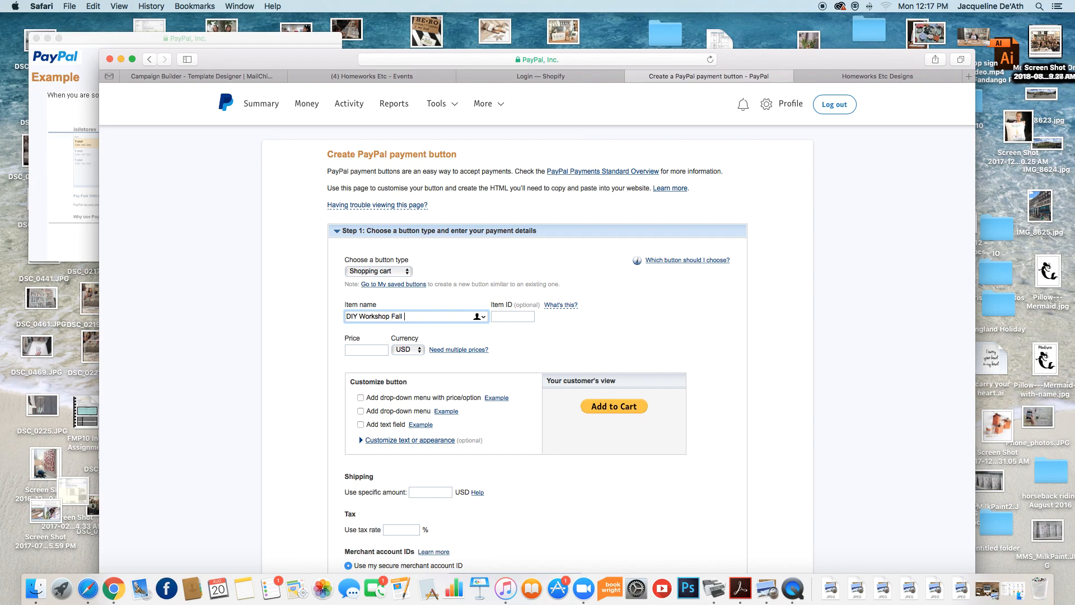
pyautogui.write('S')
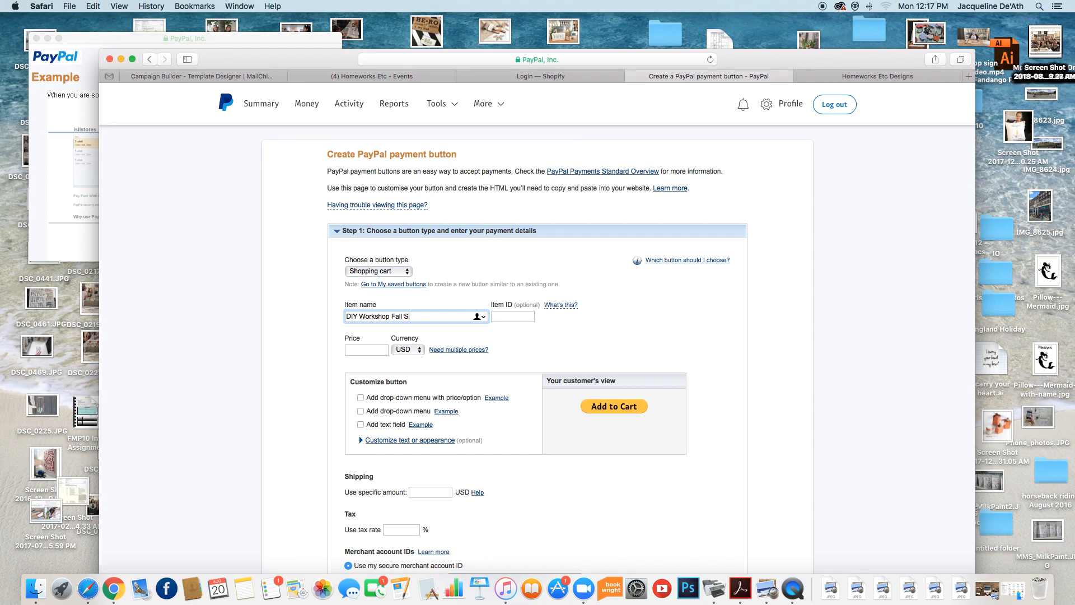
pyautogui.write('ept')
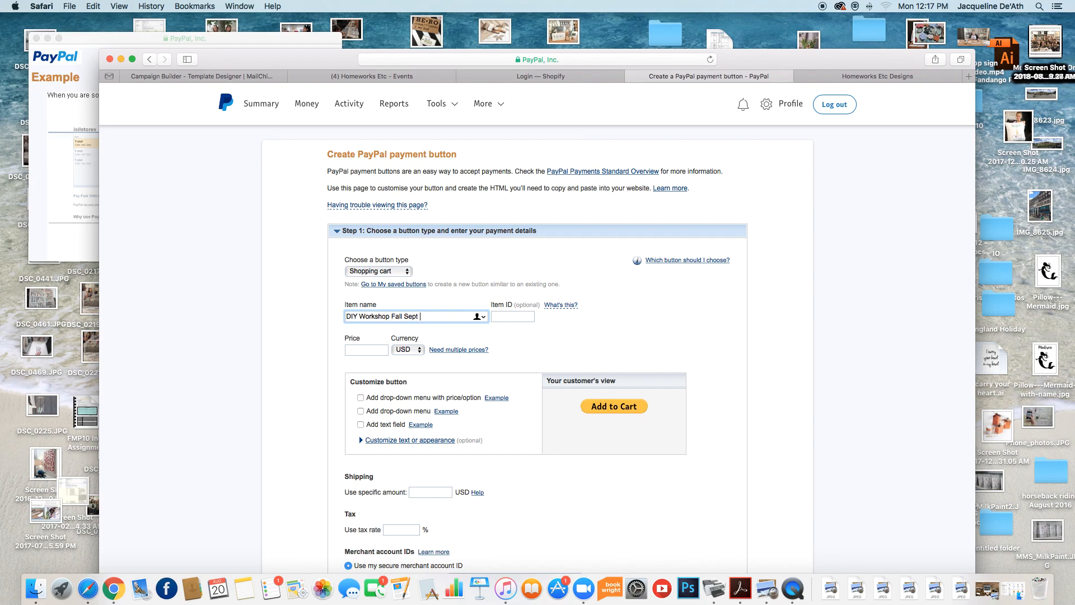
pyautogui.write('12th at 6:')
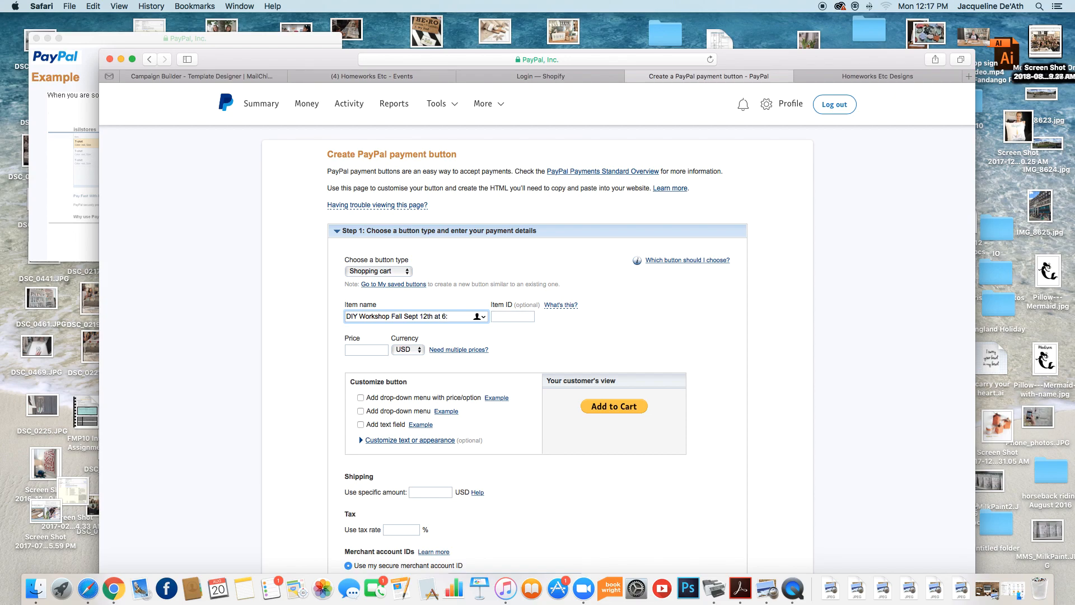
pyautogui.write('30pm')
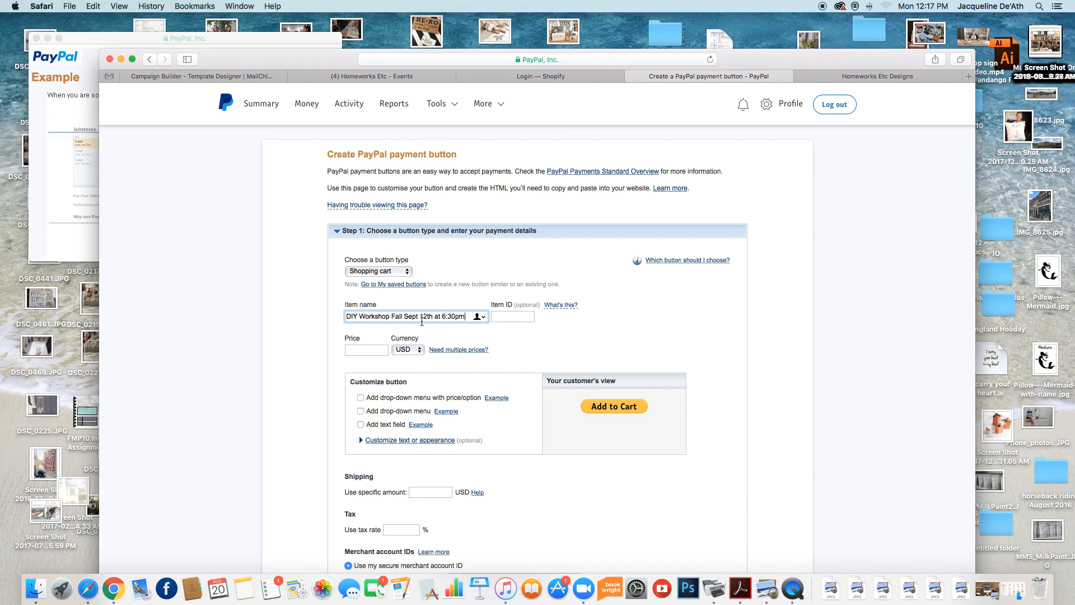
# - Enter a price of 45 and keep USD as the currency
pyautogui.click(365, 349)
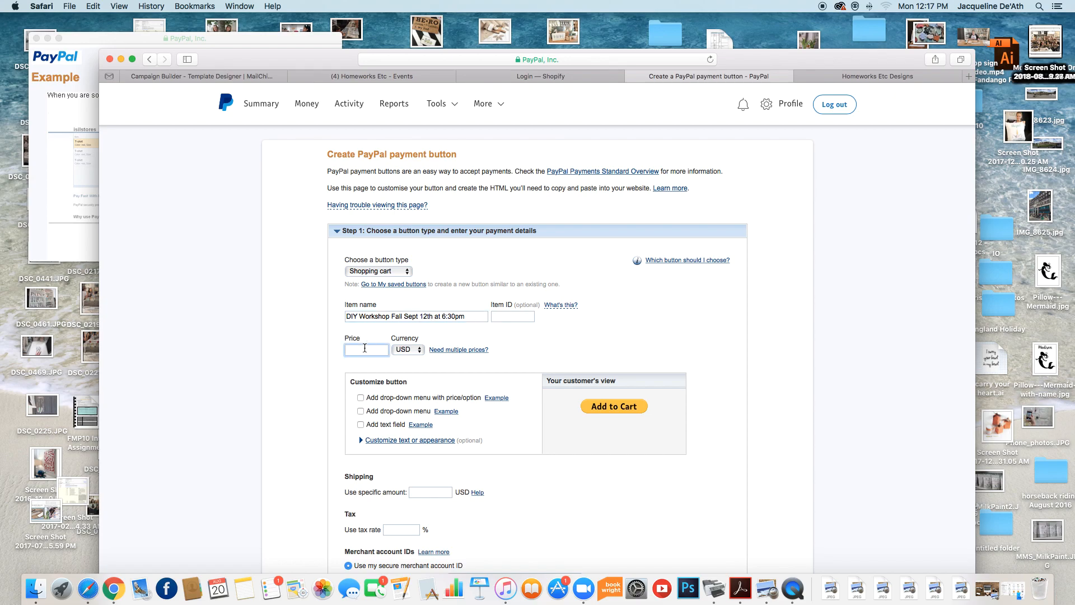
pyautogui.write('45')
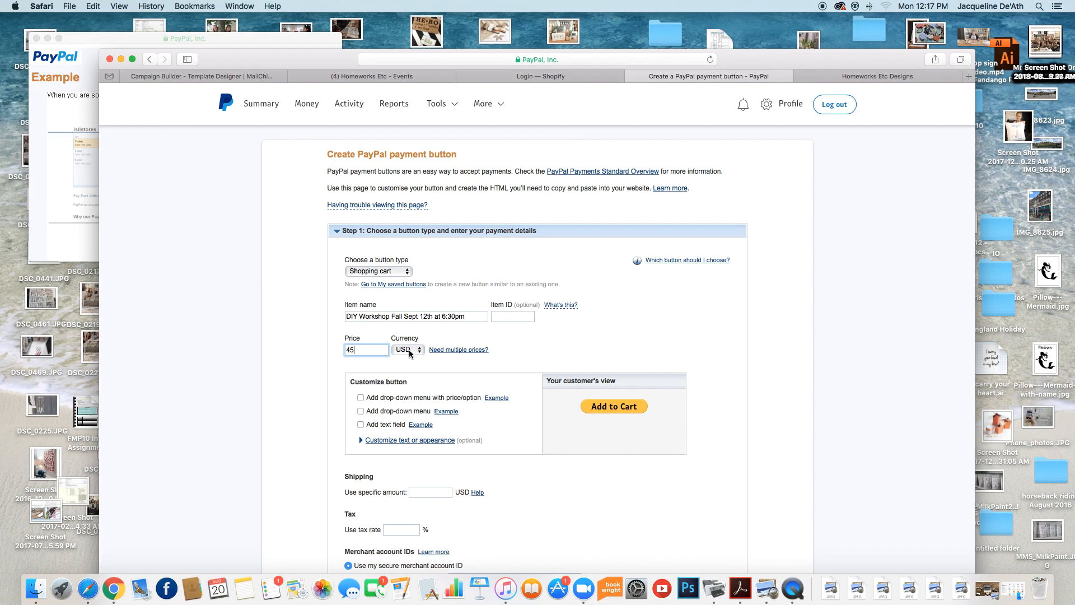
pyautogui.click(407, 350)
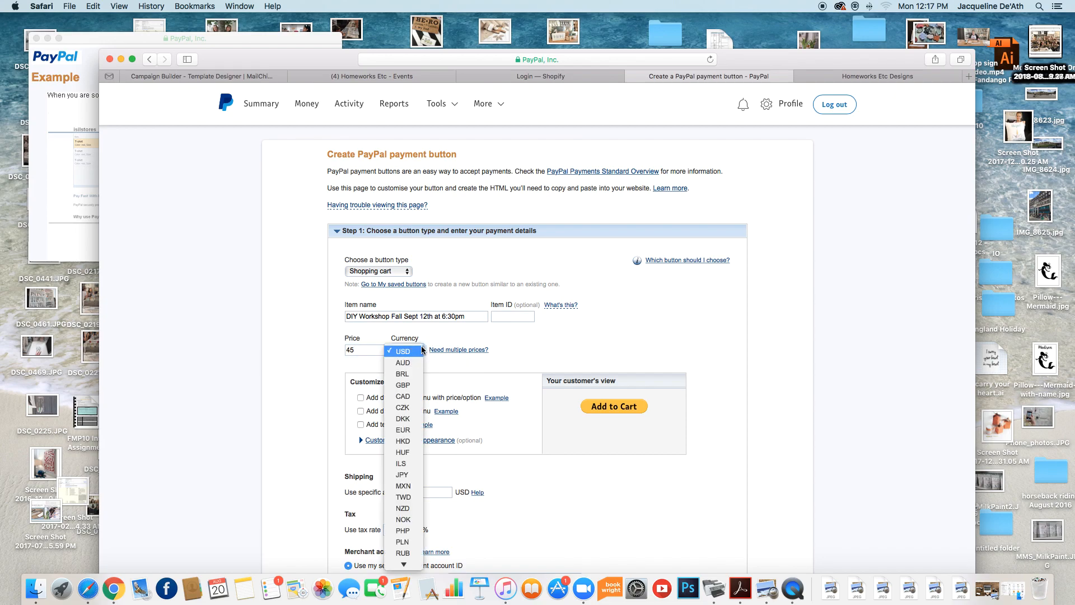
pyautogui.click(403, 350)
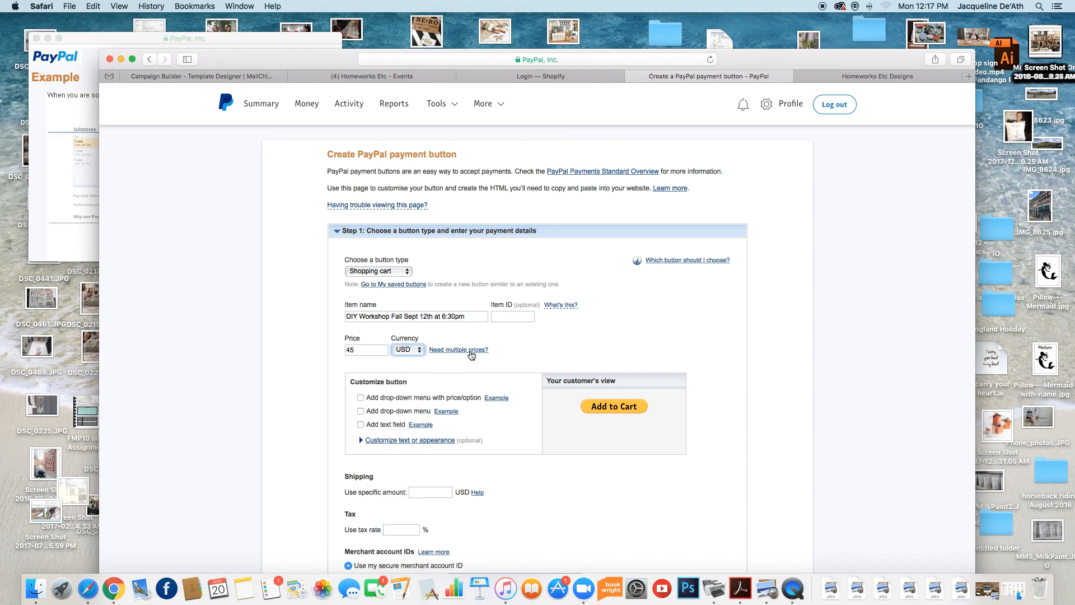
pyautogui.moveTo(630, 356)
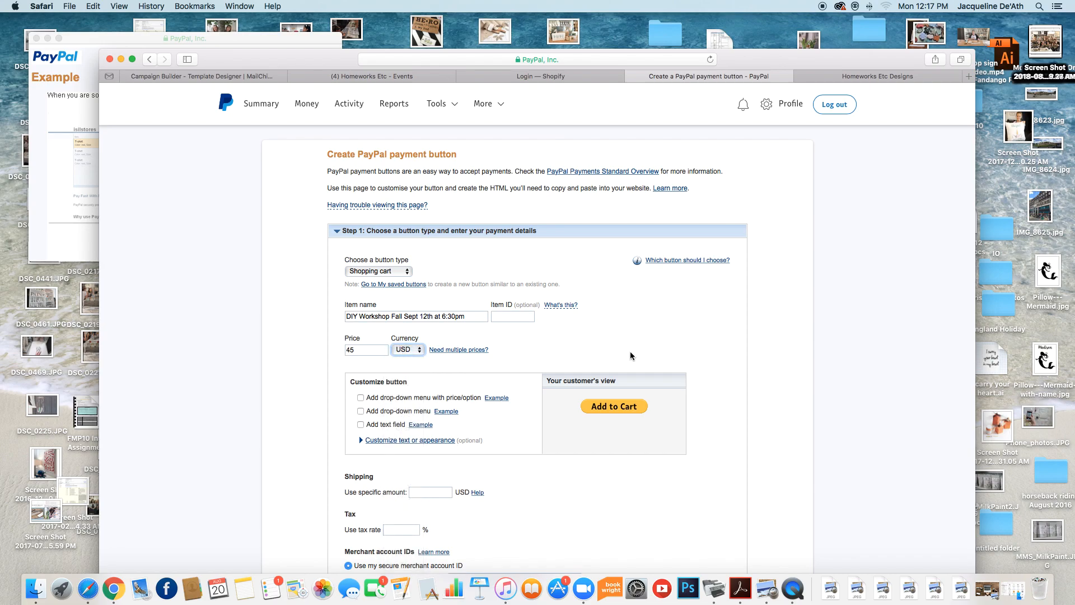
pyautogui.moveTo(511, 347)
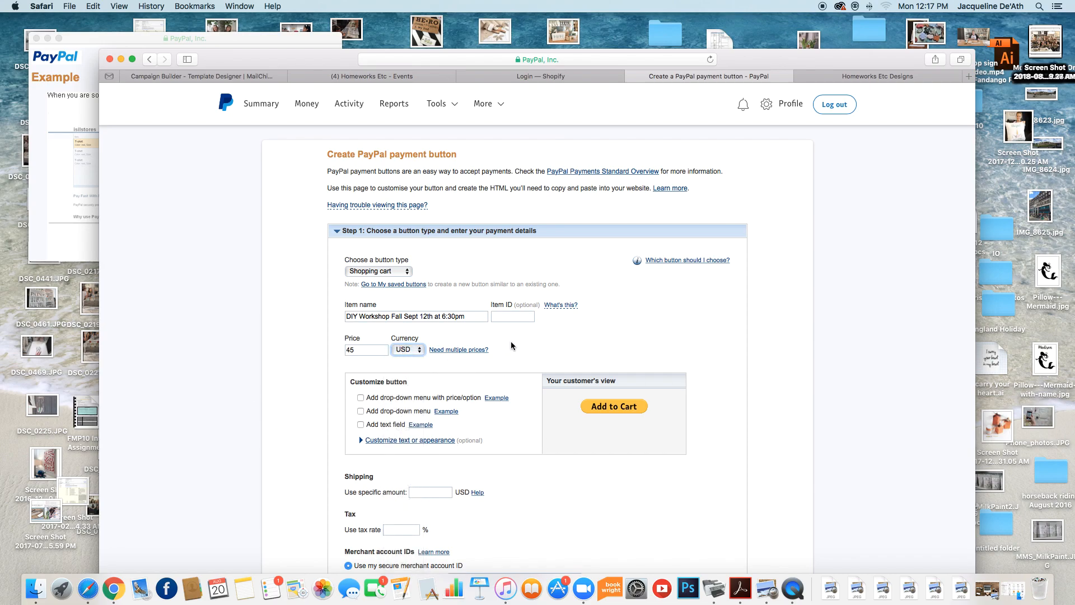
pyautogui.scroll(-3)
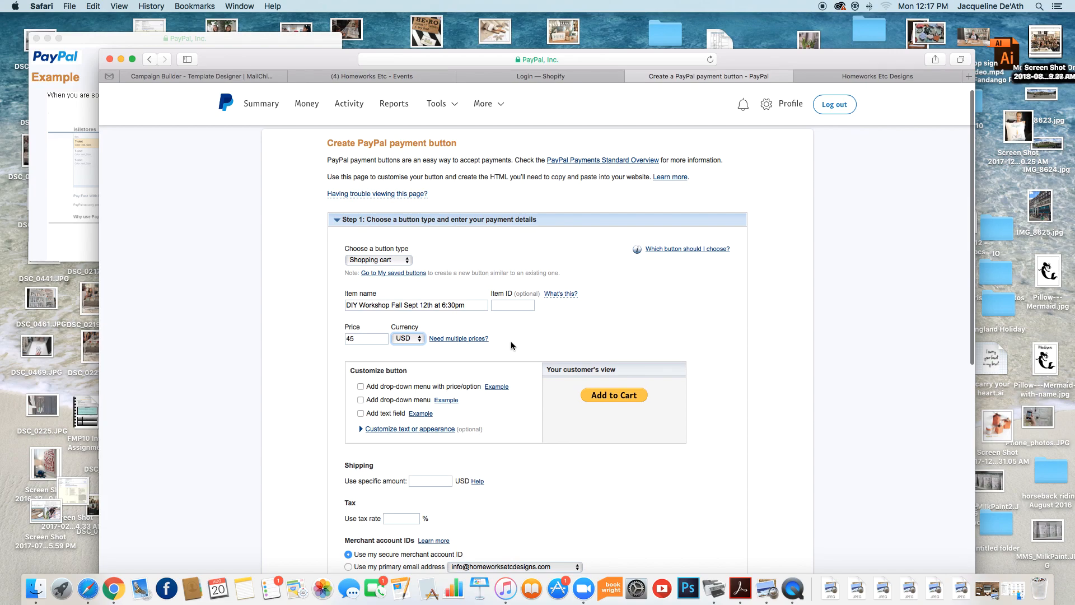
pyautogui.scroll(-3)
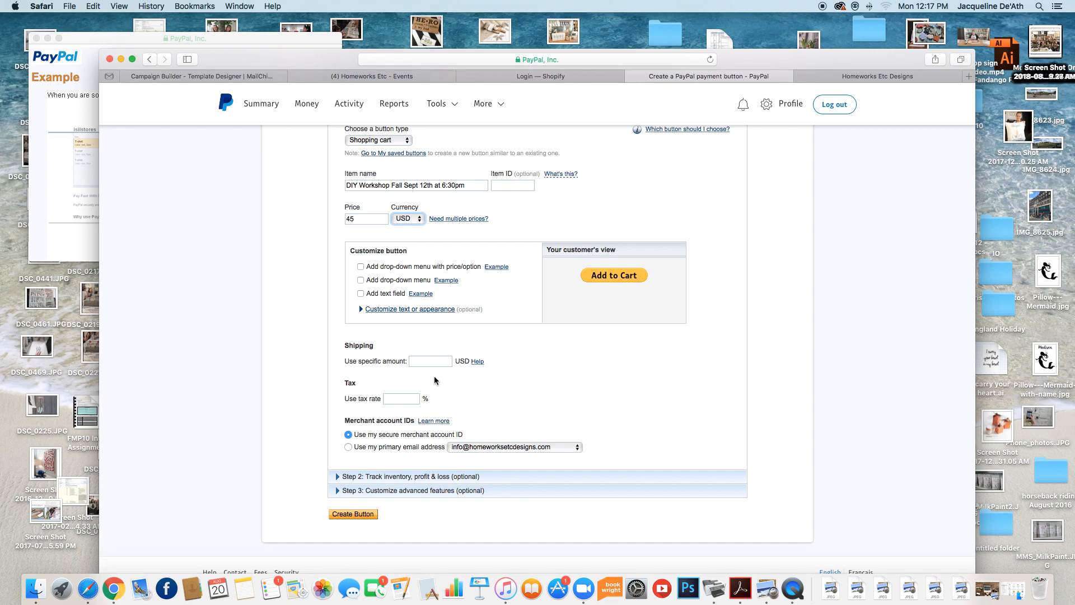
pyautogui.moveTo(482, 364)
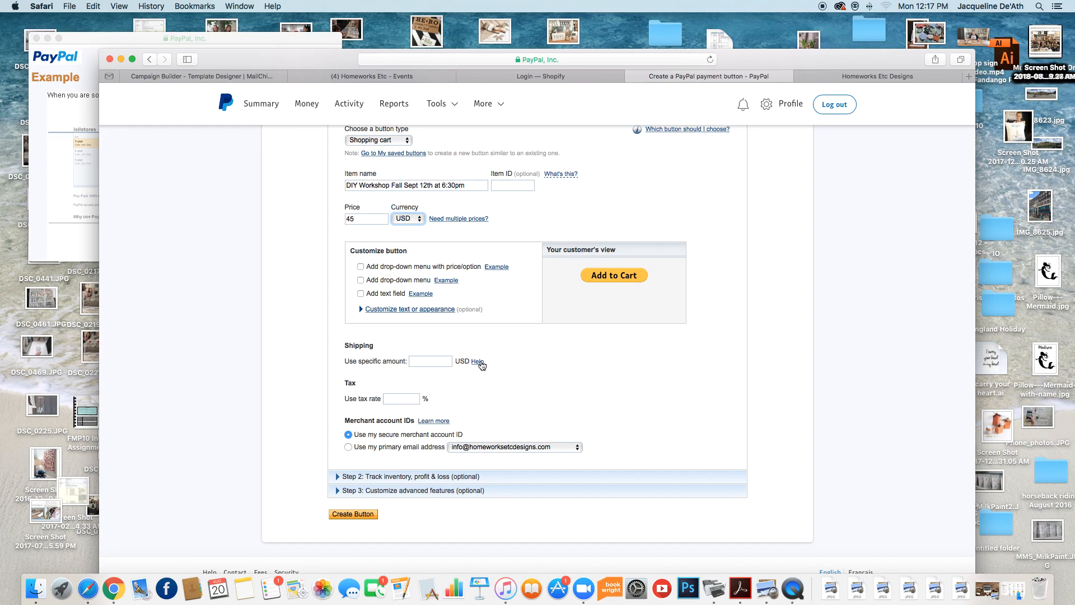
pyautogui.moveTo(330, 361)
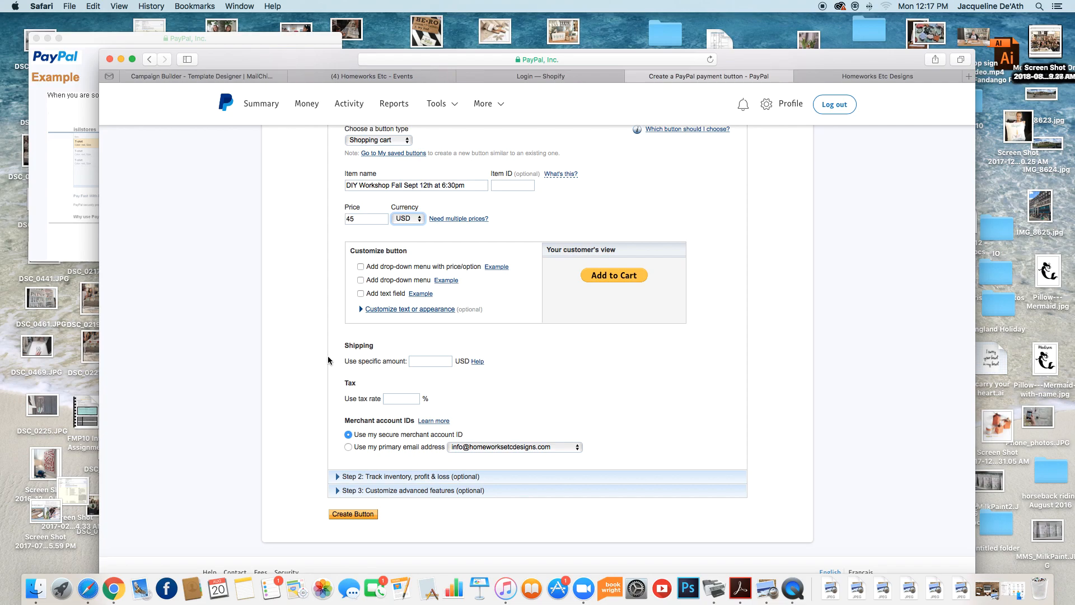
pyautogui.scroll(-3)
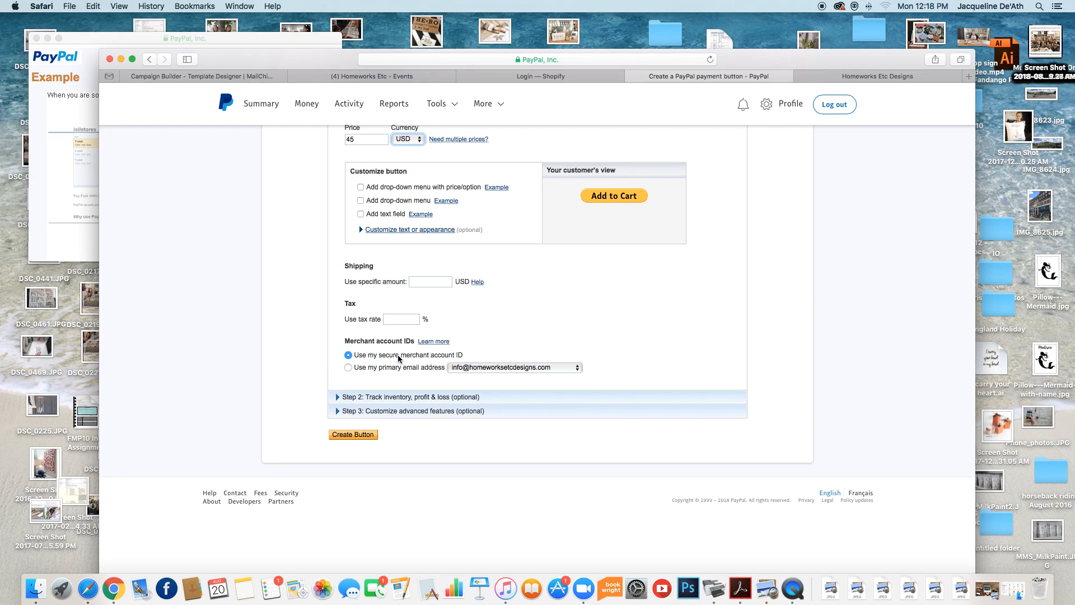
# - Route payments to a different primary email address instead of the merchant account ID
pyautogui.click(348, 367)
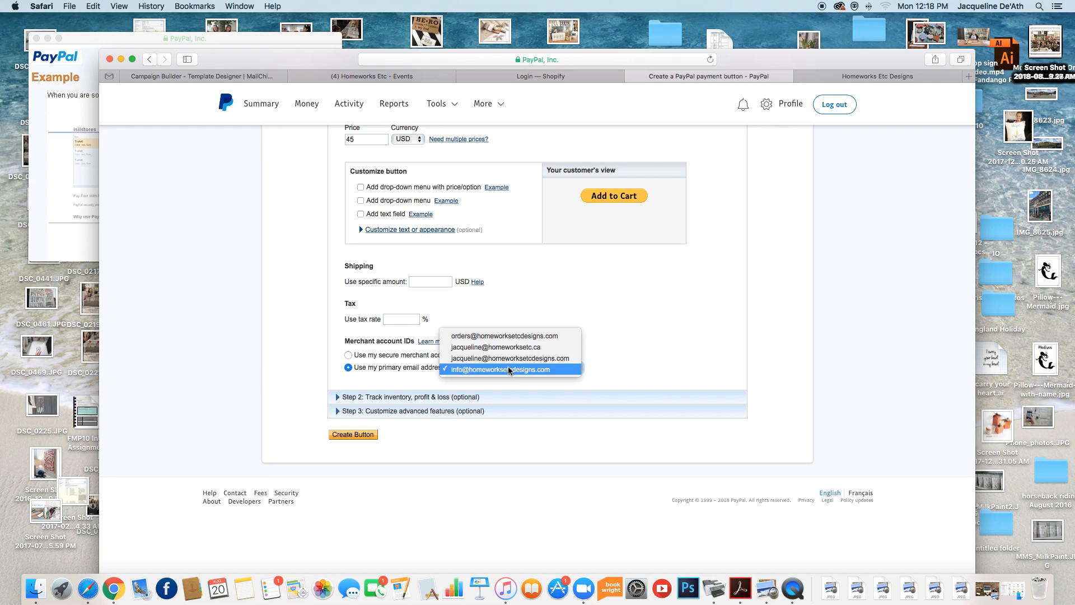
pyautogui.moveTo(515, 373)
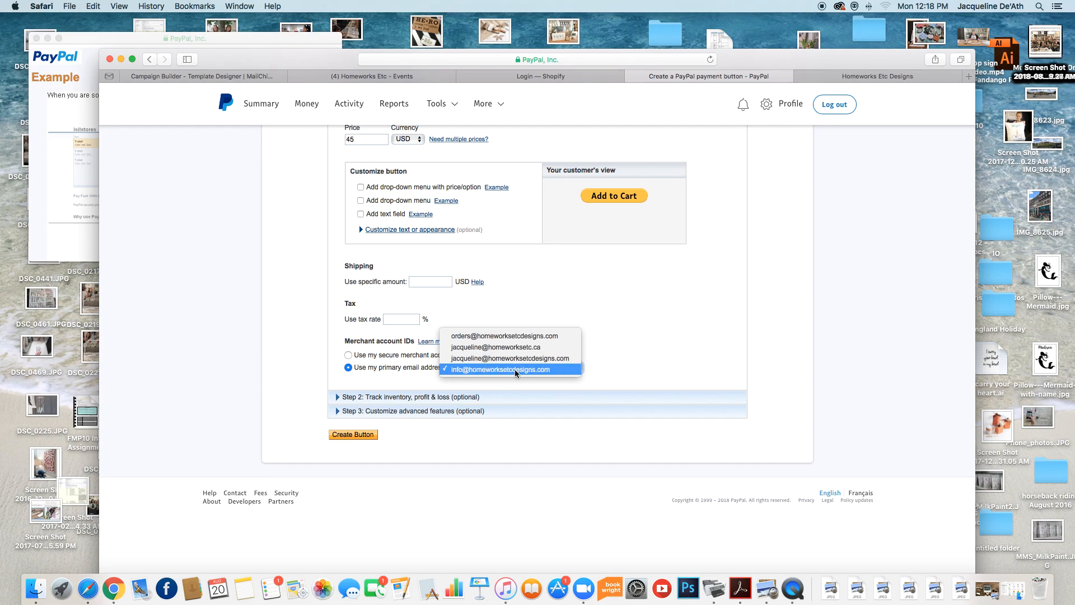
pyautogui.moveTo(511, 359)
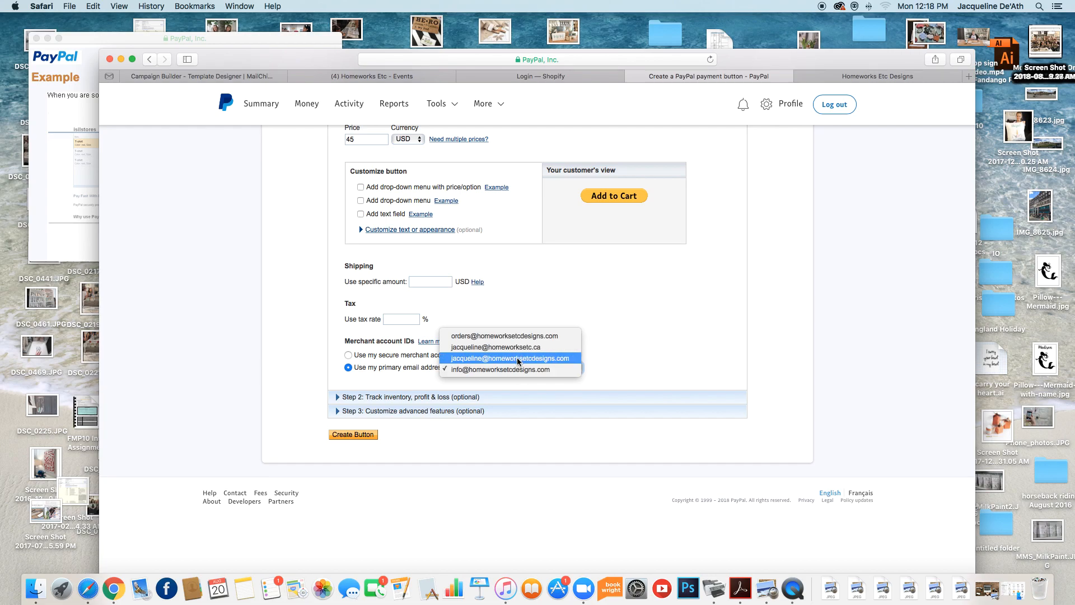
pyautogui.moveTo(607, 361)
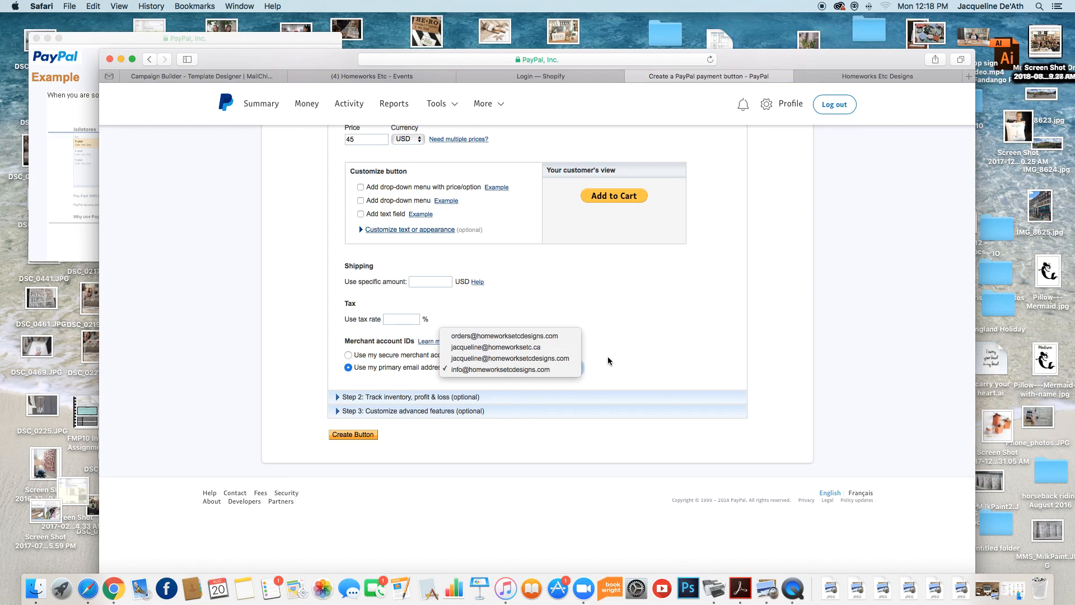
pyautogui.click(511, 359)
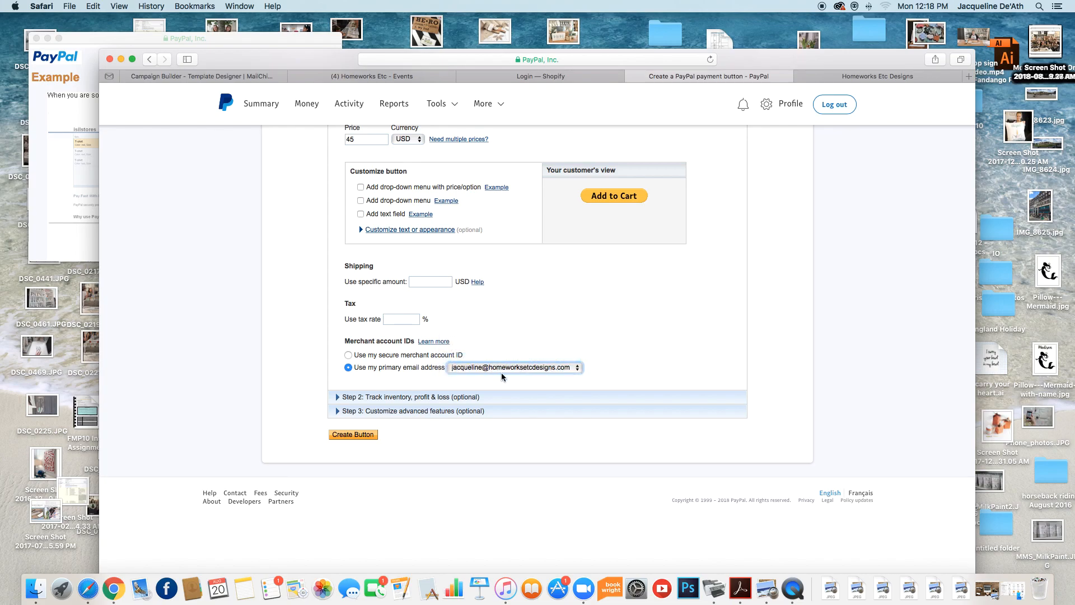
pyautogui.scroll(-3)
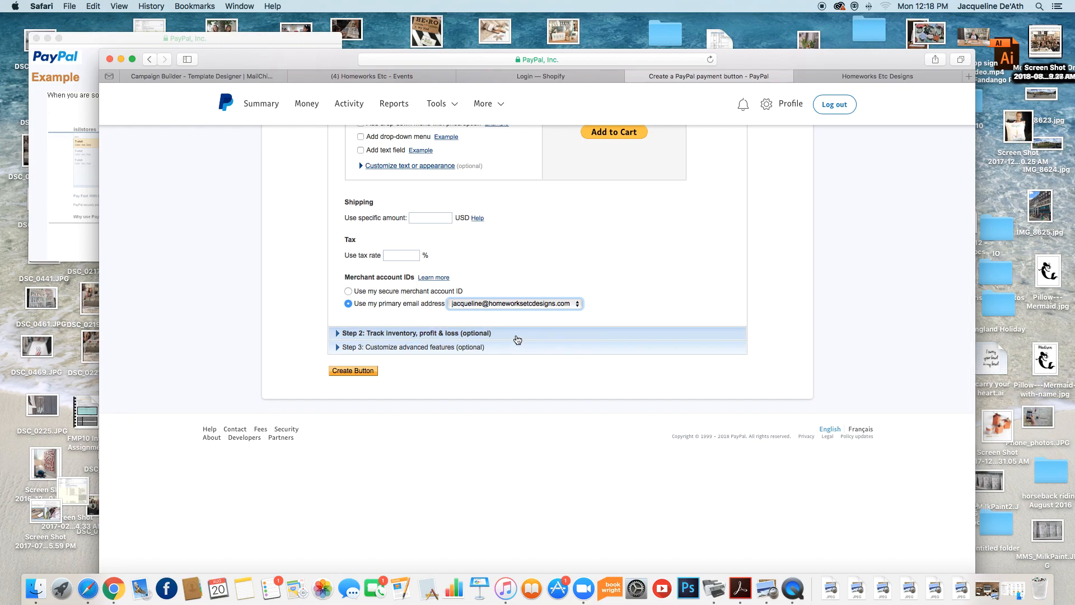
# - Enable Track inventory with item ID 'sept 12' and alert quantity 12
pyautogui.click(417, 333)
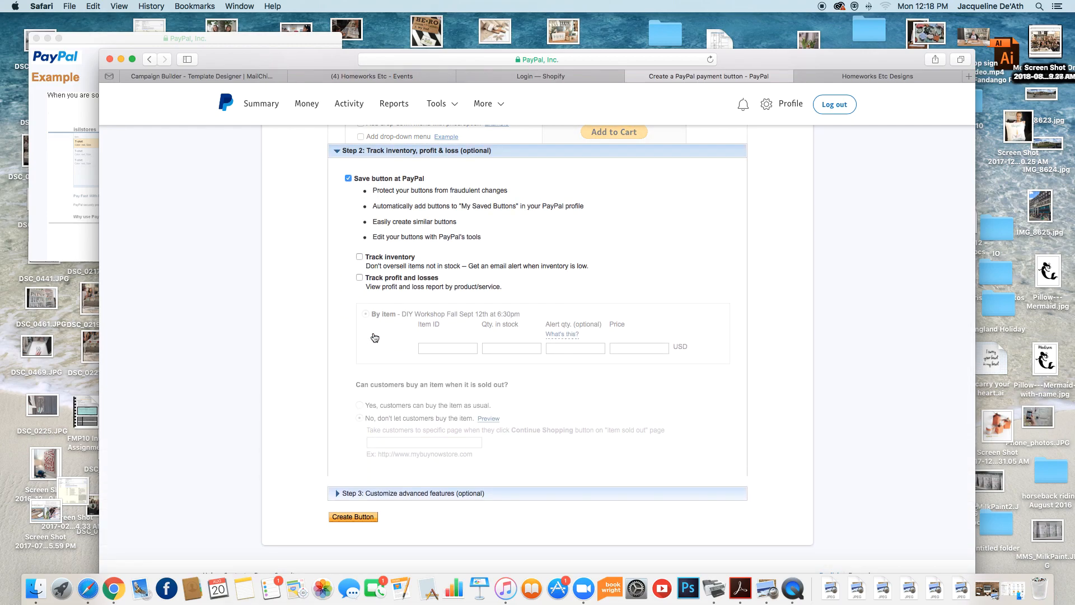
pyautogui.scroll(-3)
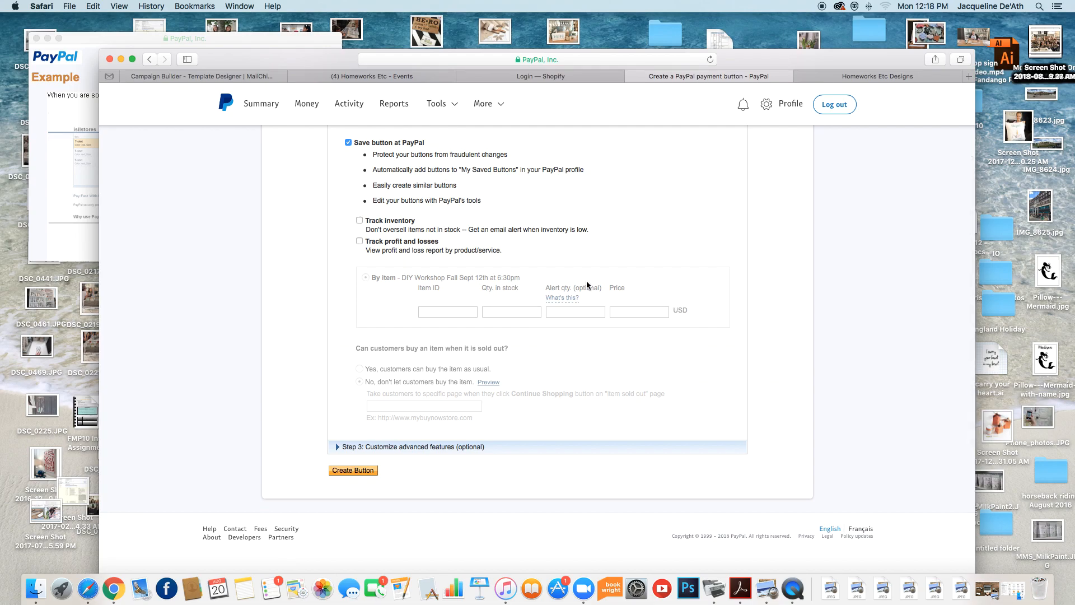
pyautogui.scroll(3)
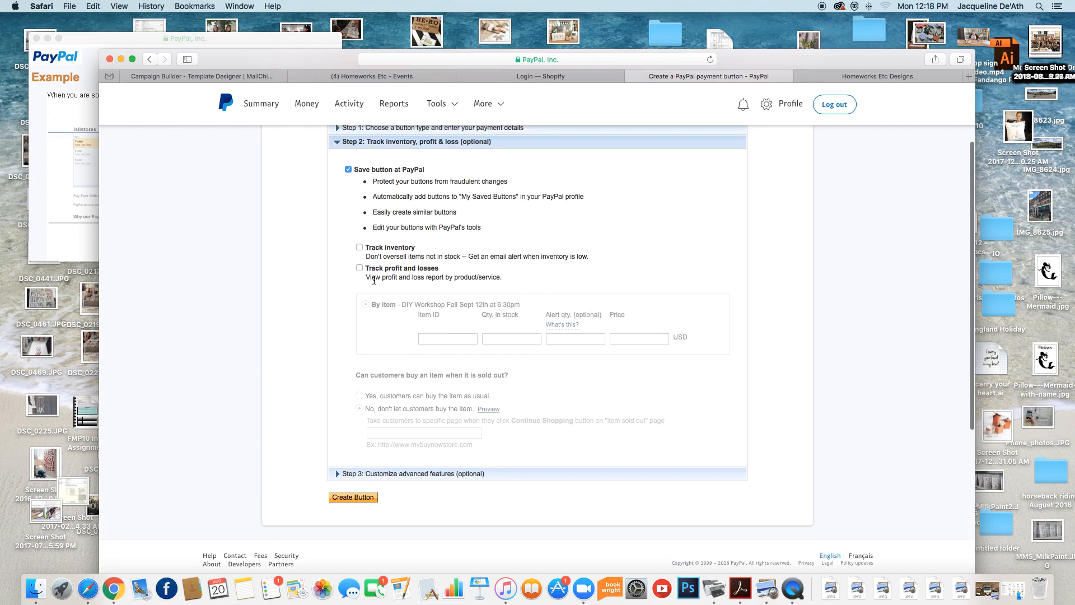
pyautogui.click(359, 247)
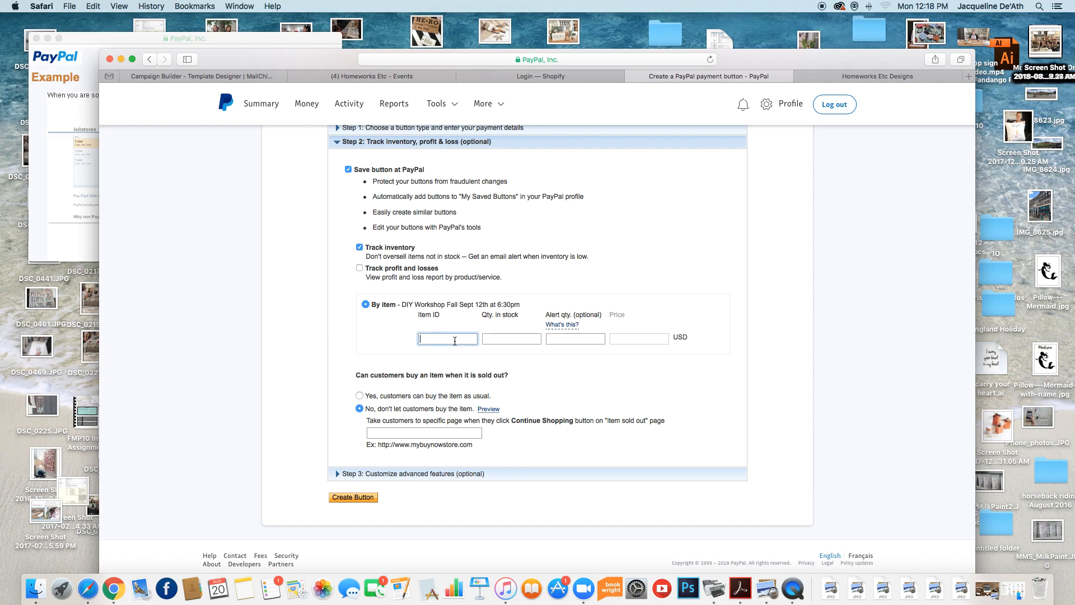
pyautogui.write('setp')
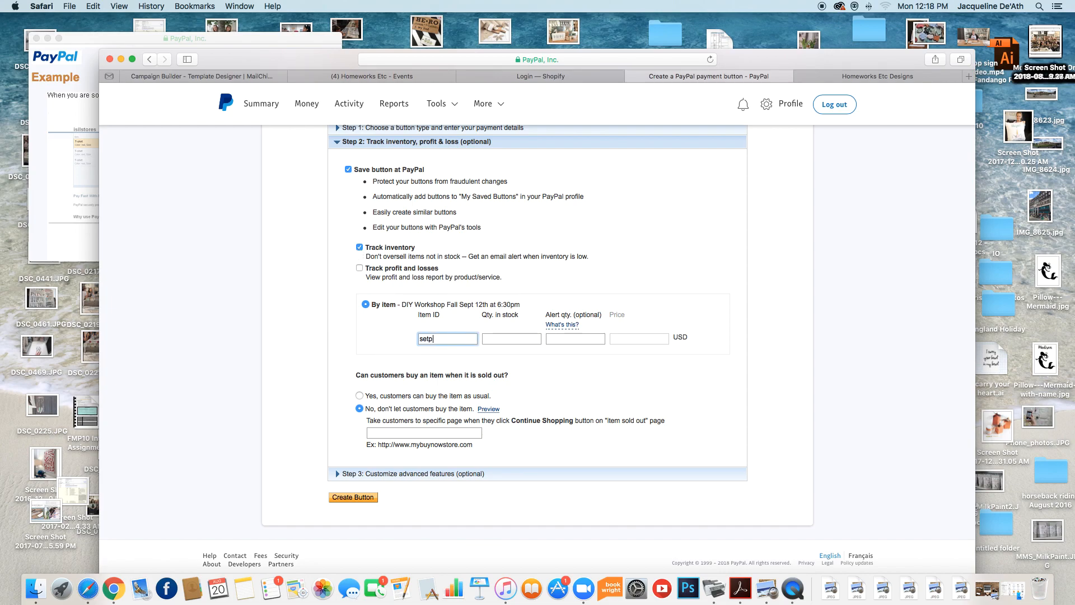
pyautogui.write('sept')
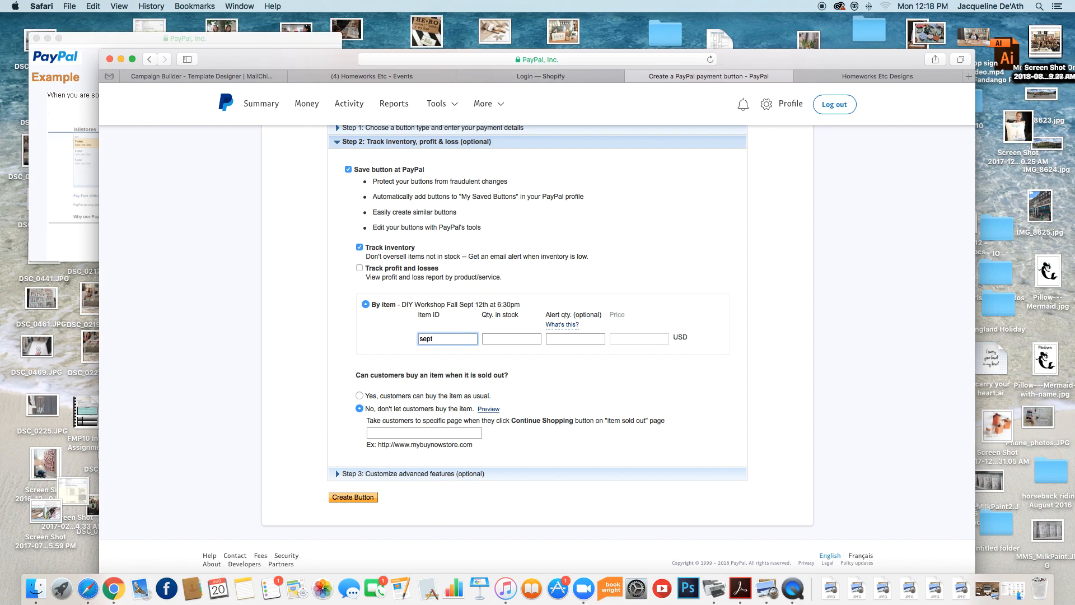
pyautogui.scroll(-3)
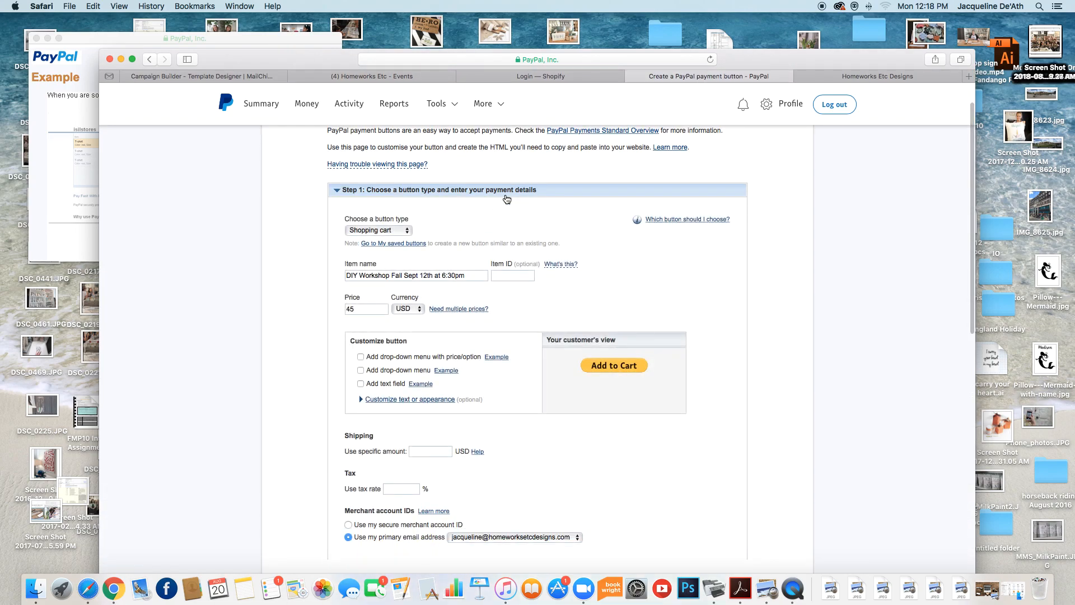
pyautogui.scroll(-3)
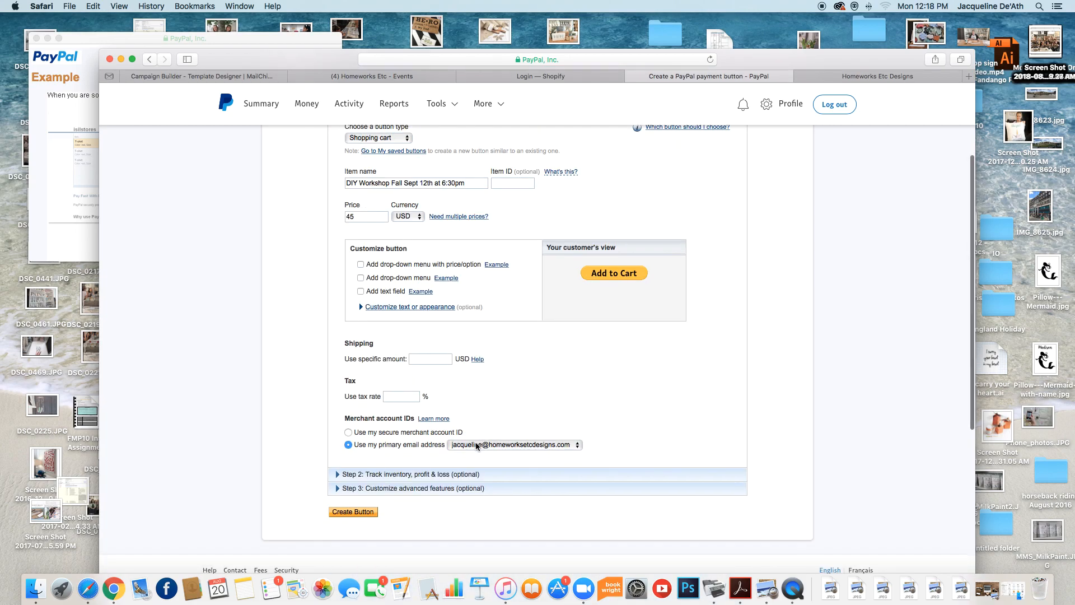
pyautogui.click(410, 474)
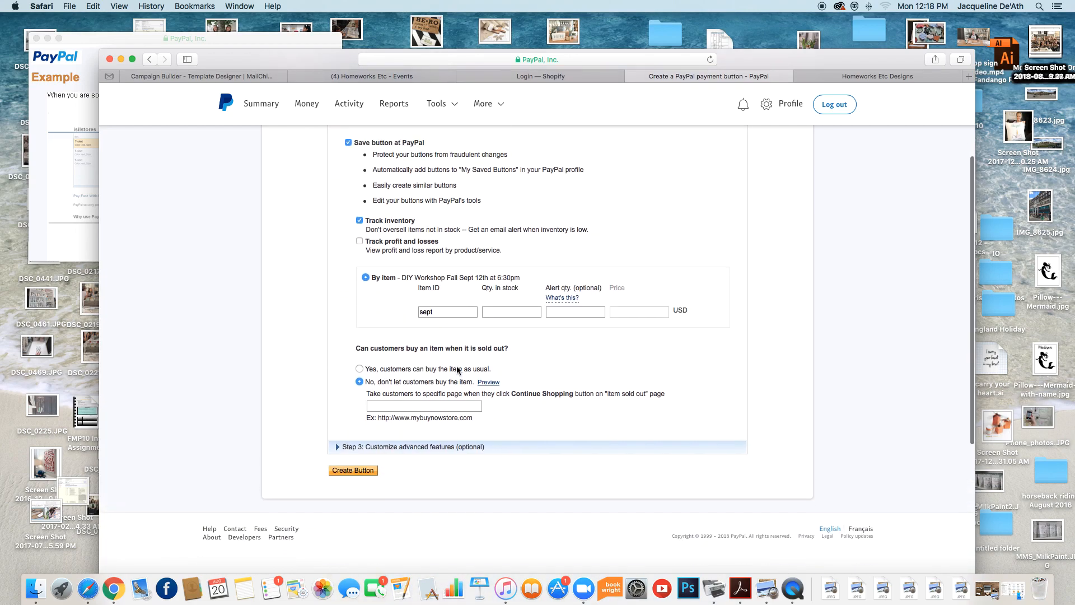
pyautogui.write('12')
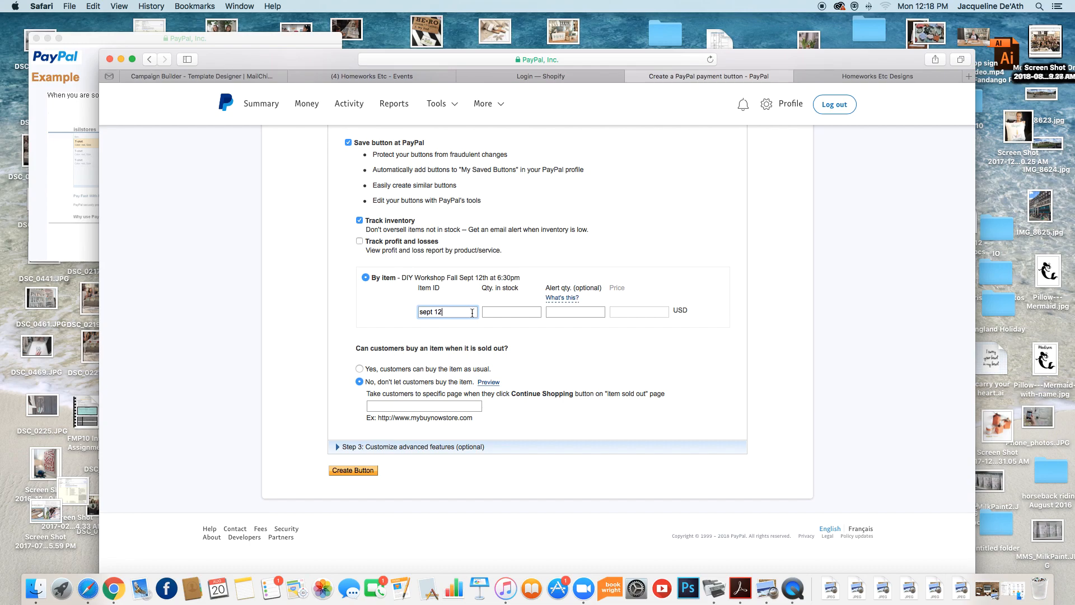
pyautogui.click(575, 312)
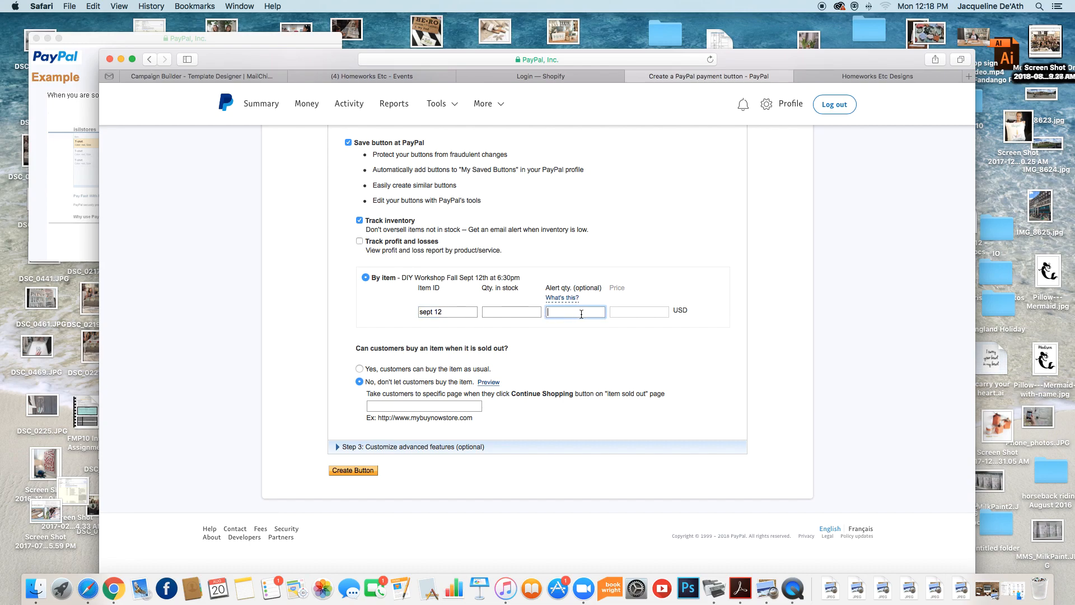
pyautogui.write('12')
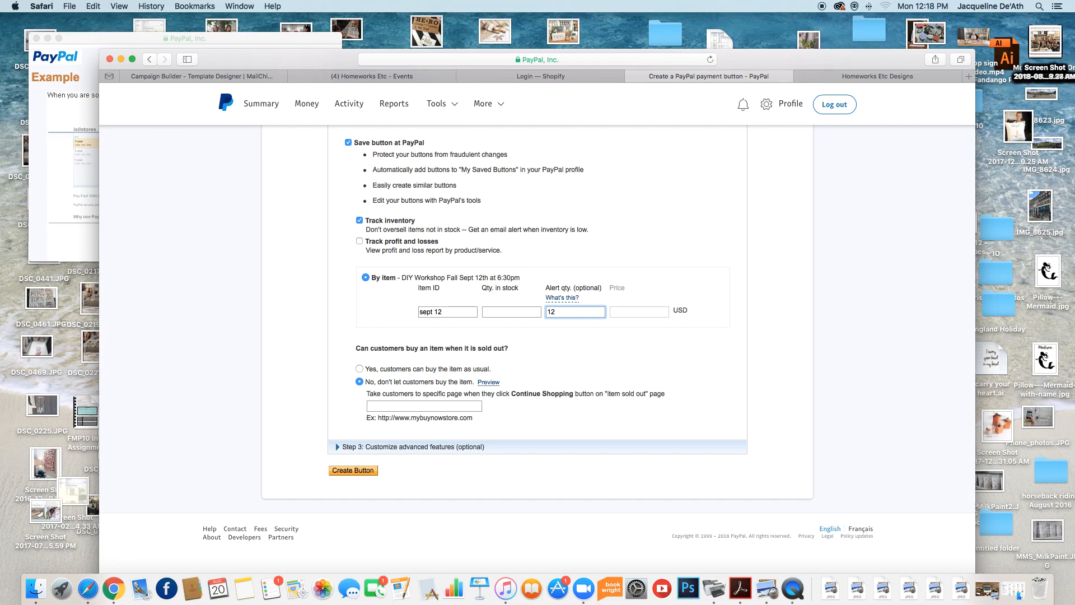
pyautogui.moveTo(655, 316)
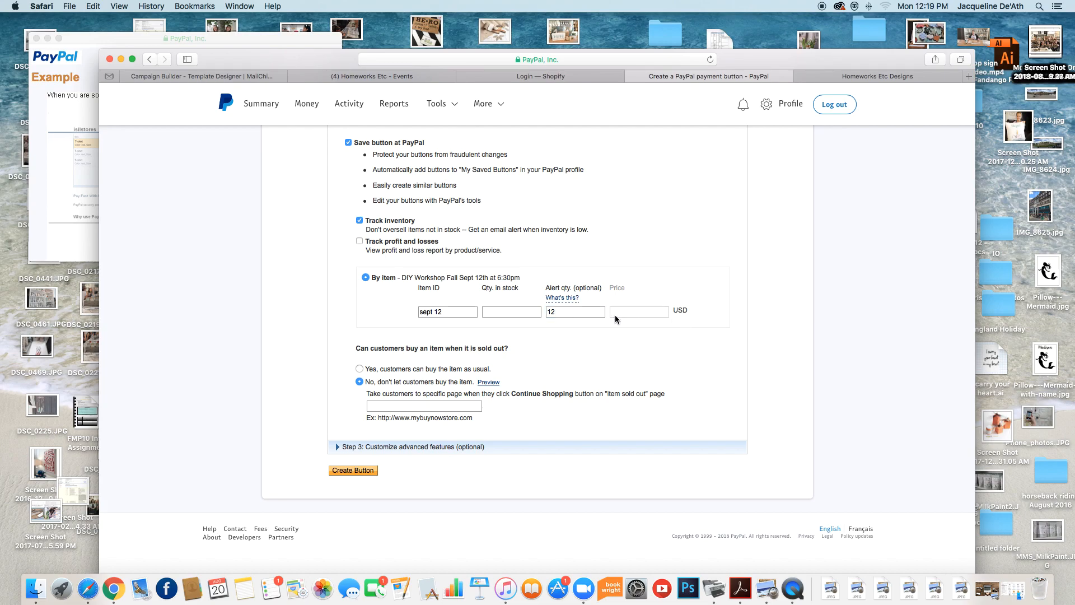
pyautogui.moveTo(676, 309)
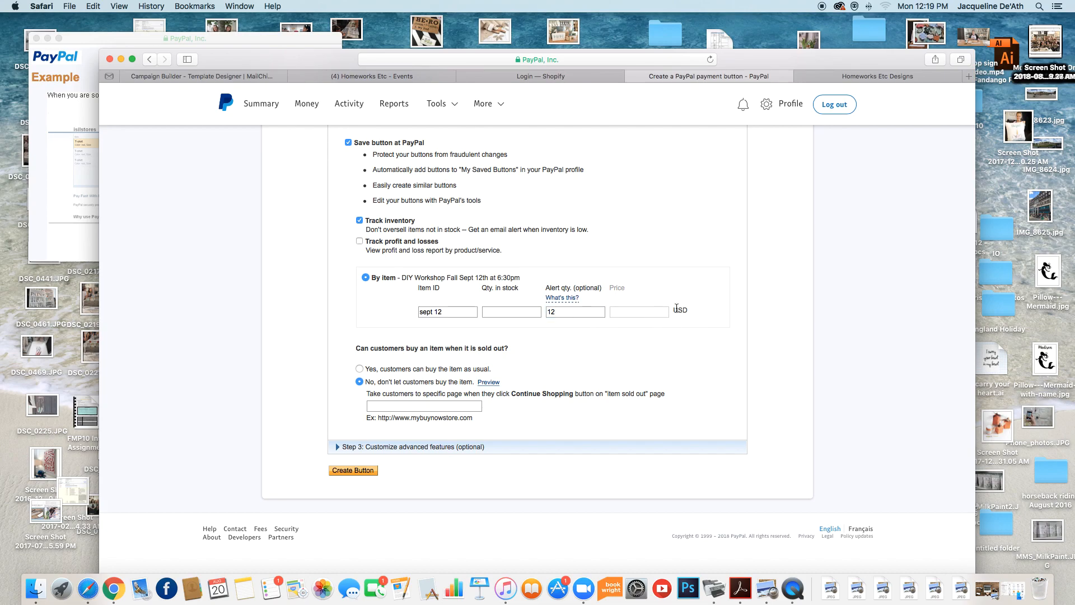
pyautogui.scroll(-3)
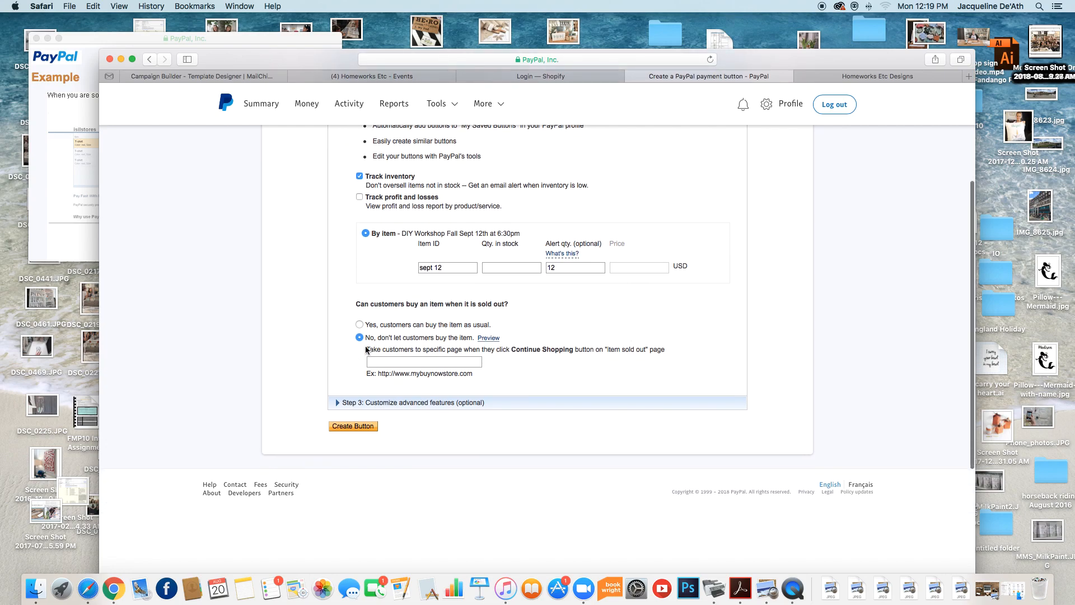
pyautogui.moveTo(460, 343)
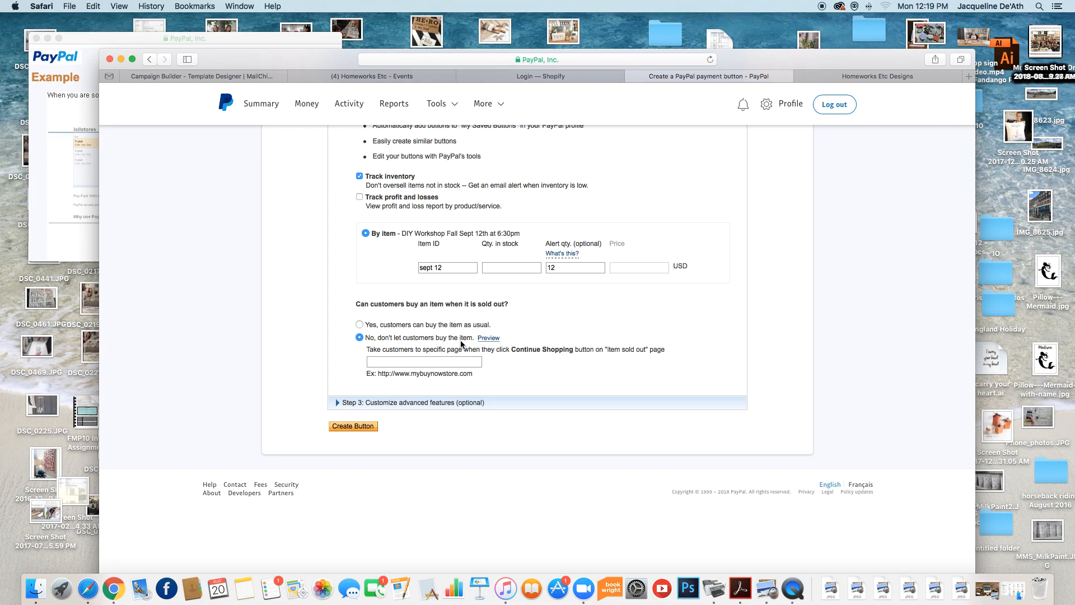
pyautogui.moveTo(536, 306)
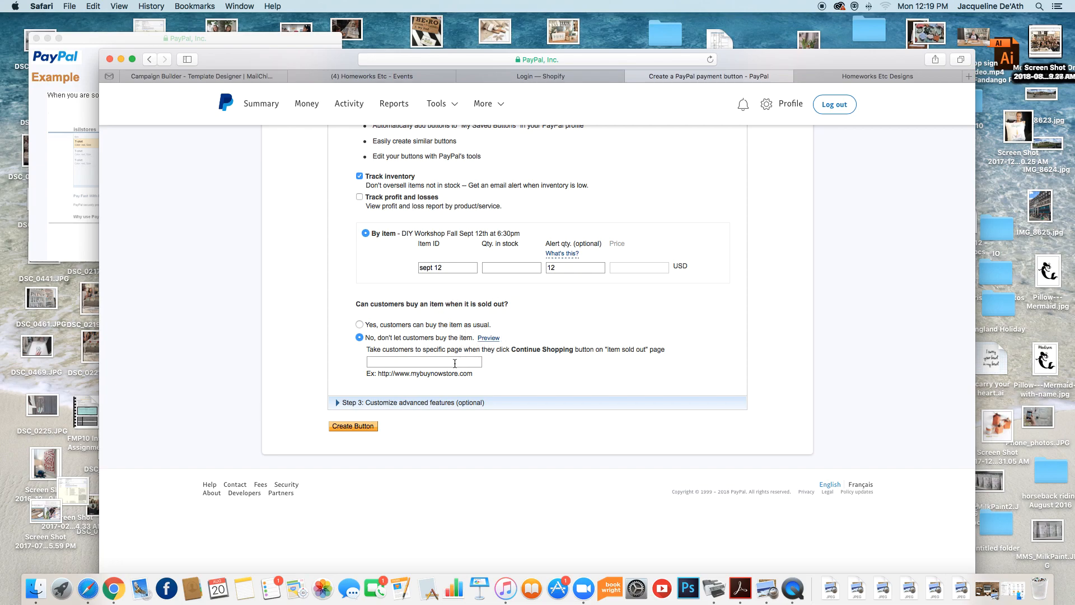
pyautogui.click(423, 362)
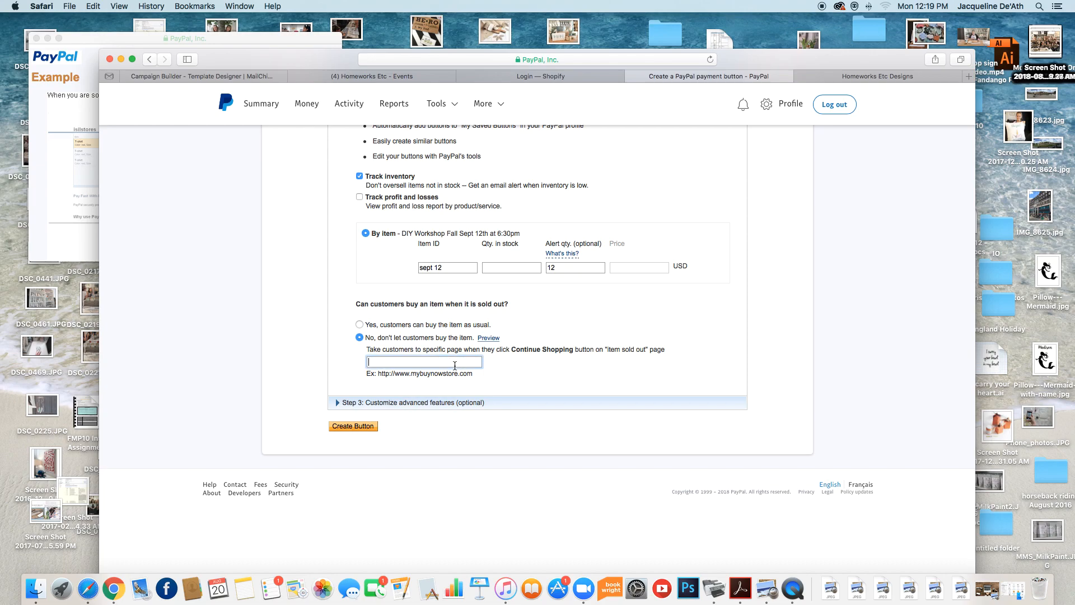
pyautogui.write('http://www.homeworksetc.ca')
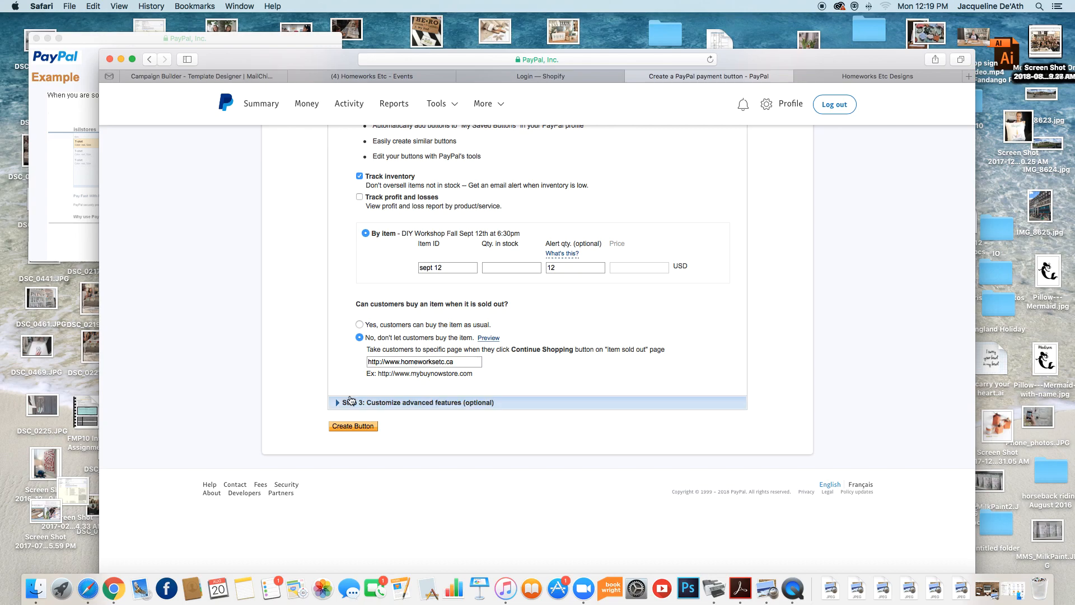
pyautogui.moveTo(552, 384)
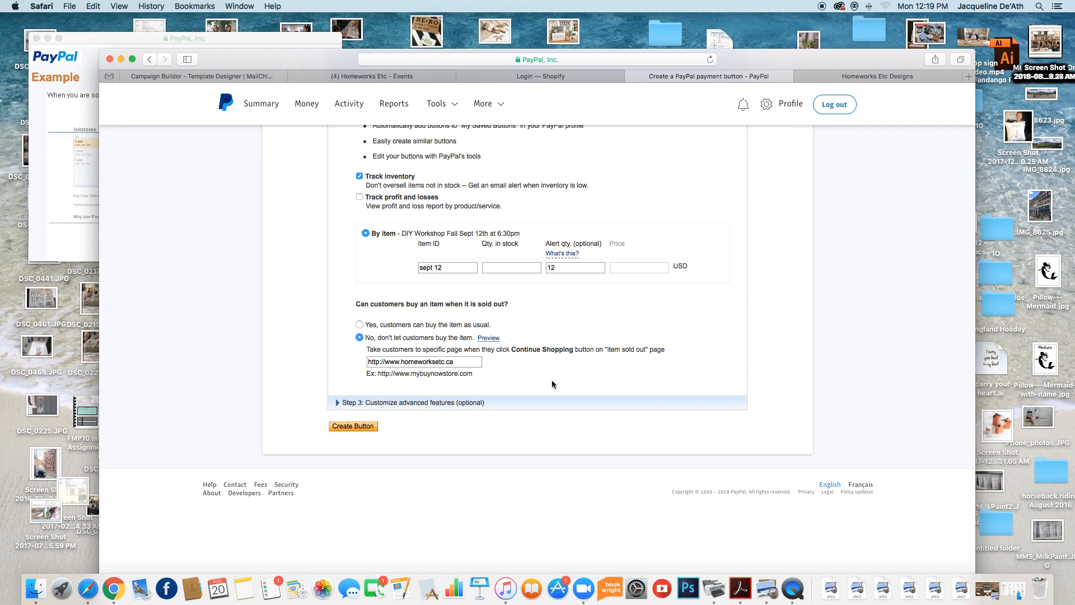
pyautogui.moveTo(590, 383)
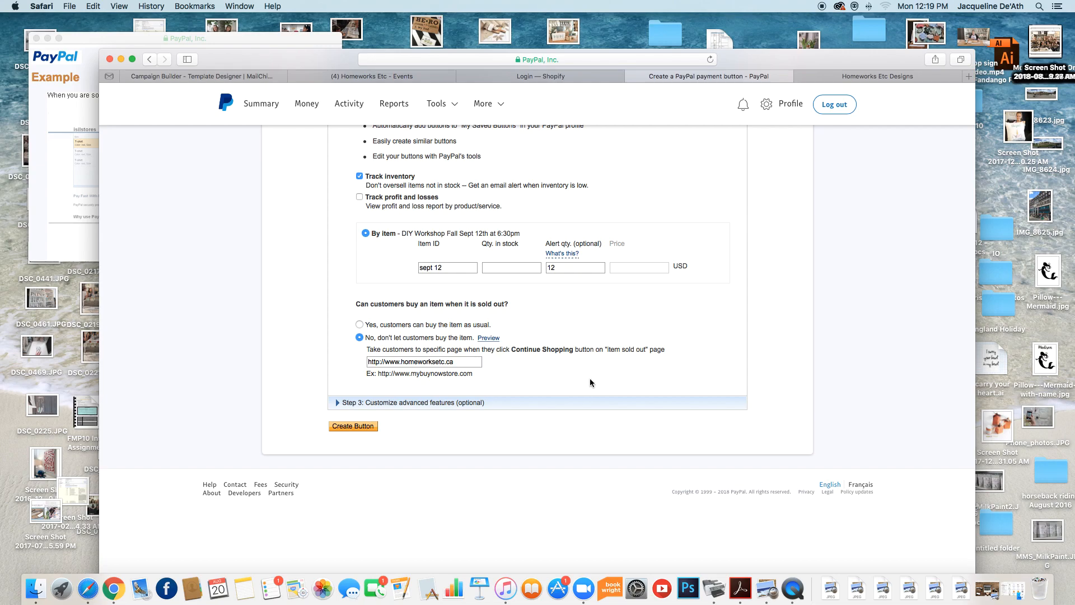
pyautogui.moveTo(534, 381)
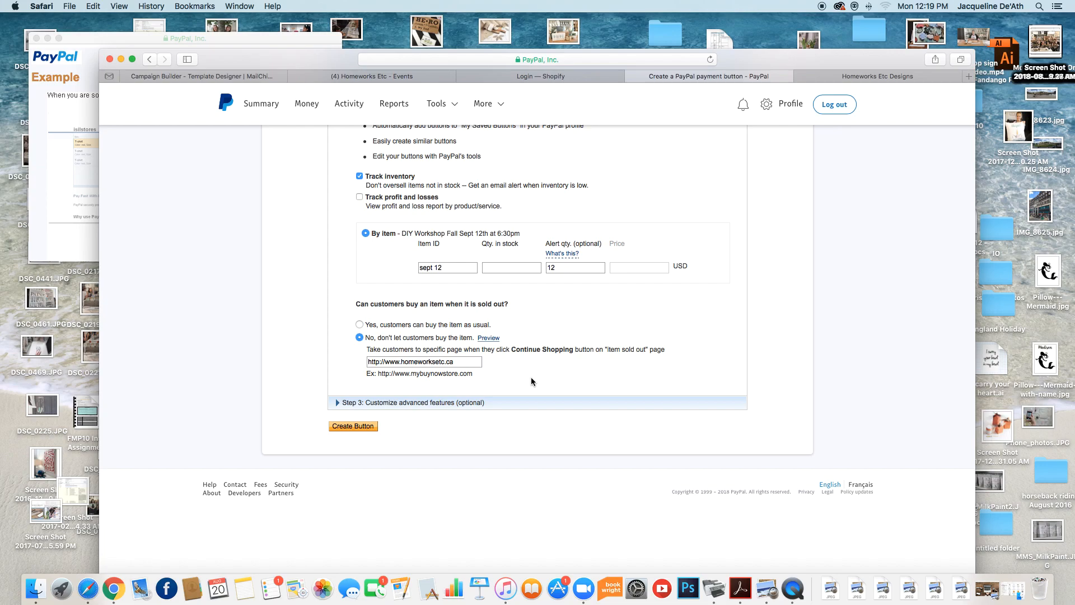
pyautogui.moveTo(531, 379)
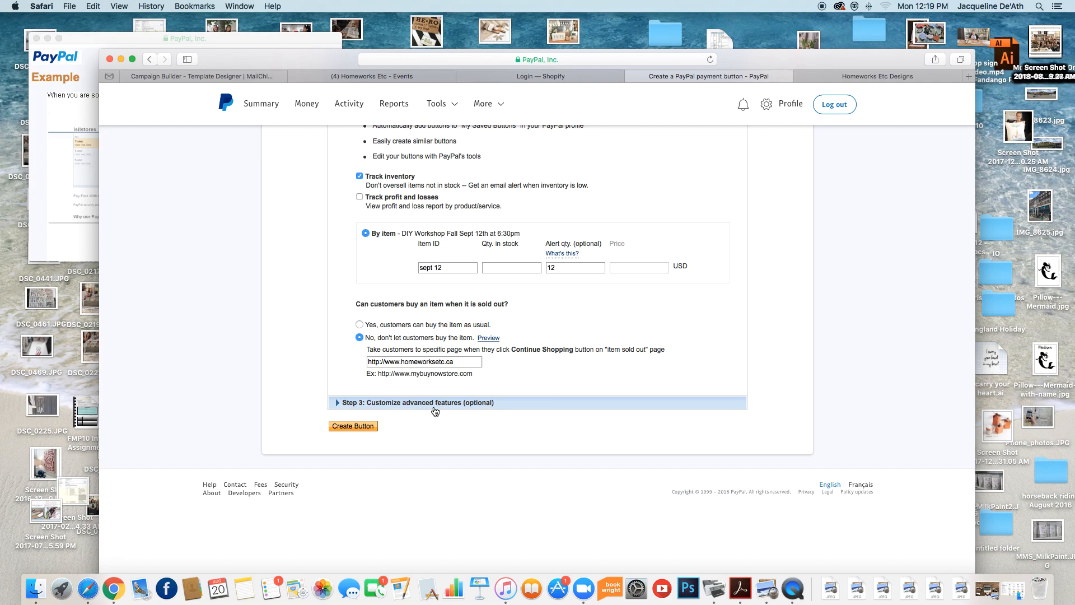
# - Review advanced checkout options, keeping special instructions and shipping address on, then collapse them
pyautogui.click(415, 402)
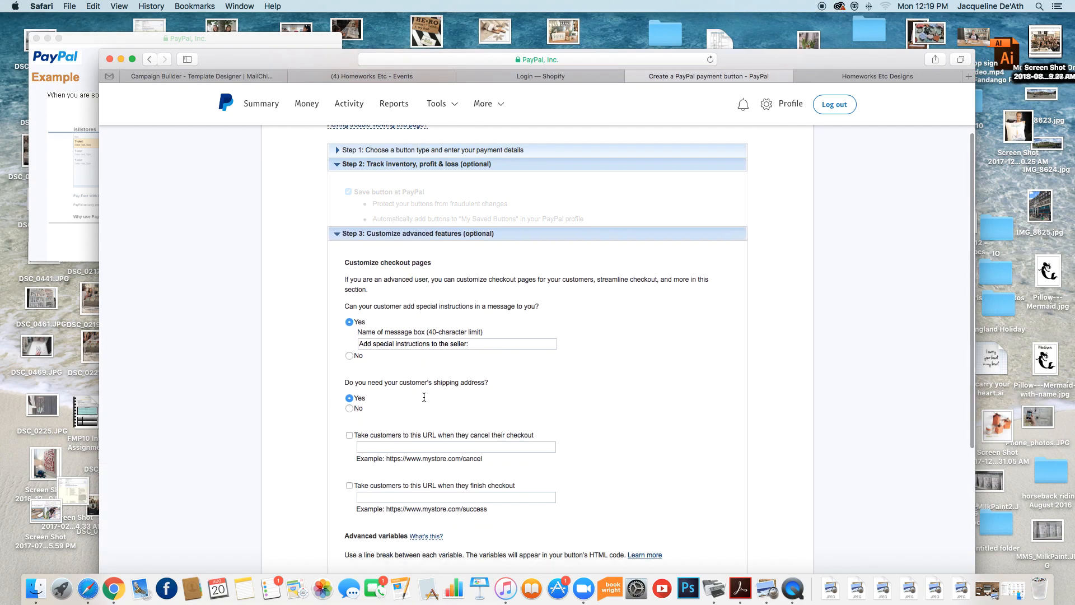
pyautogui.scroll(-3)
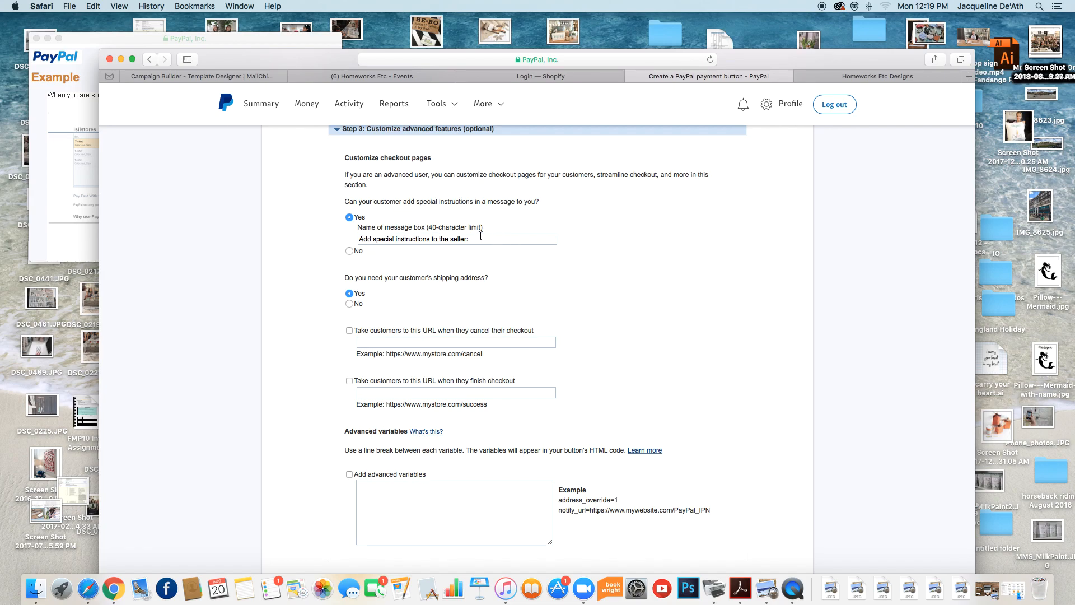
pyautogui.moveTo(488, 242)
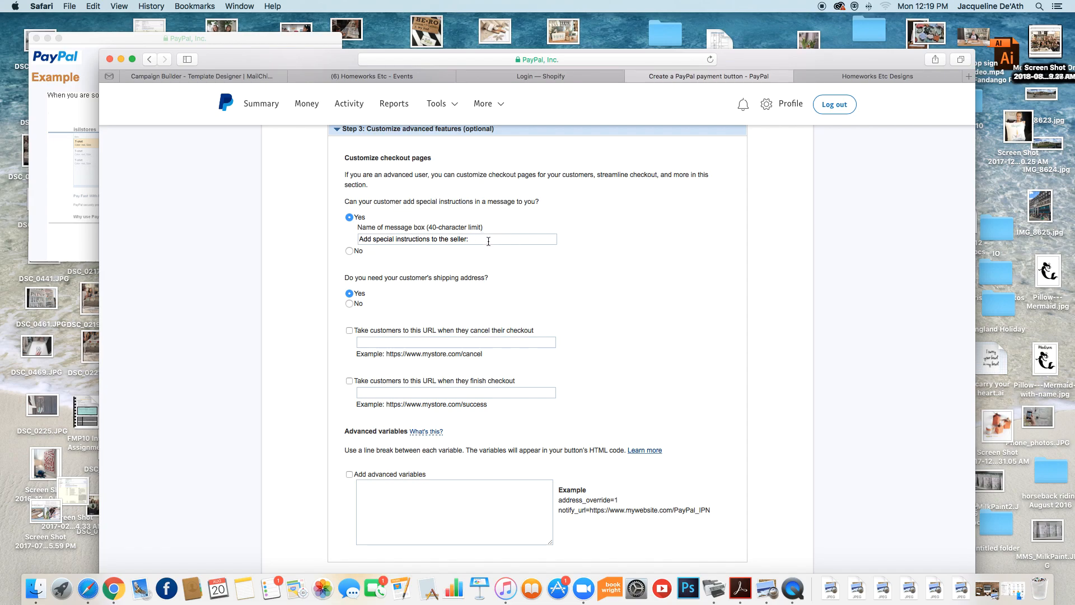
pyautogui.click(456, 239)
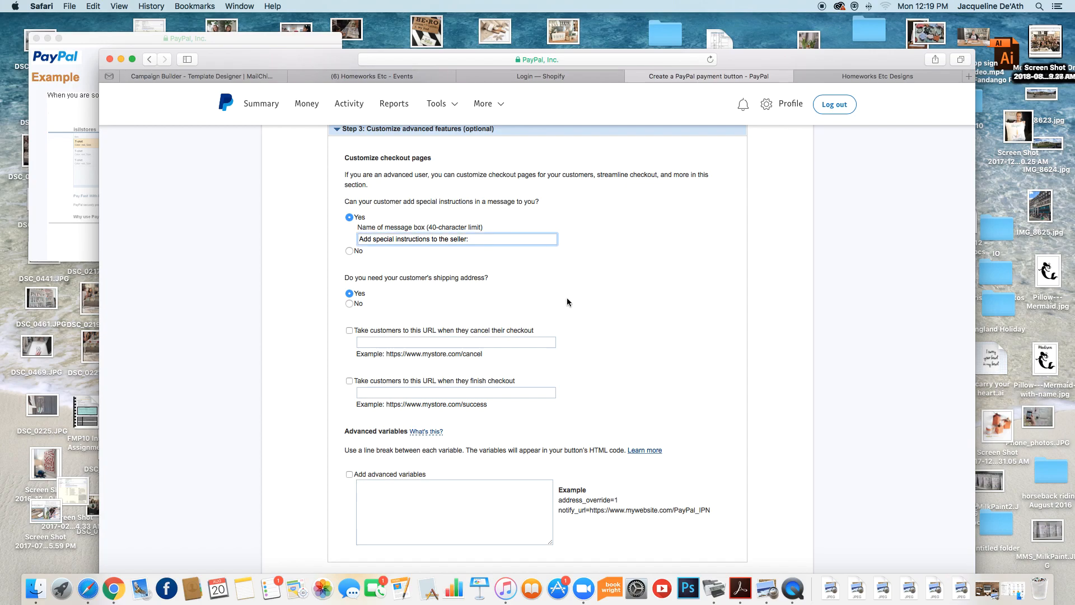
pyautogui.scroll(-3)
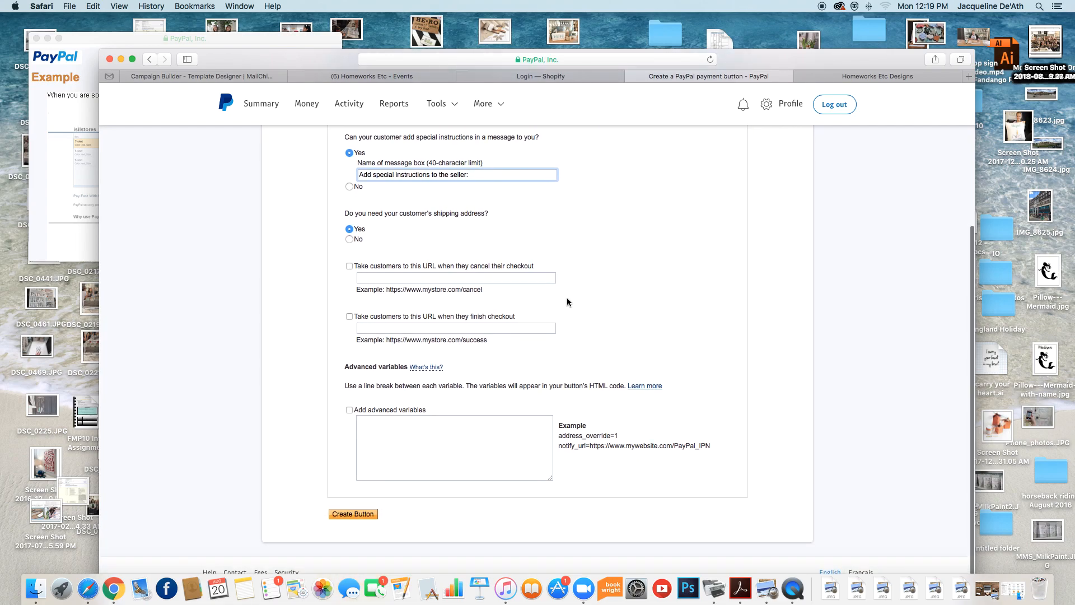
pyautogui.scroll(3)
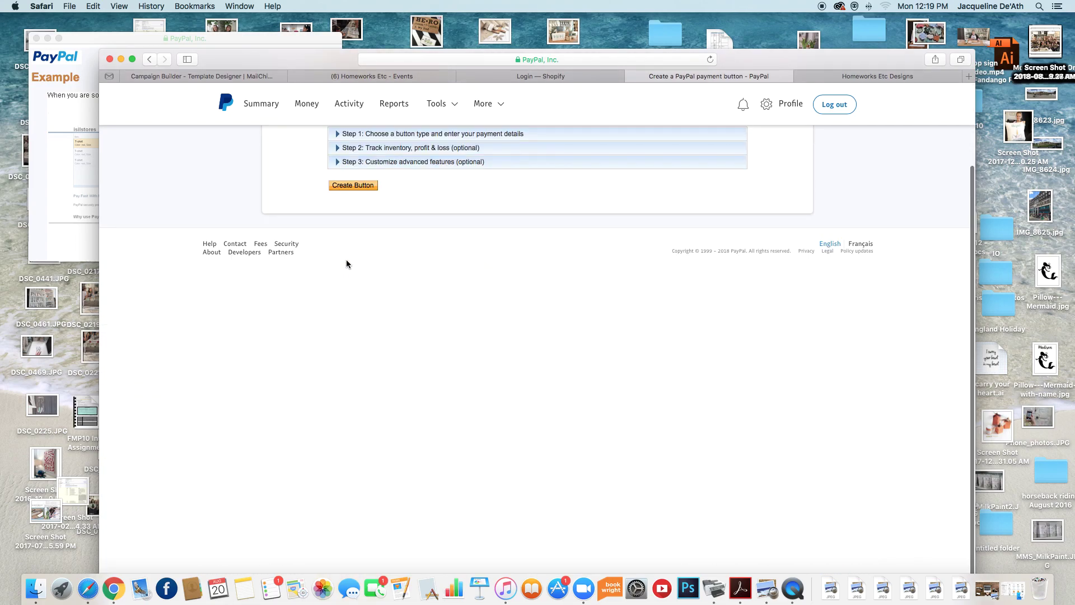
# - Submit the DIY Workshop button form, which returns a missing quantity-in-stock error
pyautogui.scroll(3)
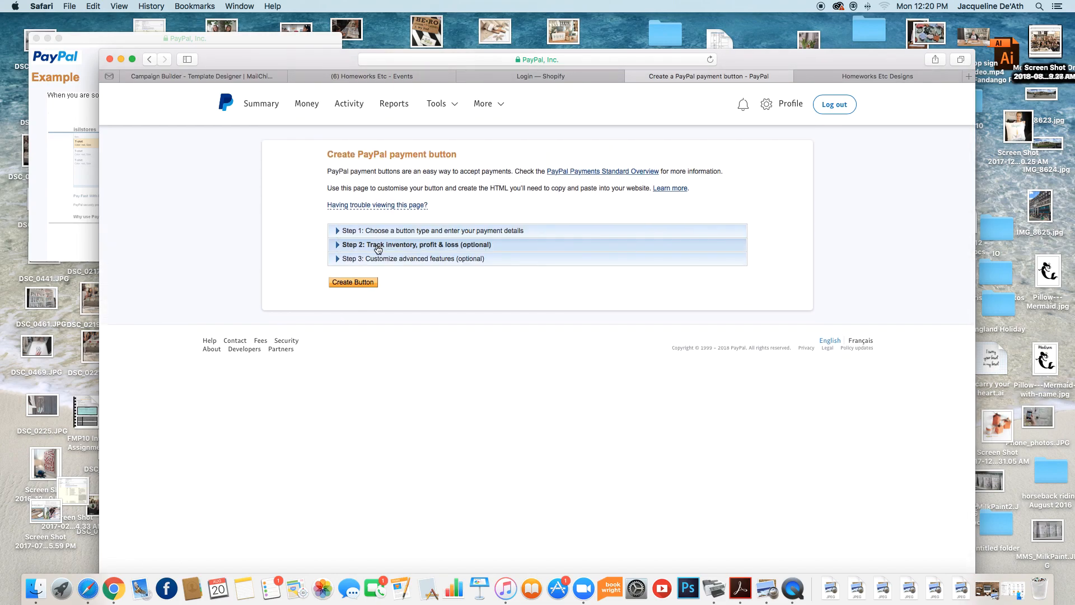
pyautogui.moveTo(353, 282)
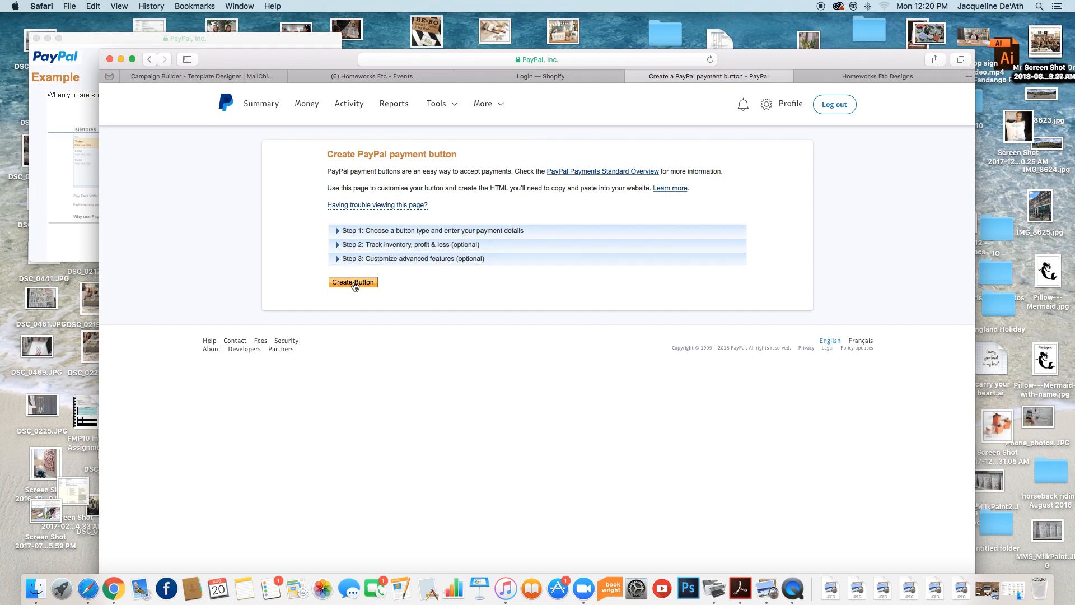
pyautogui.click(353, 282)
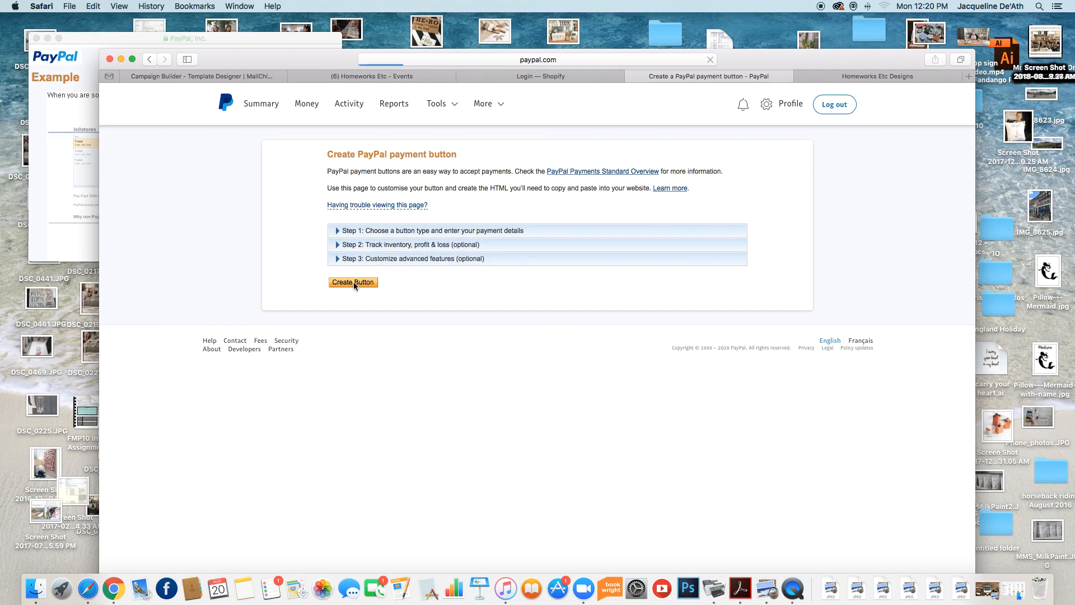
pyautogui.click(353, 282)
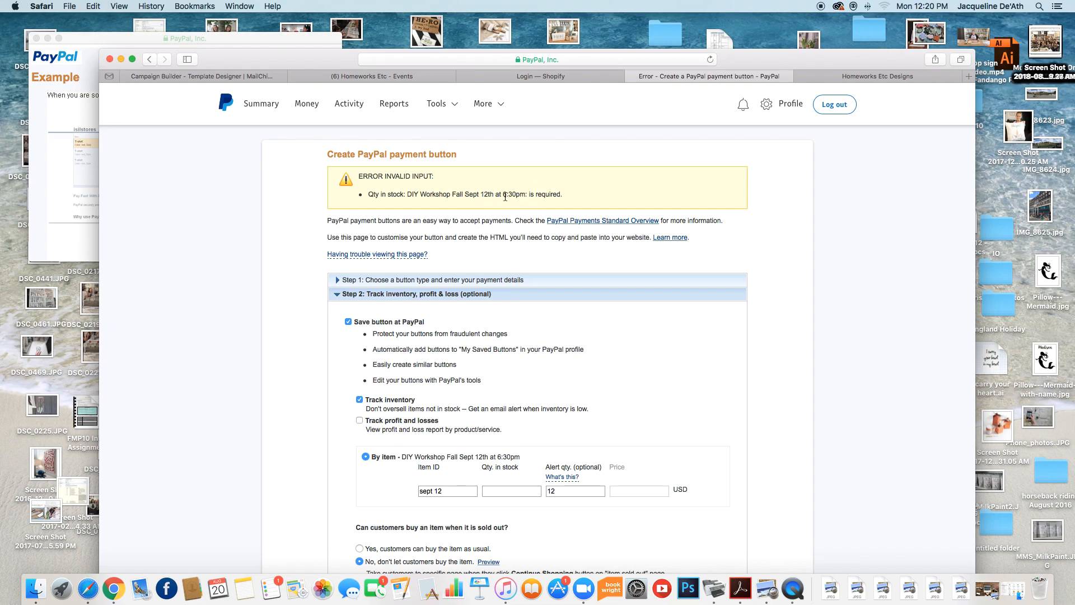
# - Give the DIY Workshop item 12 in stock with an alert quantity of 3
pyautogui.scroll(-3)
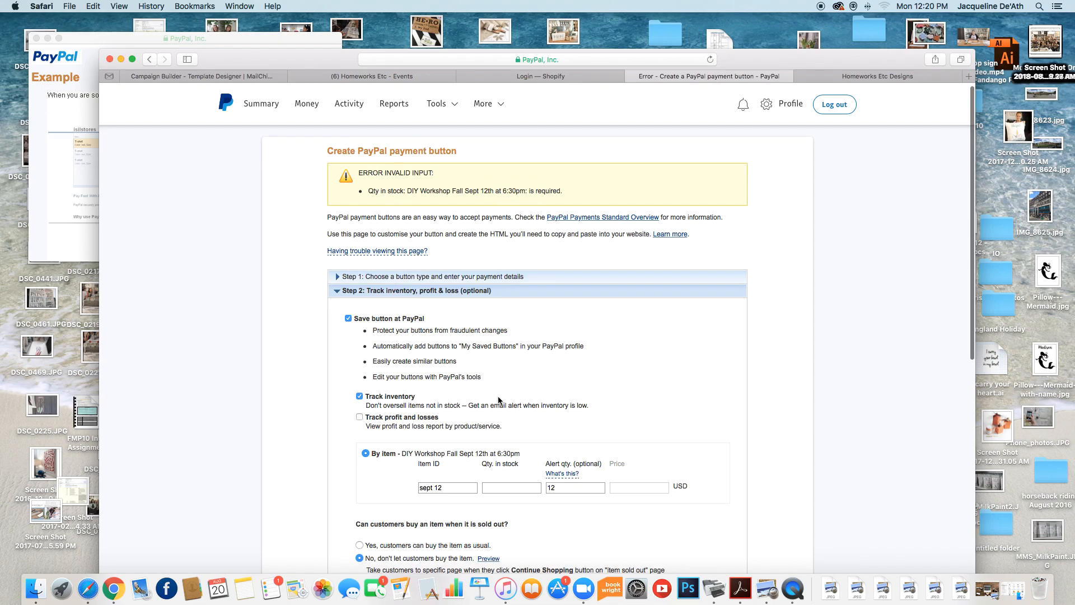
pyautogui.click(510, 488)
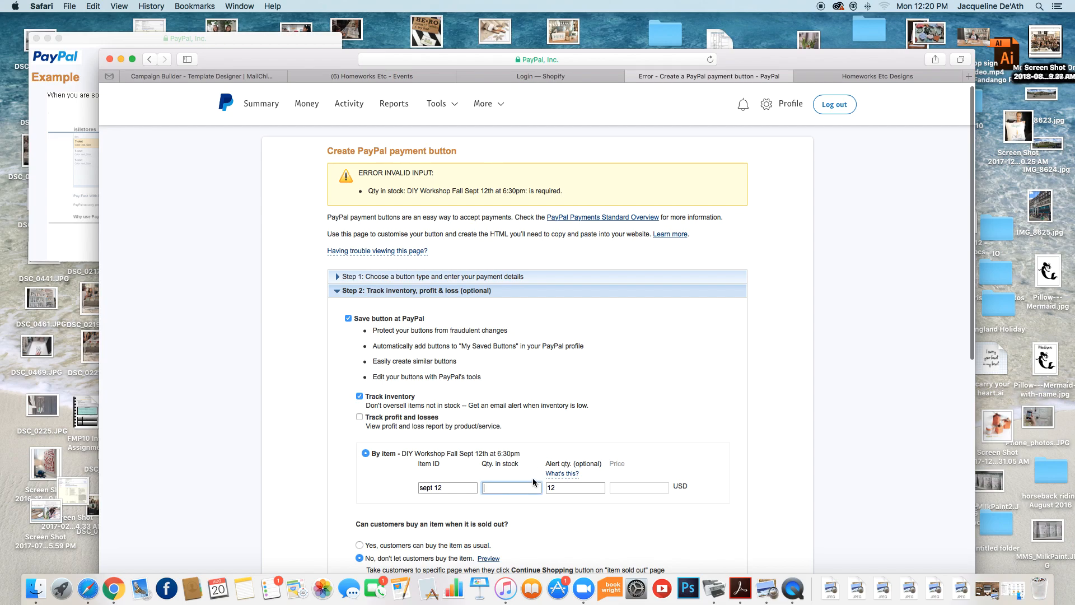
pyautogui.scroll(-3)
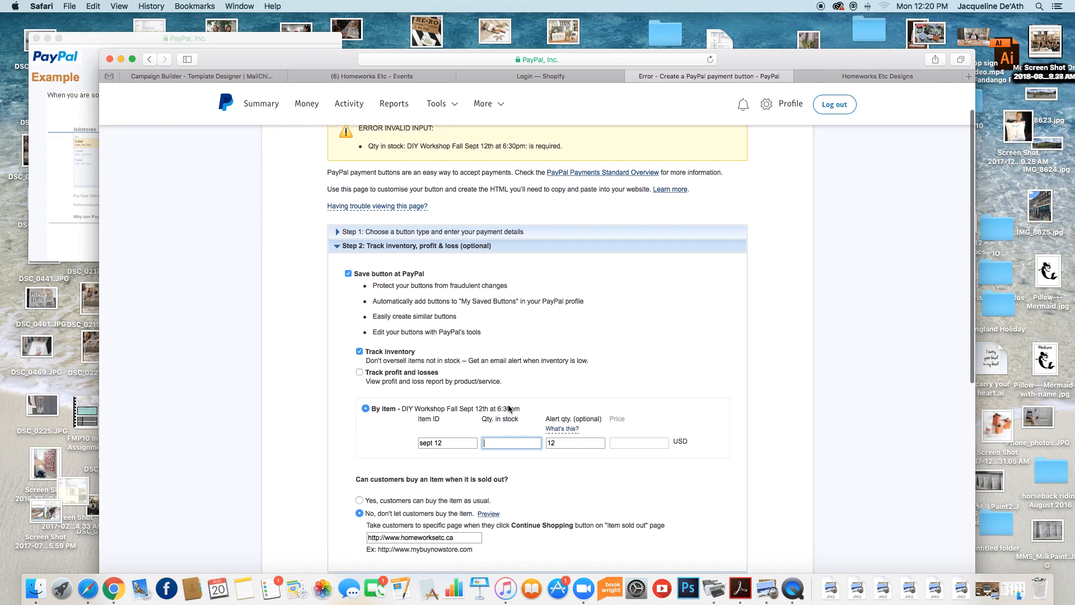
pyautogui.write('12')
pyautogui.click(574, 442)
pyautogui.write('3')
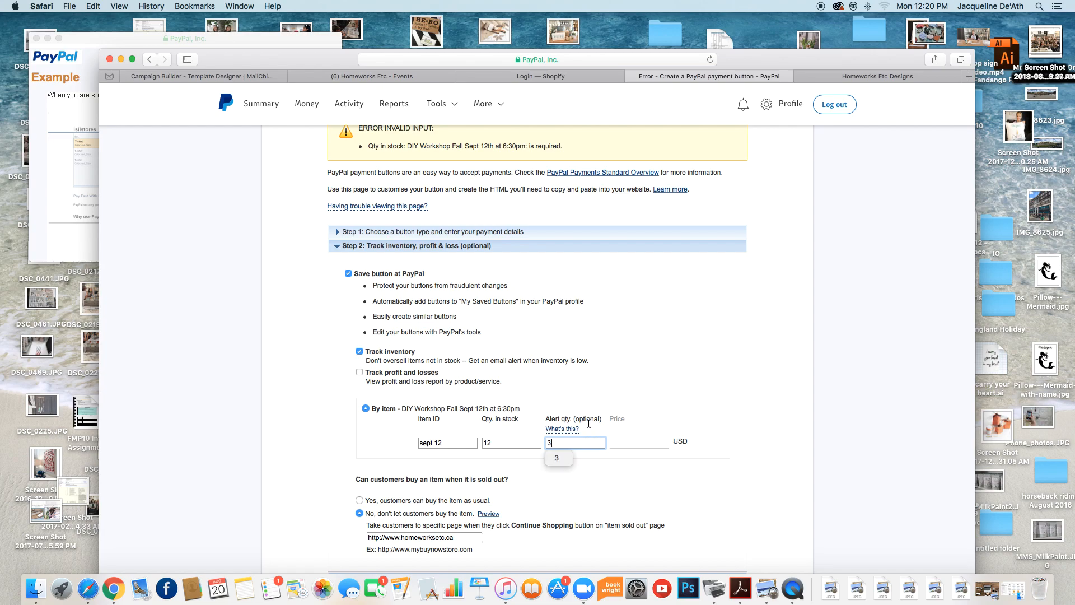
pyautogui.moveTo(709, 419)
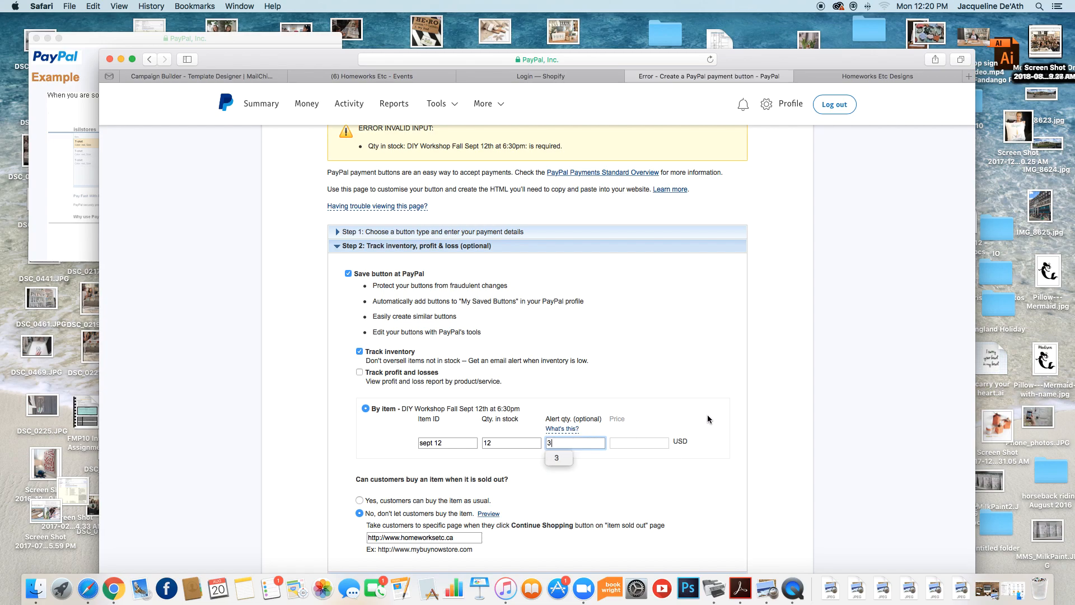
pyautogui.moveTo(683, 410)
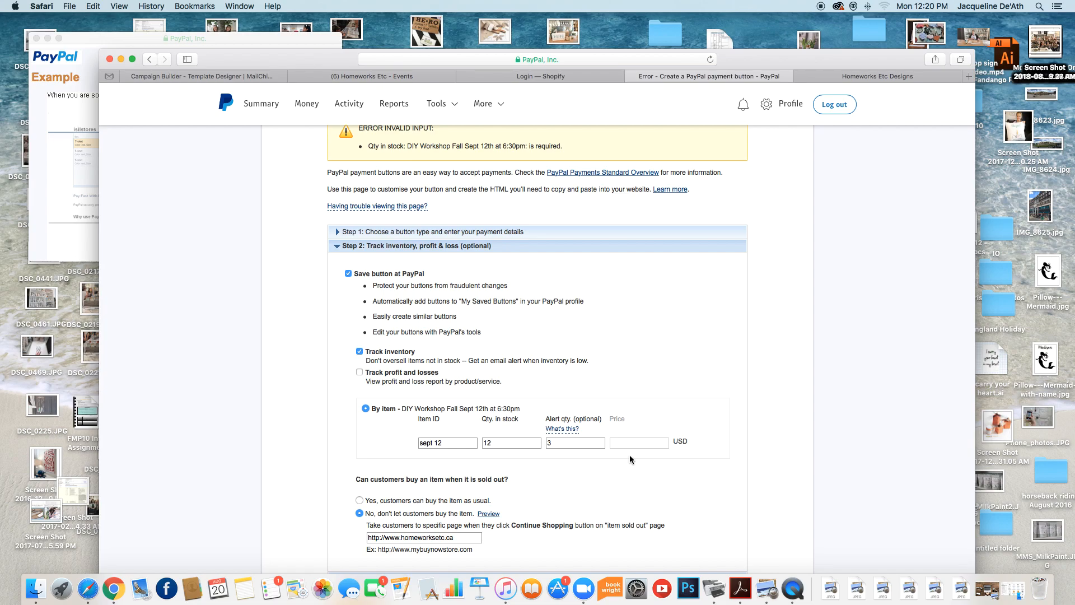
# - Resubmit the button form so PayPal accepts it and shows the generated code page
pyautogui.scroll(-3)
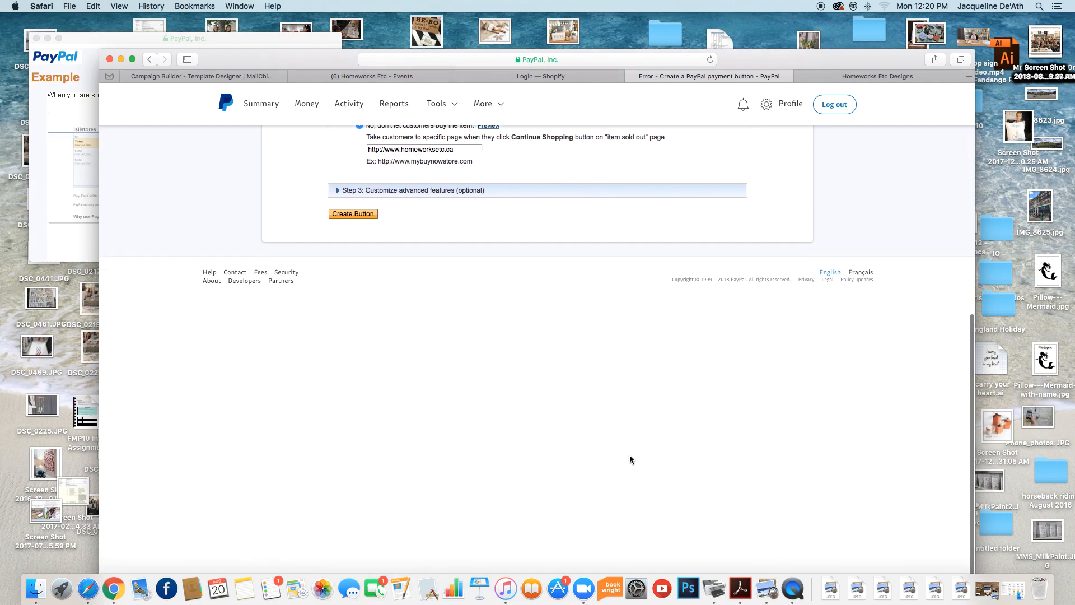
pyautogui.scroll(3)
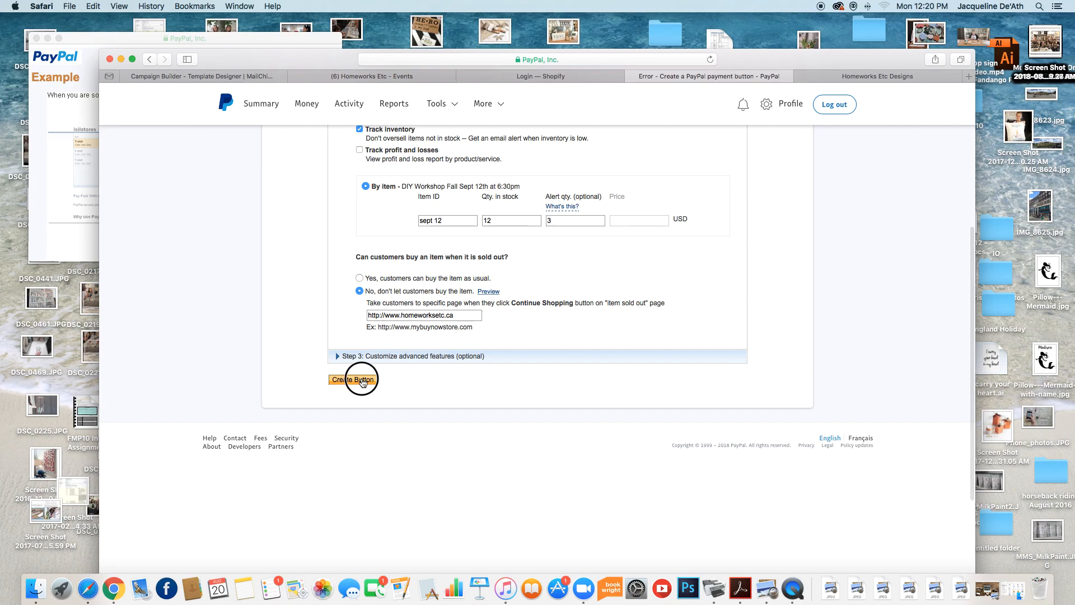
pyautogui.click(353, 380)
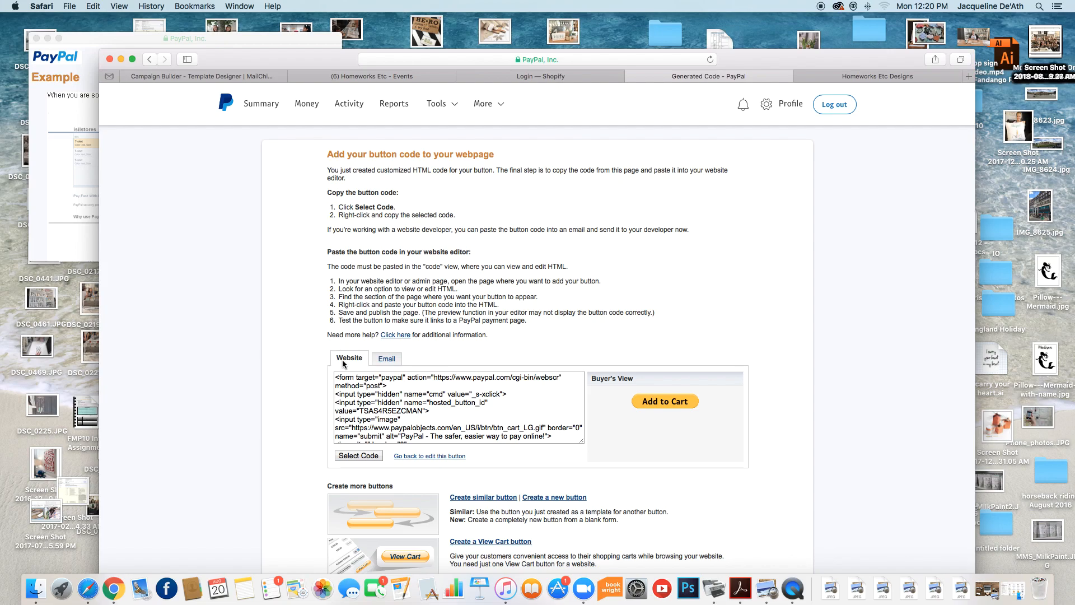
pyautogui.moveTo(607, 430)
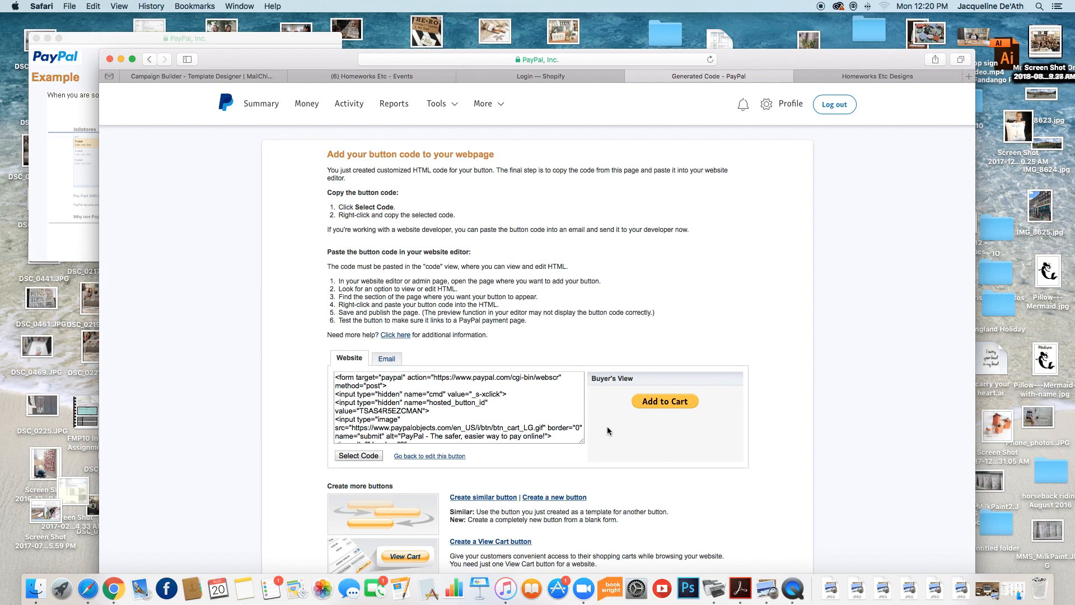
pyautogui.moveTo(663, 424)
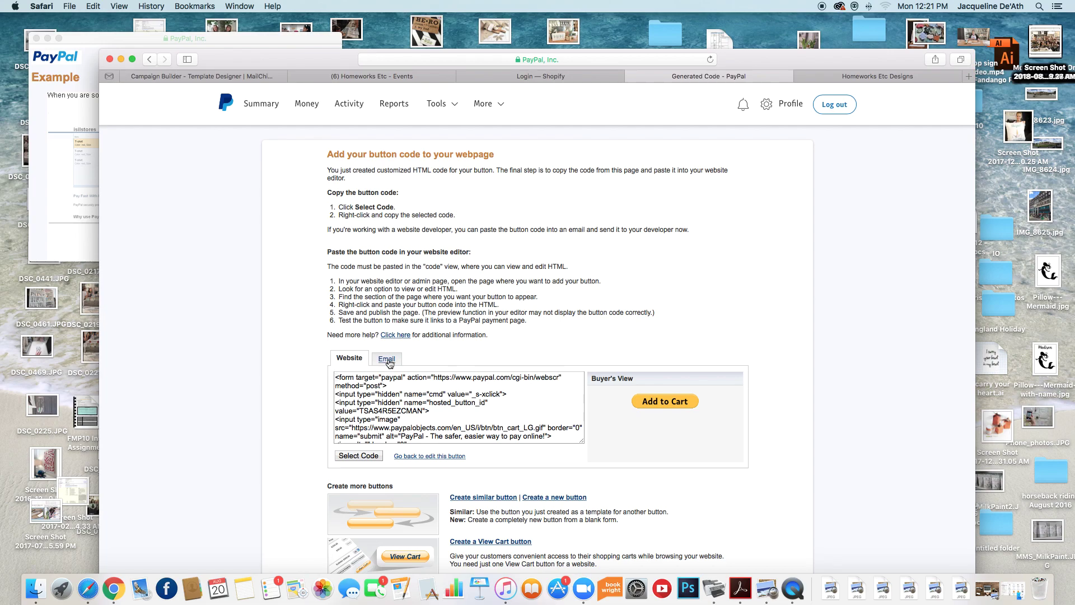
# - Show the Email version of the generated button and select its shareable payment link
pyautogui.click(385, 359)
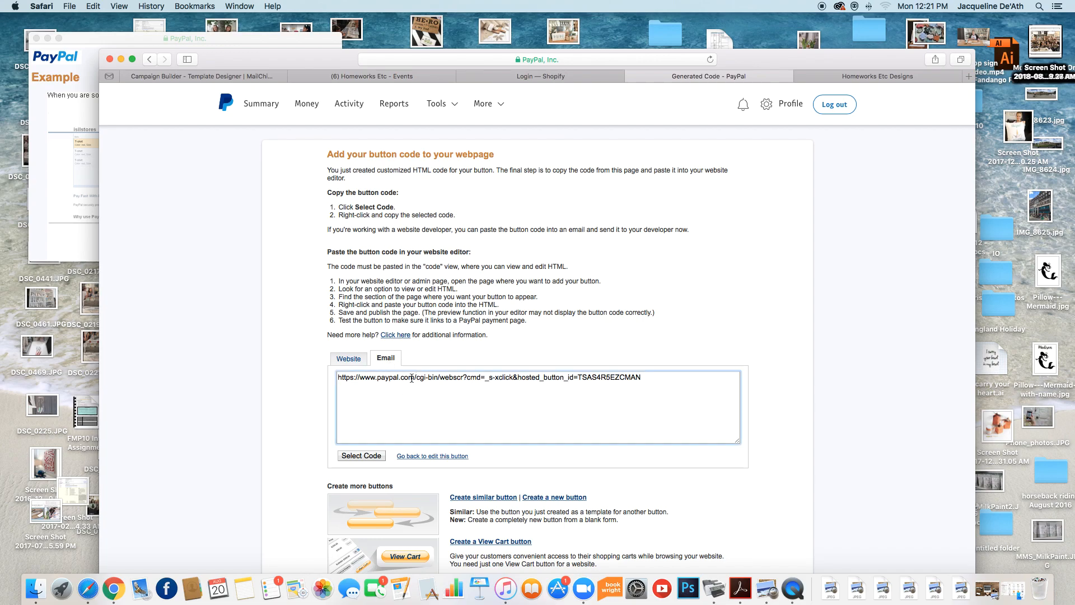
pyautogui.moveTo(514, 380)
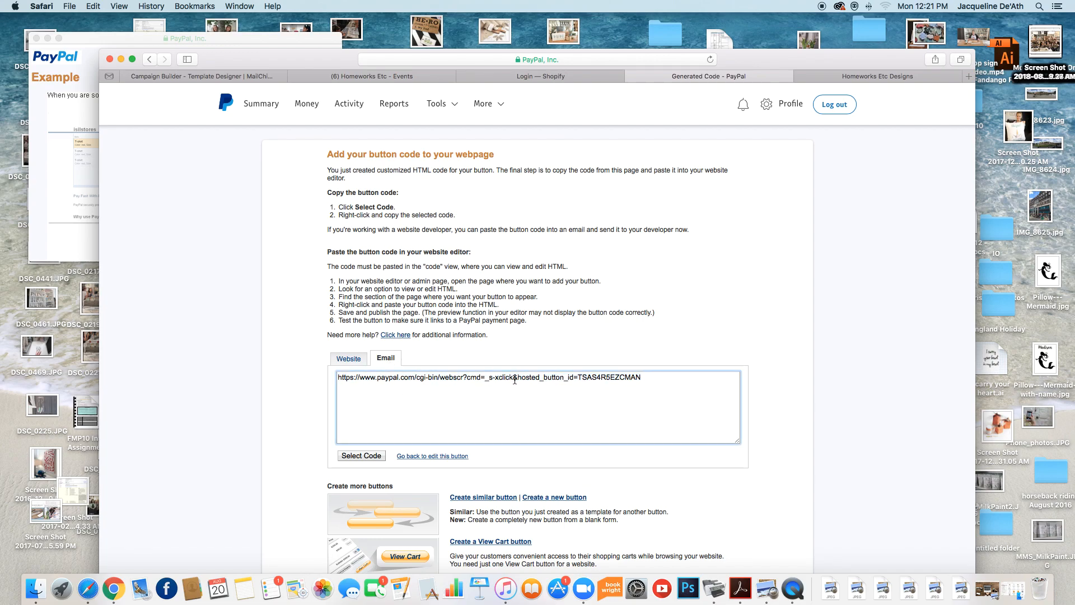
pyautogui.click(361, 456)
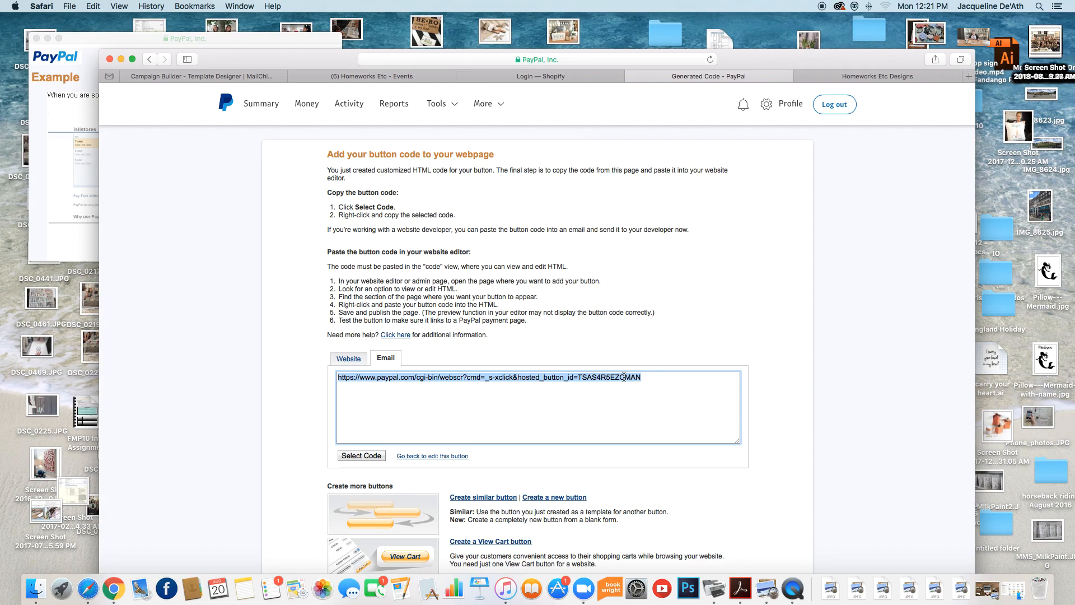
pyautogui.moveTo(585, 404)
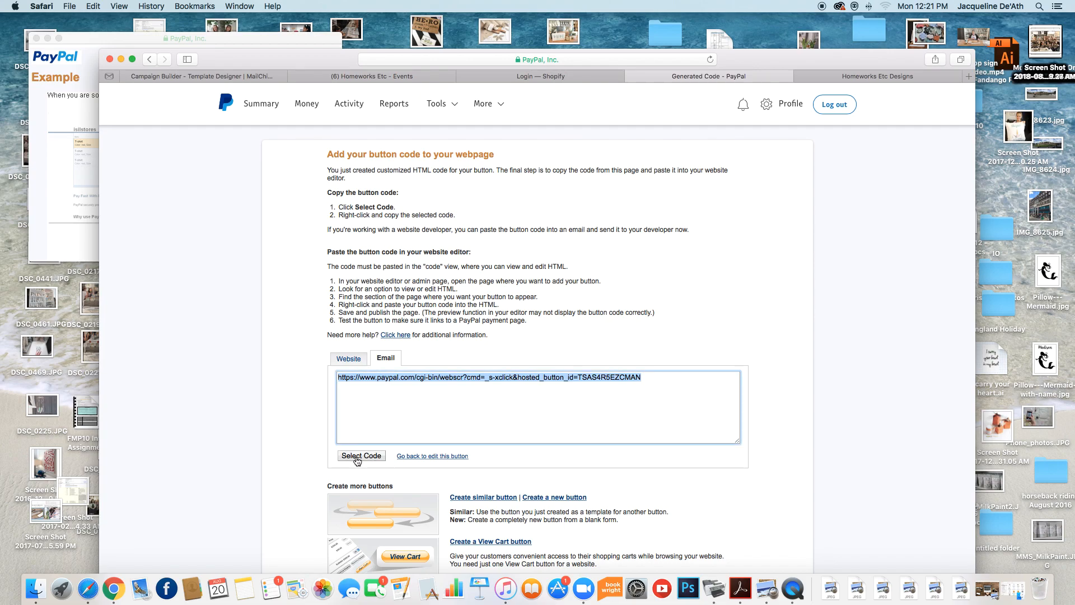
pyautogui.moveTo(689, 72)
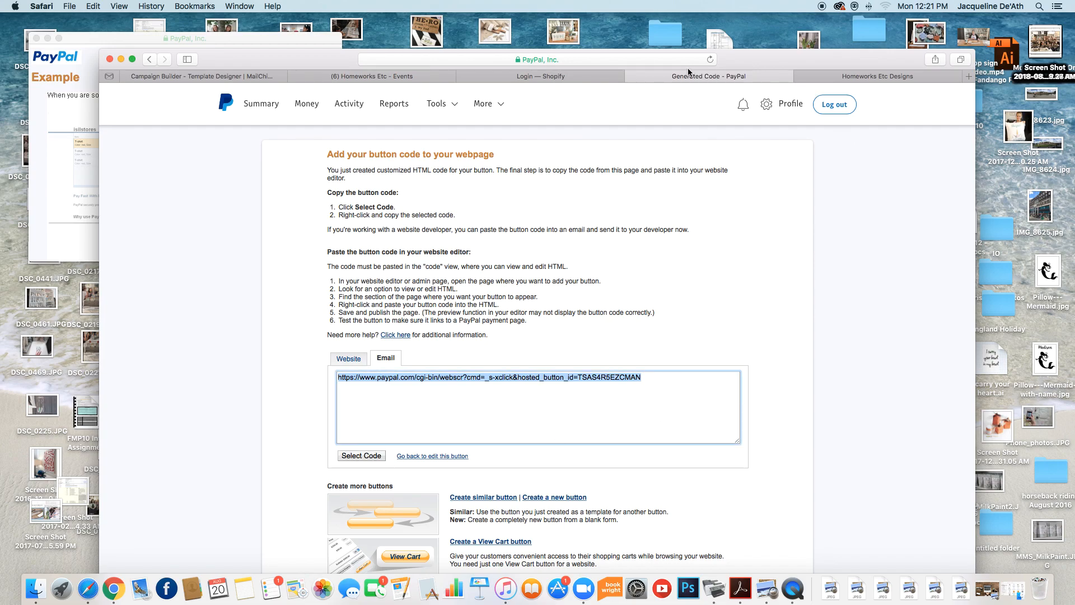
pyautogui.moveTo(369, 76)
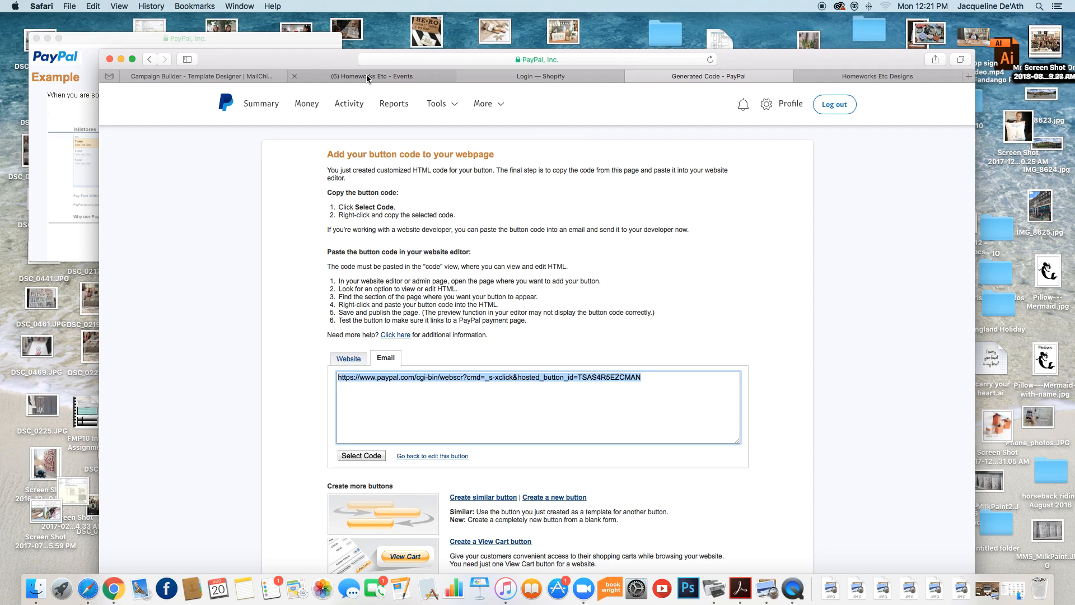
# - Switch to the Homeworks Etc Facebook events page and scroll through upcoming events
pyautogui.click(371, 76)
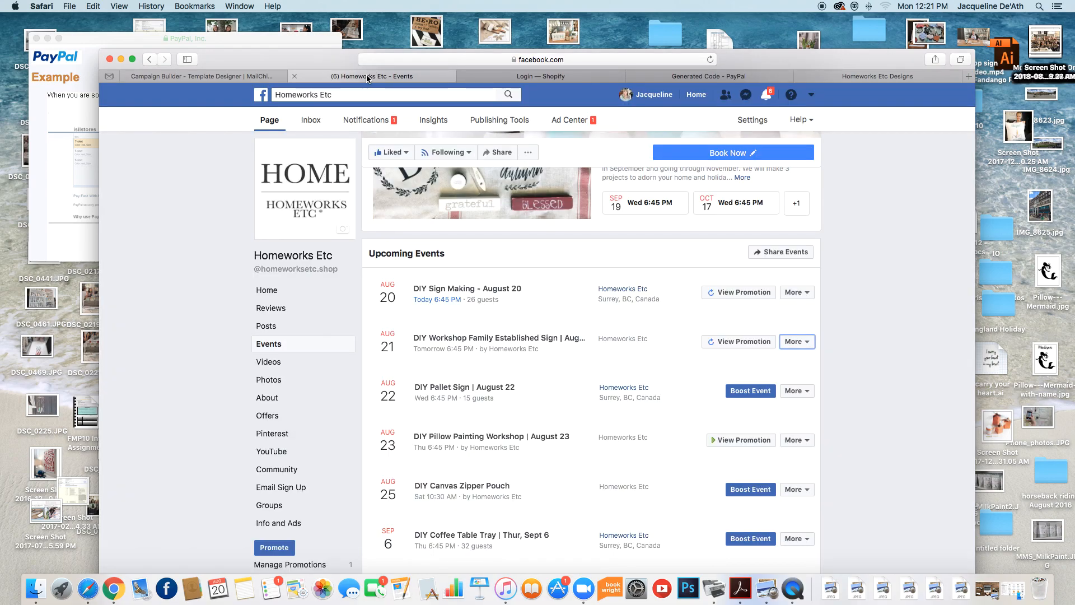
pyautogui.moveTo(493, 346)
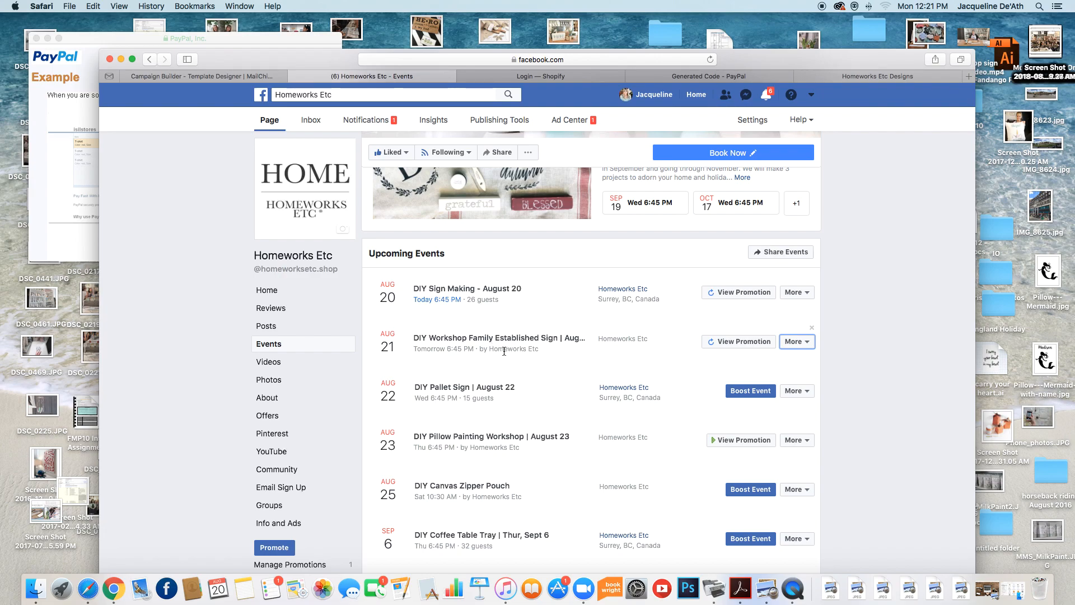
pyautogui.scroll(-3)
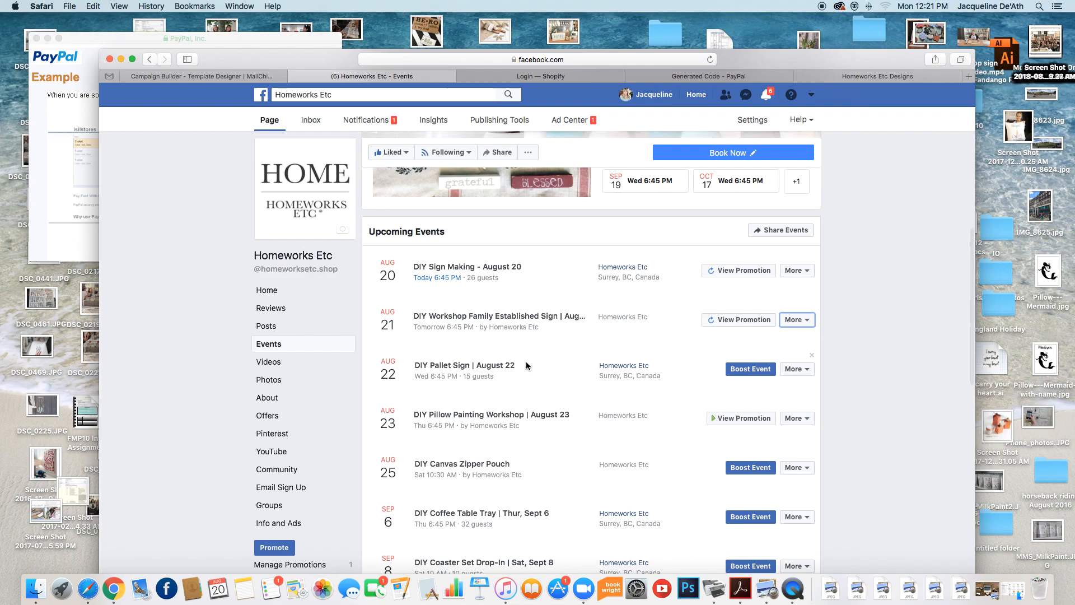
pyautogui.scroll(-3)
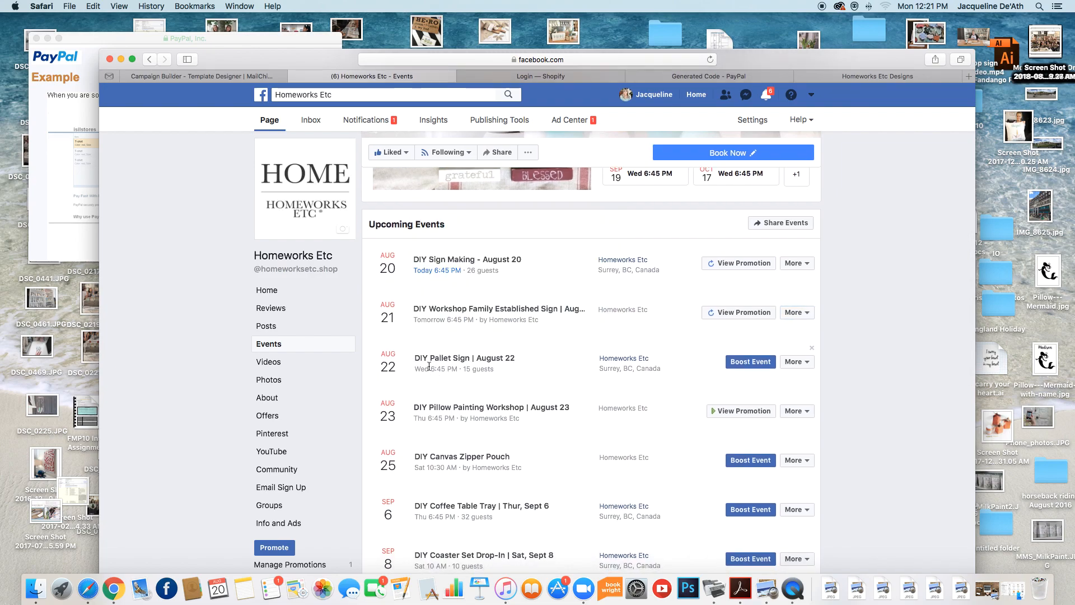
pyautogui.scroll(-3)
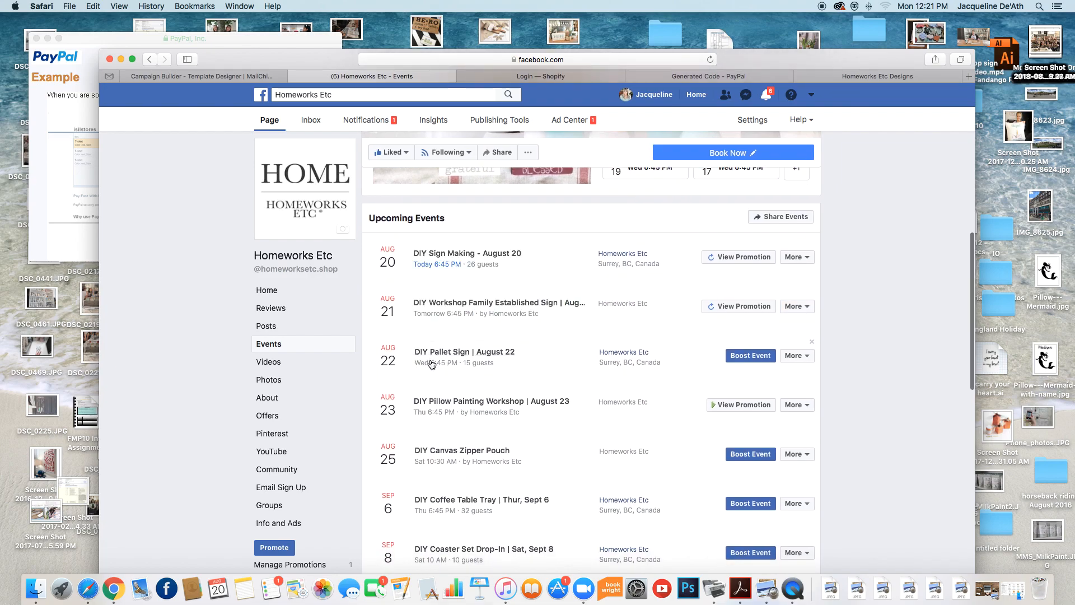
pyautogui.moveTo(464, 352)
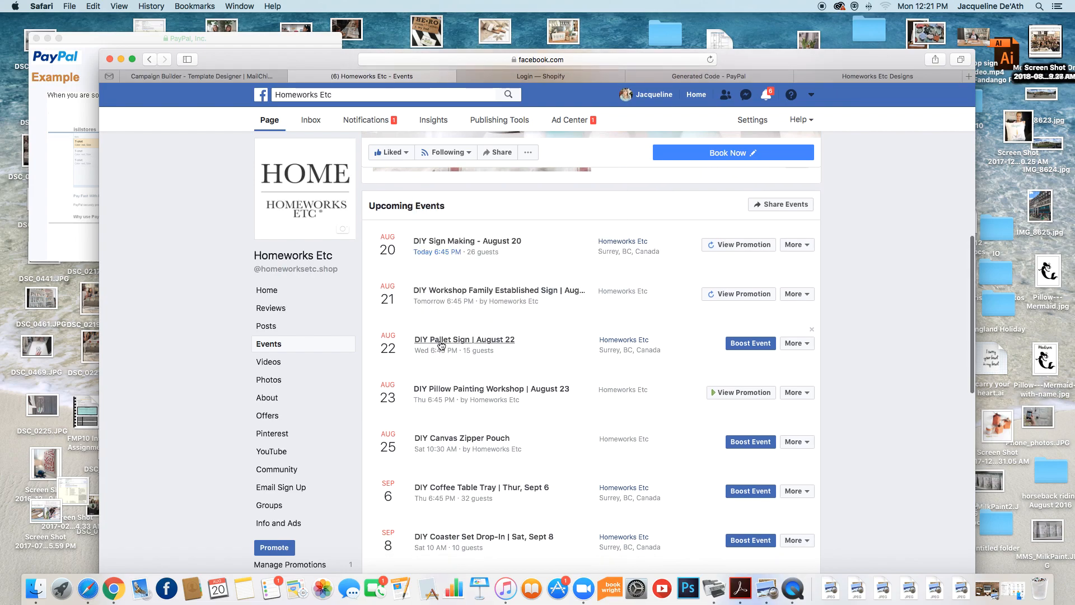
# - Open the 'DIY Pallet Sign | August 22' event so its page and editing load
pyautogui.click(464, 338)
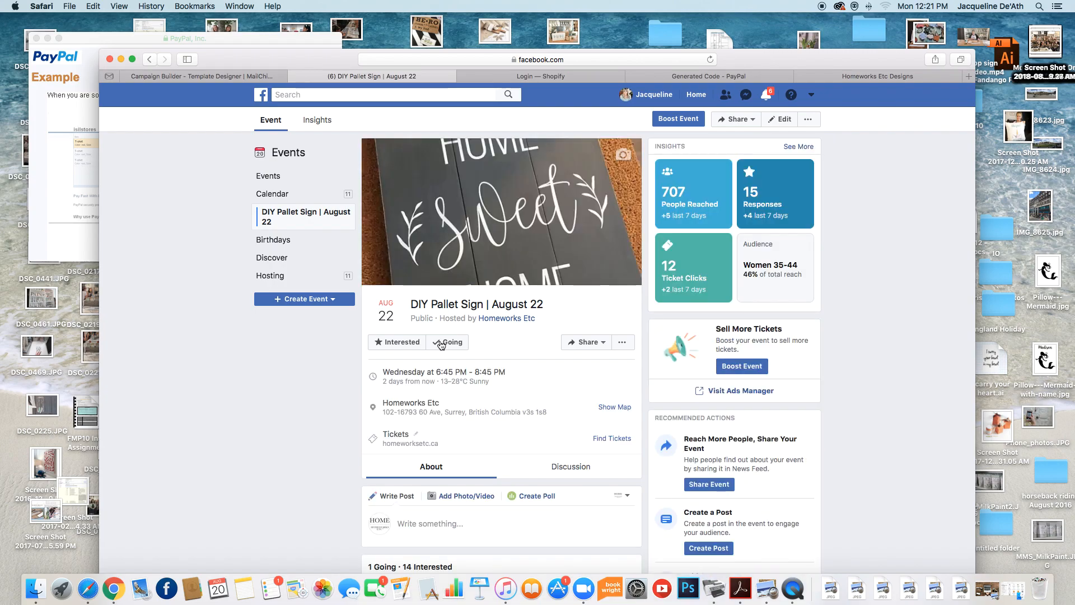
pyautogui.scroll(-3)
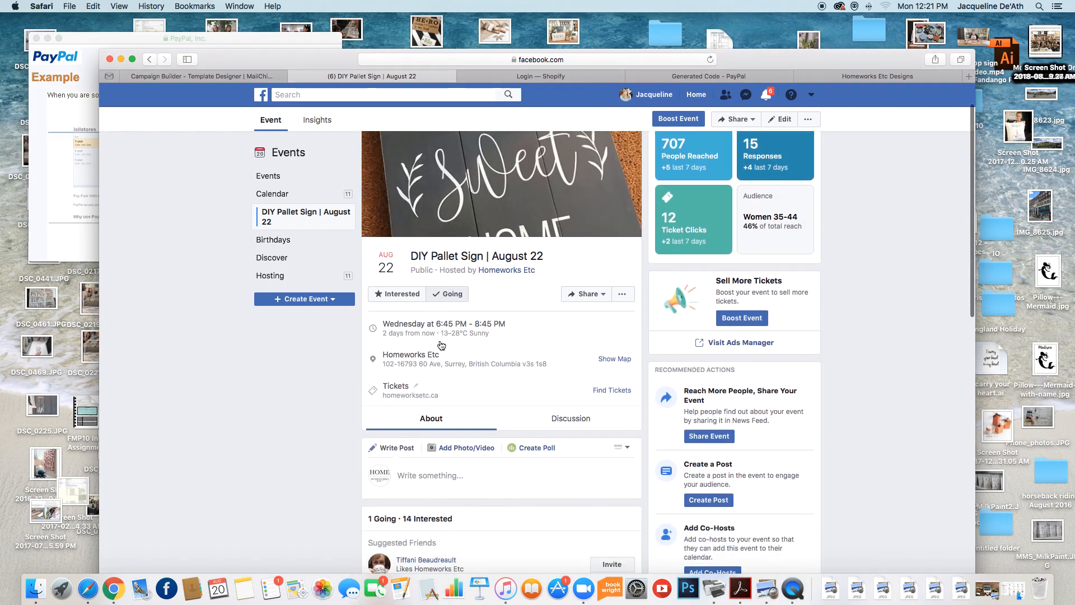
pyautogui.scroll(-3)
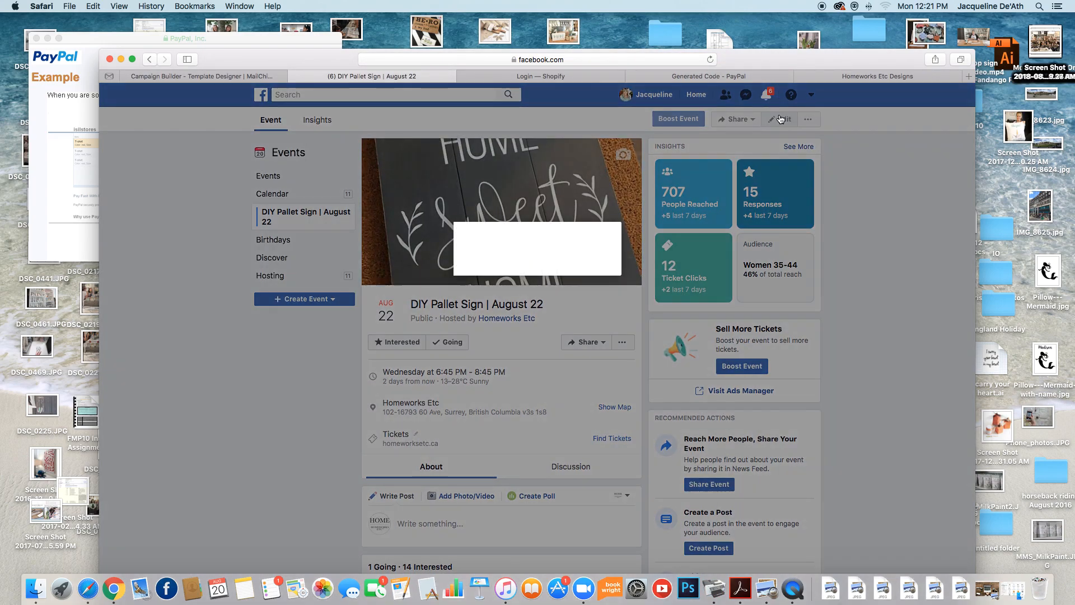
pyautogui.click(780, 119)
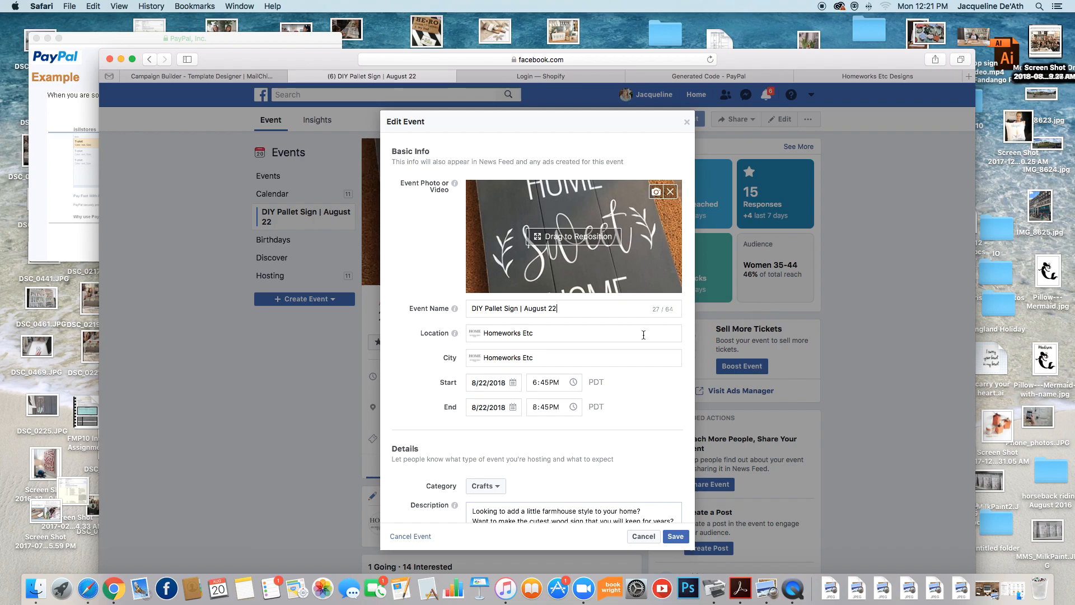
pyautogui.scroll(-3)
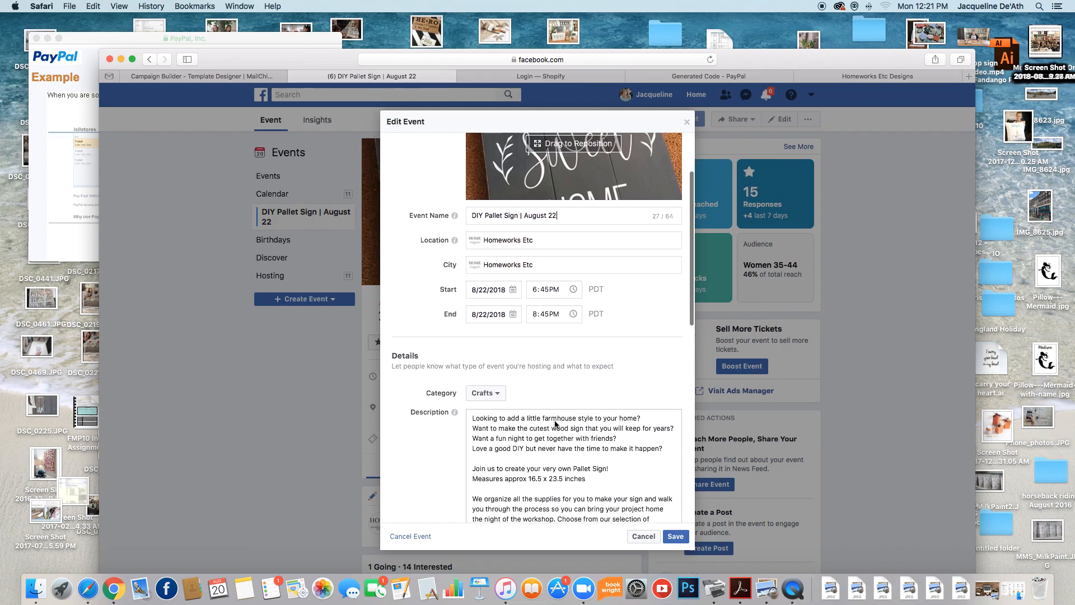
pyautogui.scroll(-3)
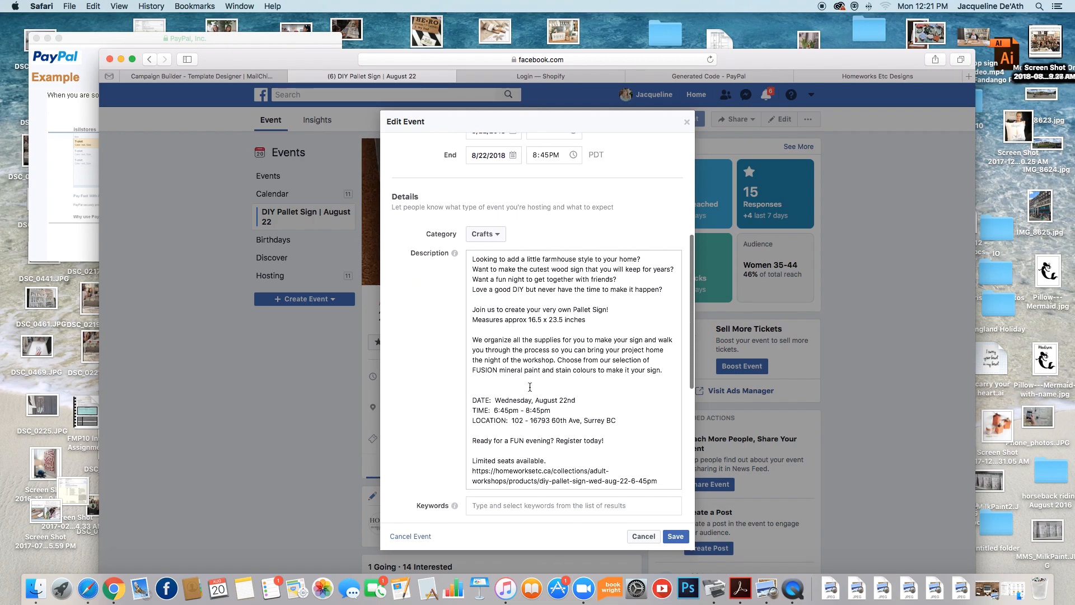
pyautogui.scroll(-3)
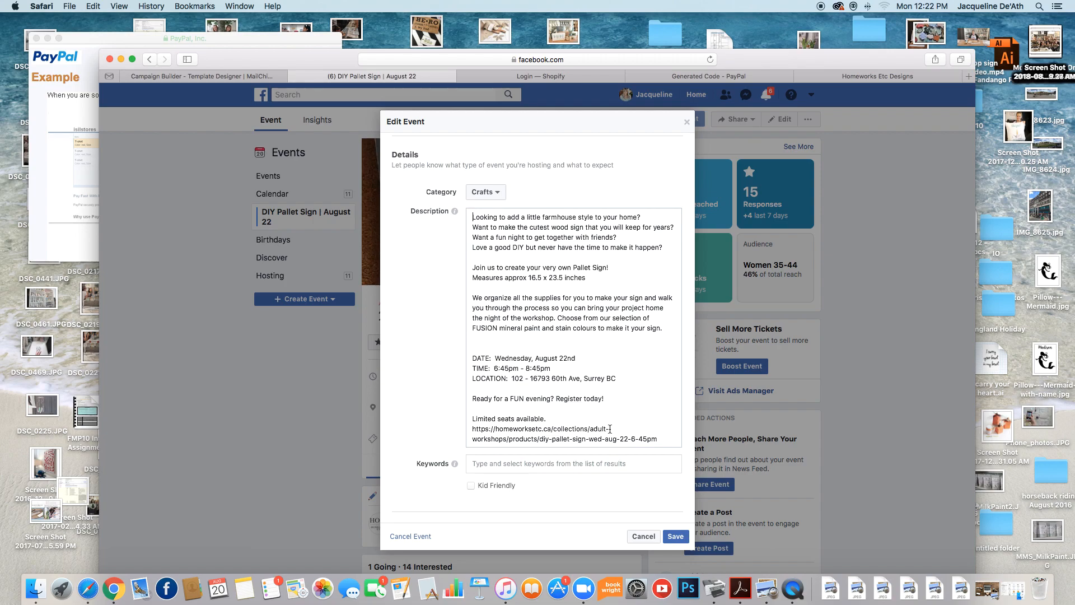
pyautogui.scroll(-3)
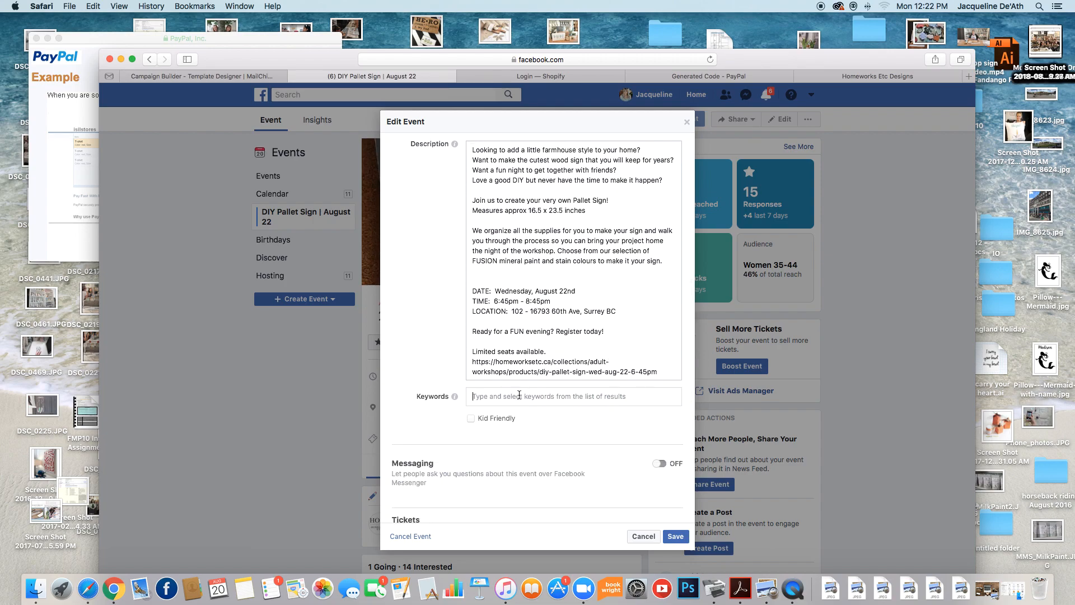
pyautogui.write('art')
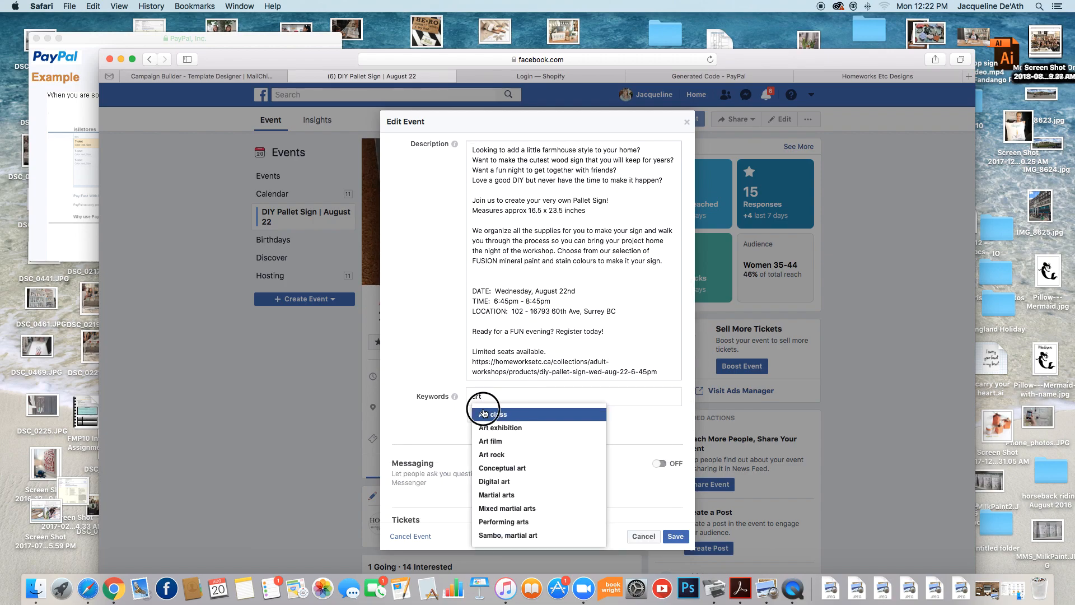
pyautogui.click(495, 414)
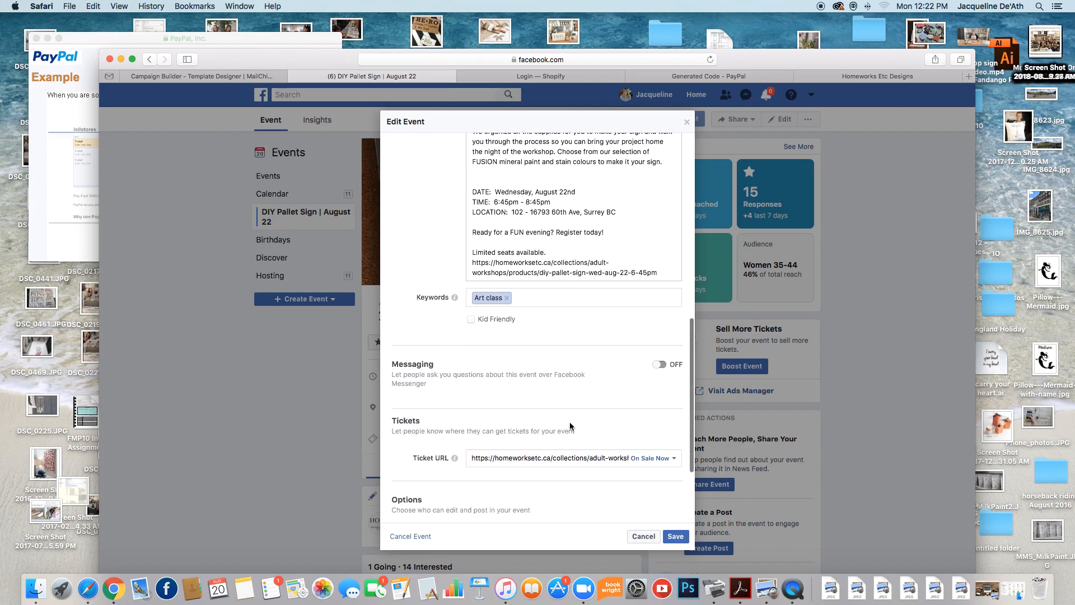
pyautogui.scroll(-3)
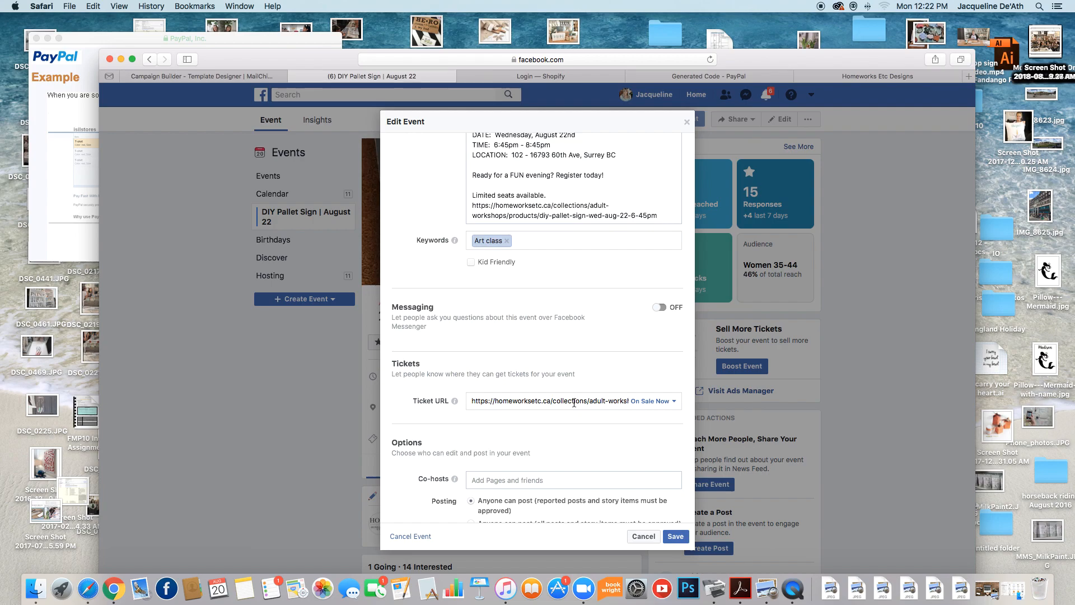
pyautogui.moveTo(586, 356)
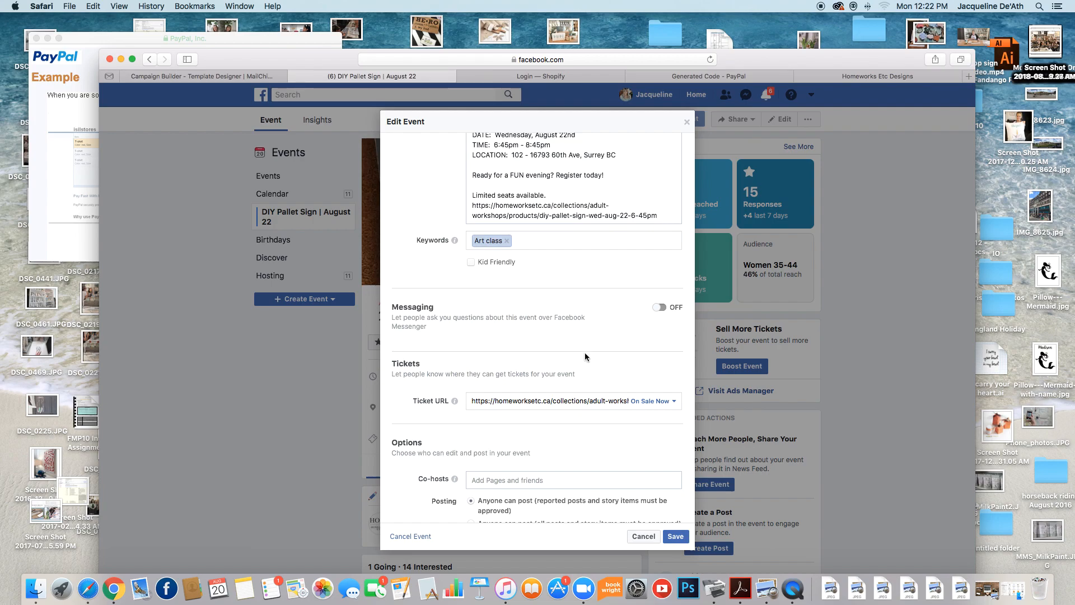
pyautogui.scroll(-3)
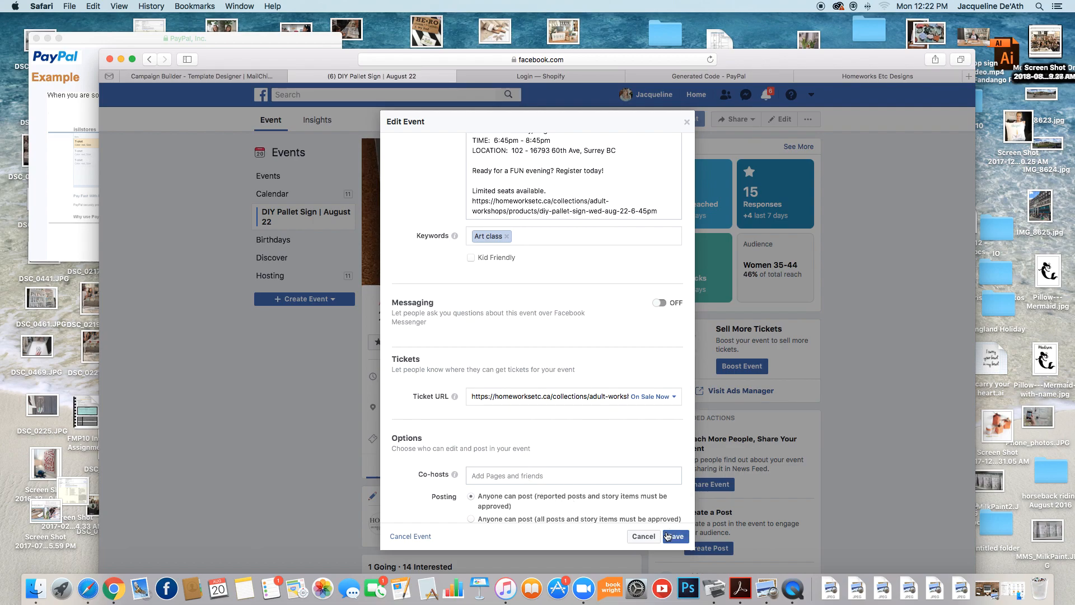
pyautogui.moveTo(640, 538)
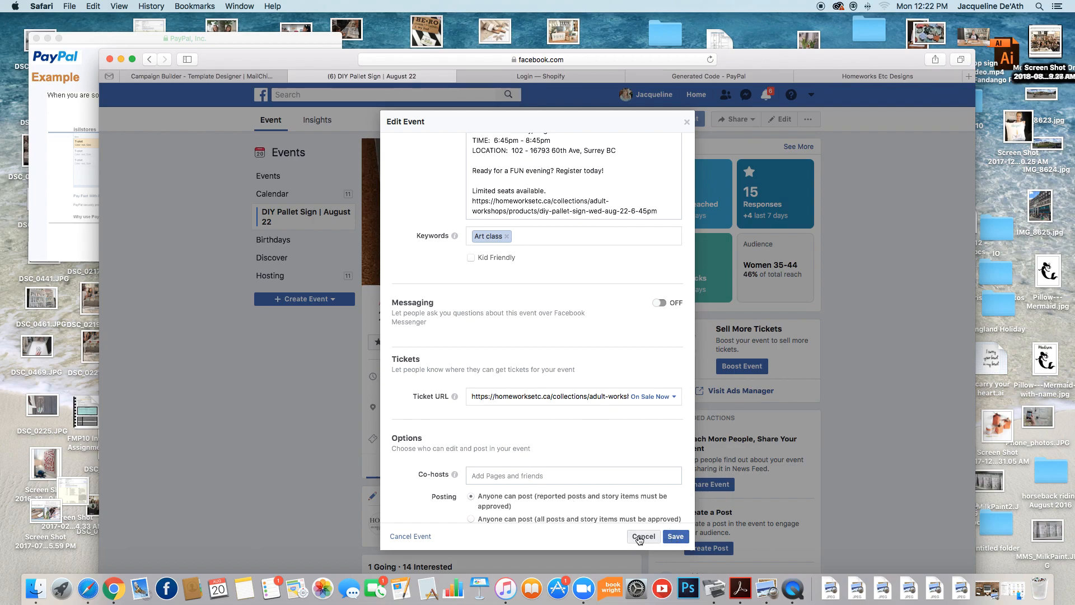
pyautogui.click(643, 536)
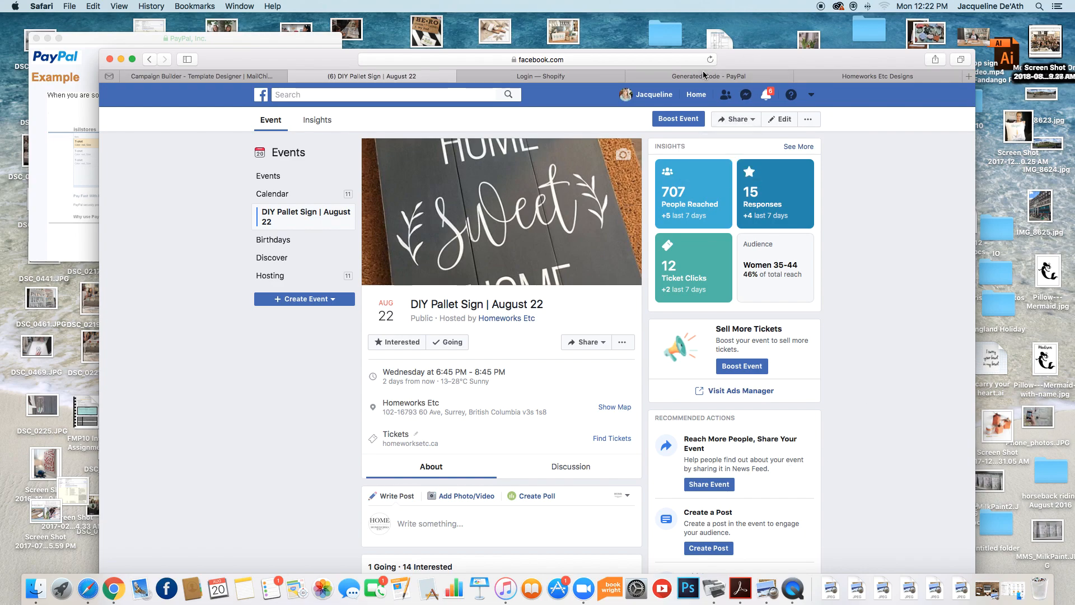
# - Return to the 'Generated Code - PayPal' tab showing the workshop button's email link
pyautogui.click(709, 76)
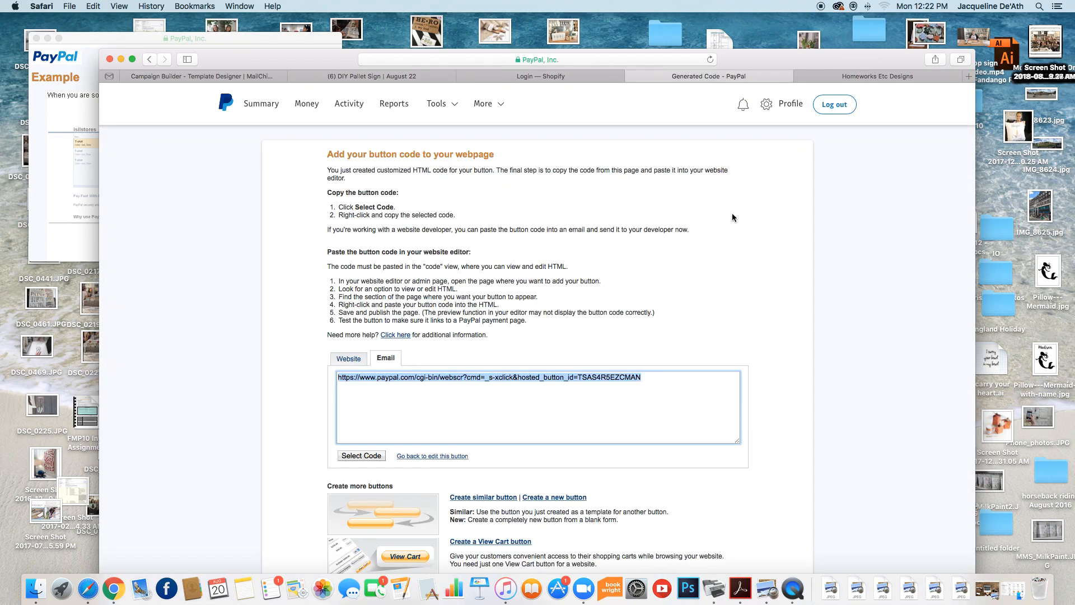
pyautogui.moveTo(583, 292)
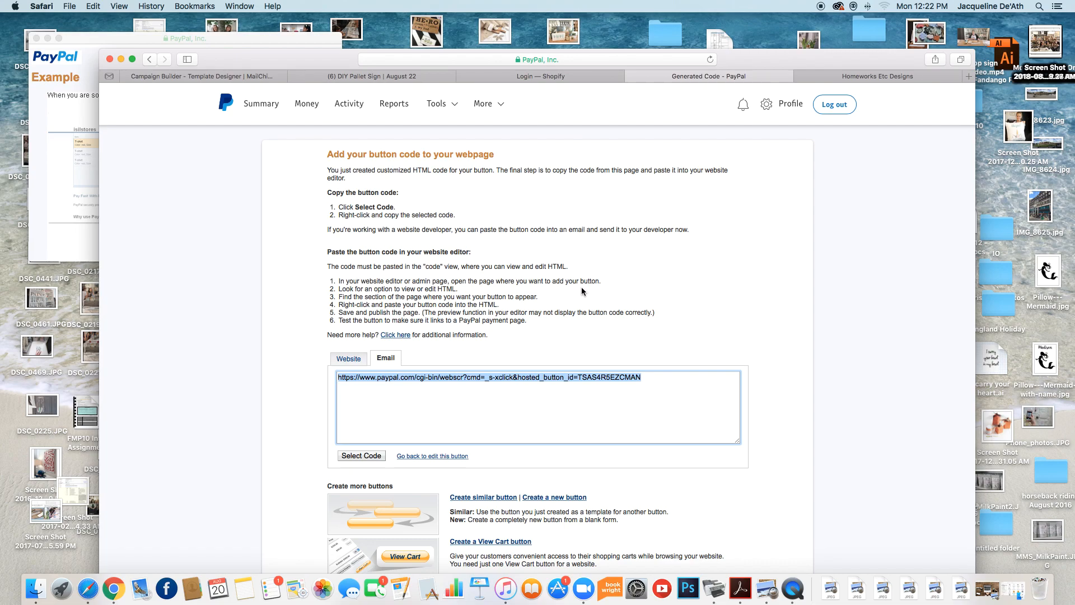
pyautogui.moveTo(614, 287)
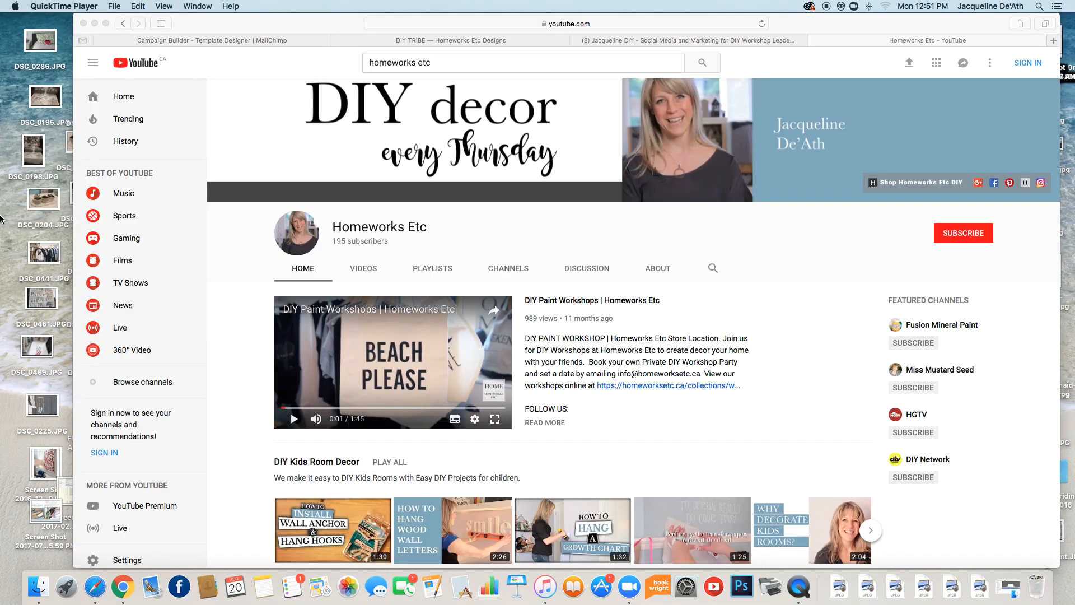
pyautogui.moveTo(882, 236)
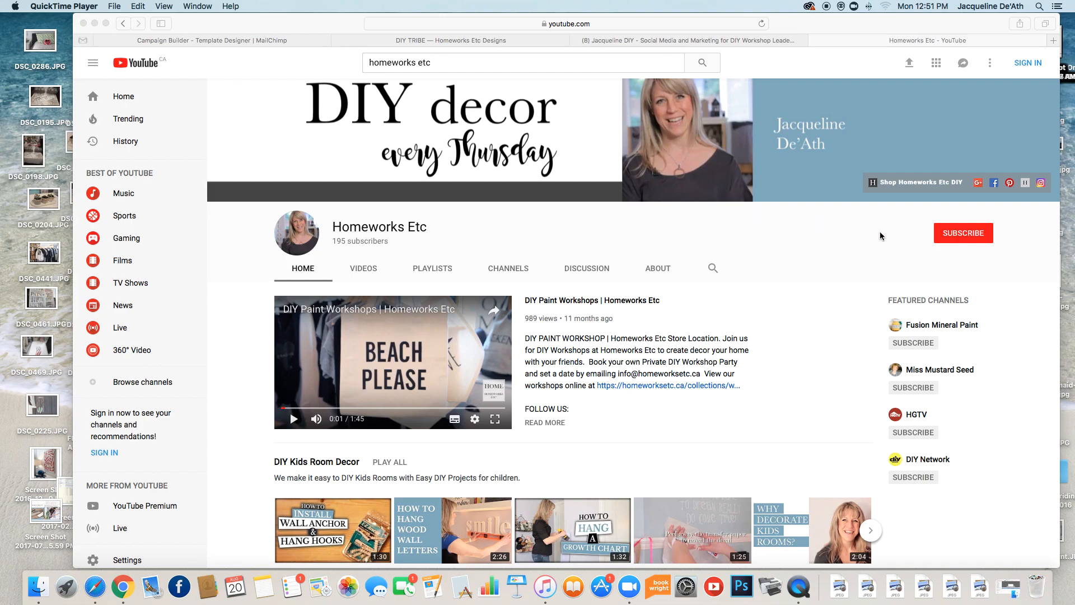
pyautogui.moveTo(931, 236)
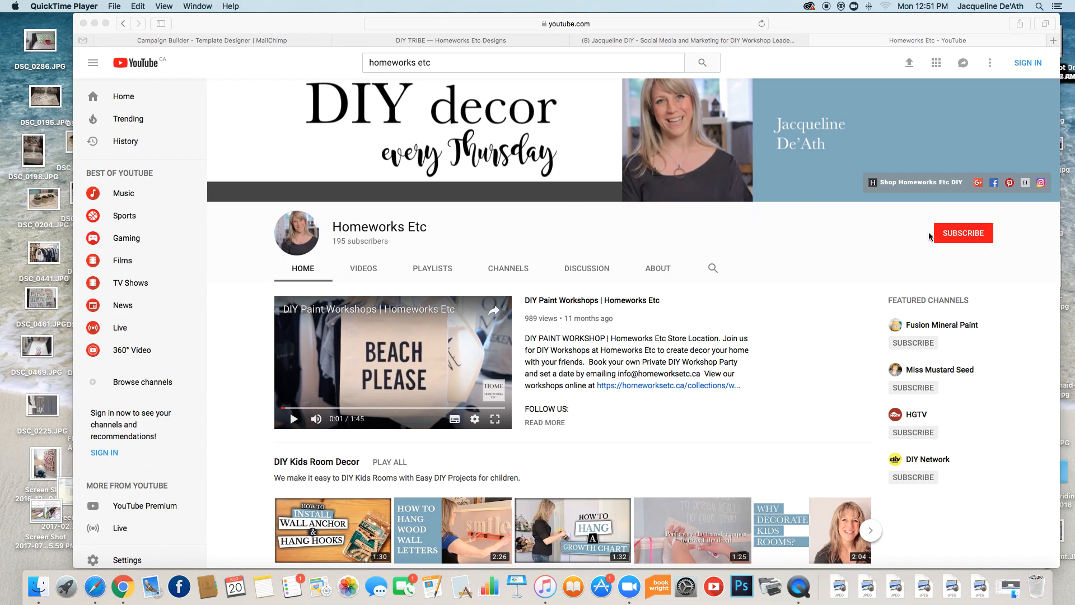
pyautogui.moveTo(889, 239)
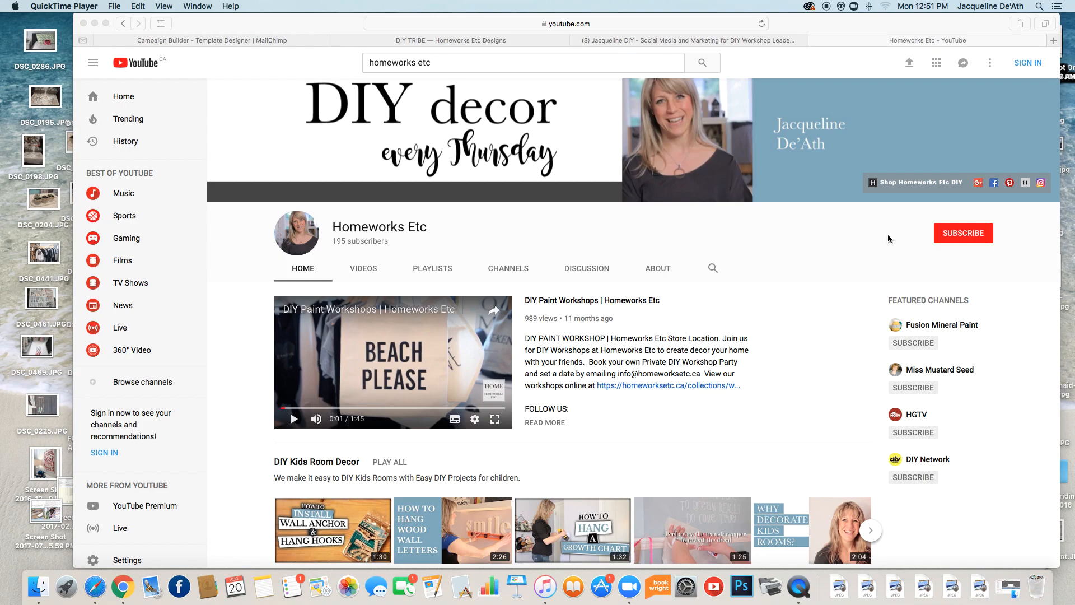
pyautogui.moveTo(885, 238)
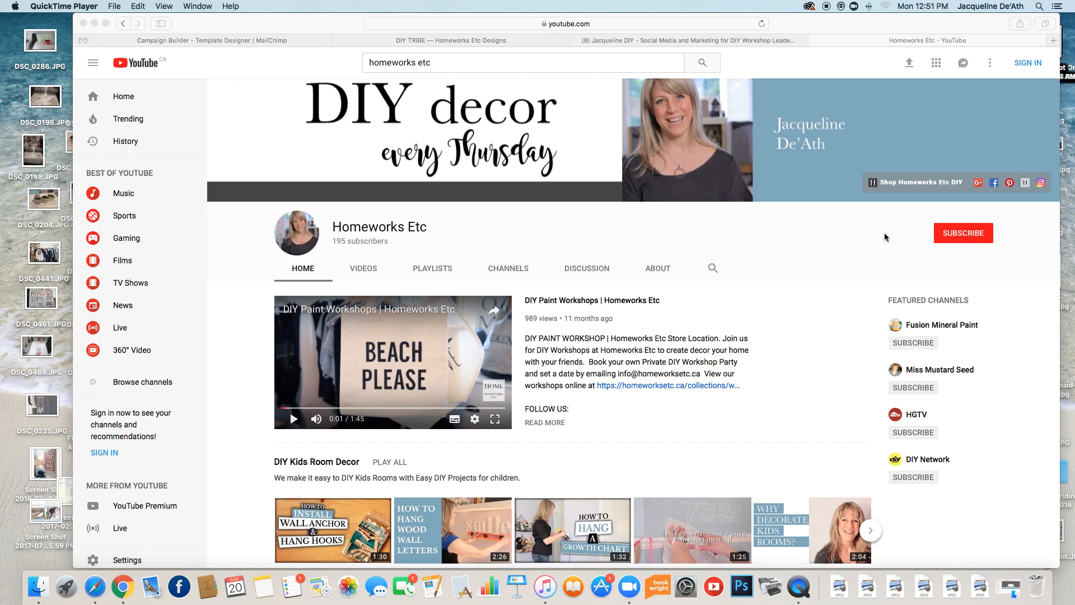
pyautogui.moveTo(112, 55)
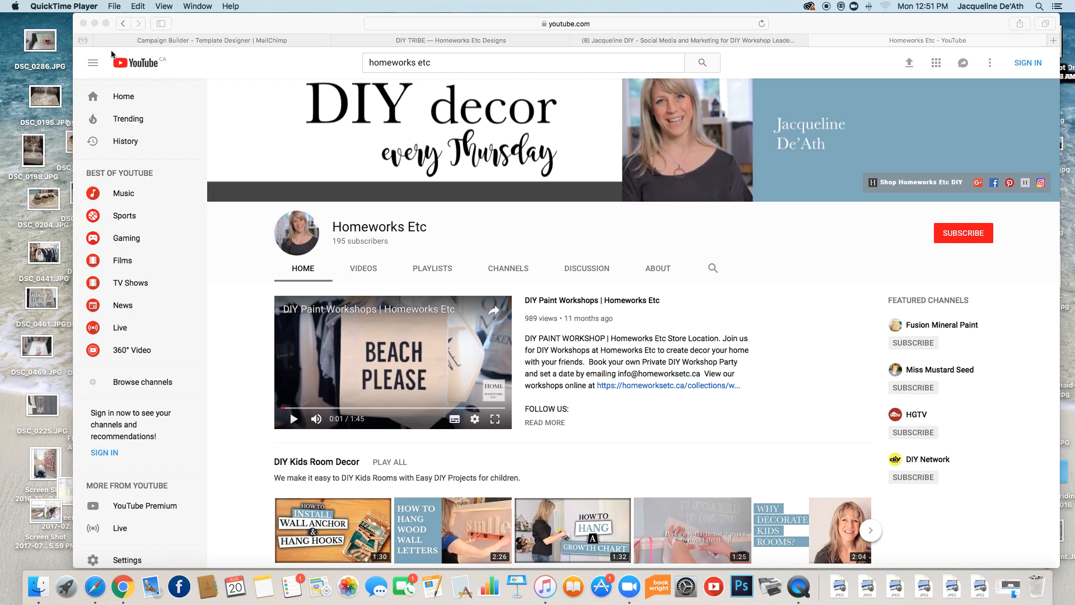